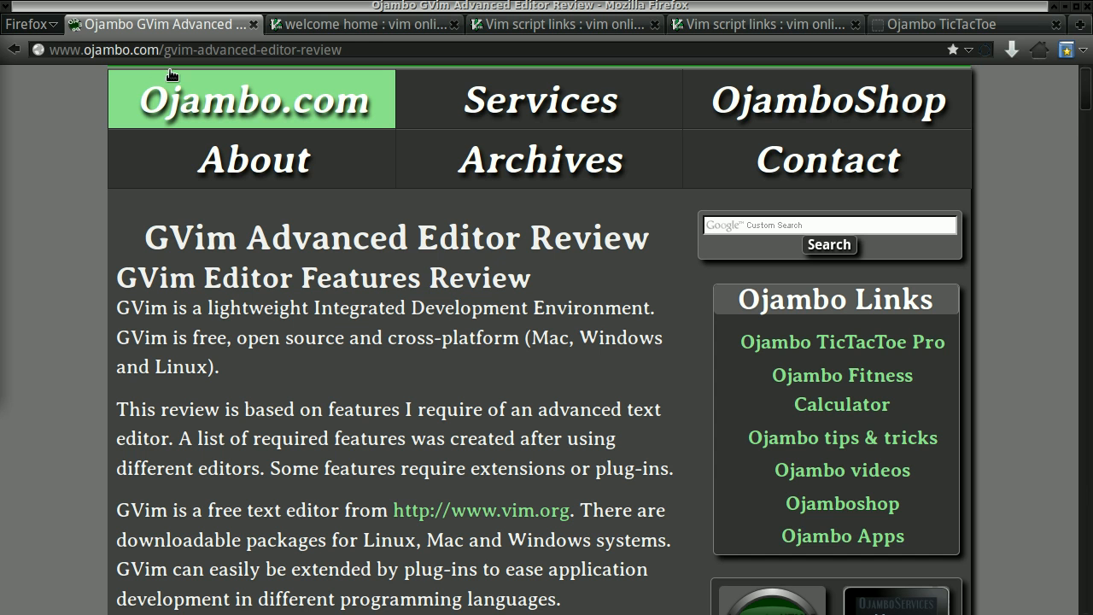
pyautogui.moveTo(324, 66)
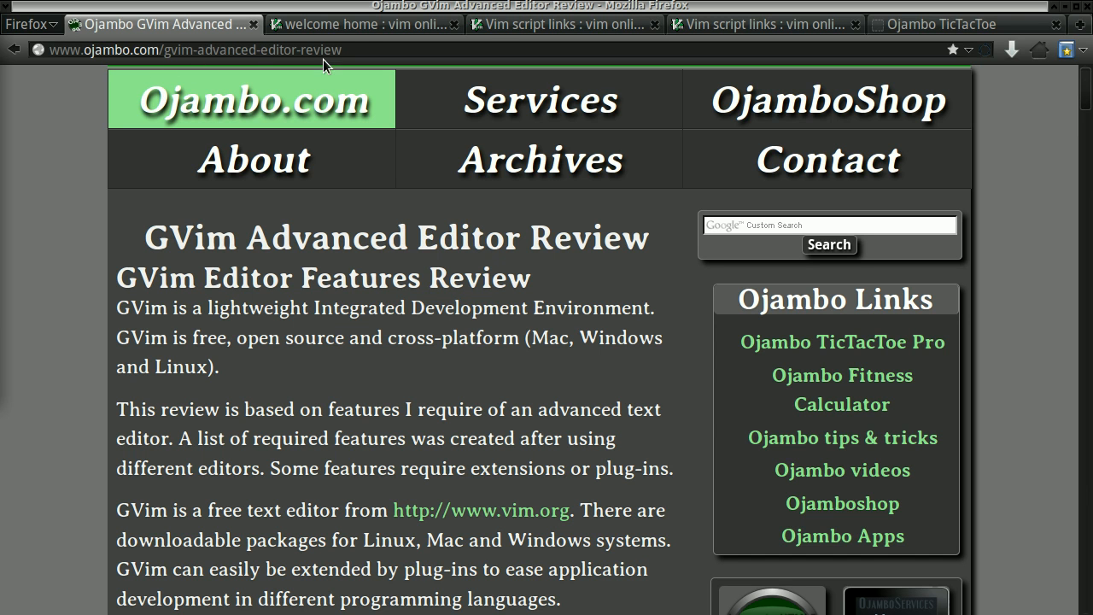
# Scroll through the GVim review article and glance at the vim.org home page
pyautogui.scroll(-3)
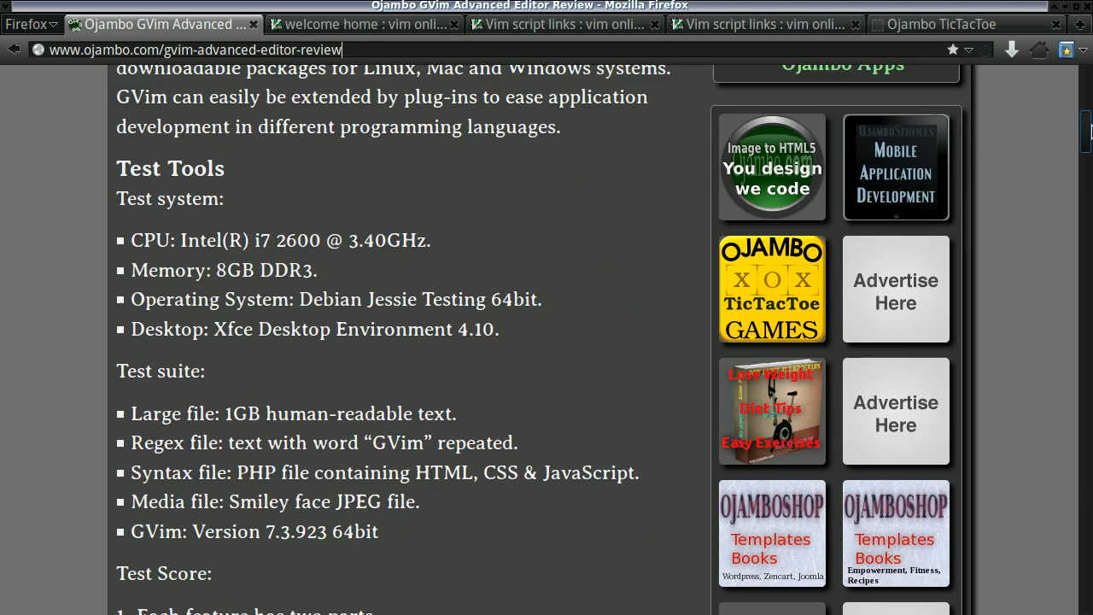
pyautogui.scroll(-3)
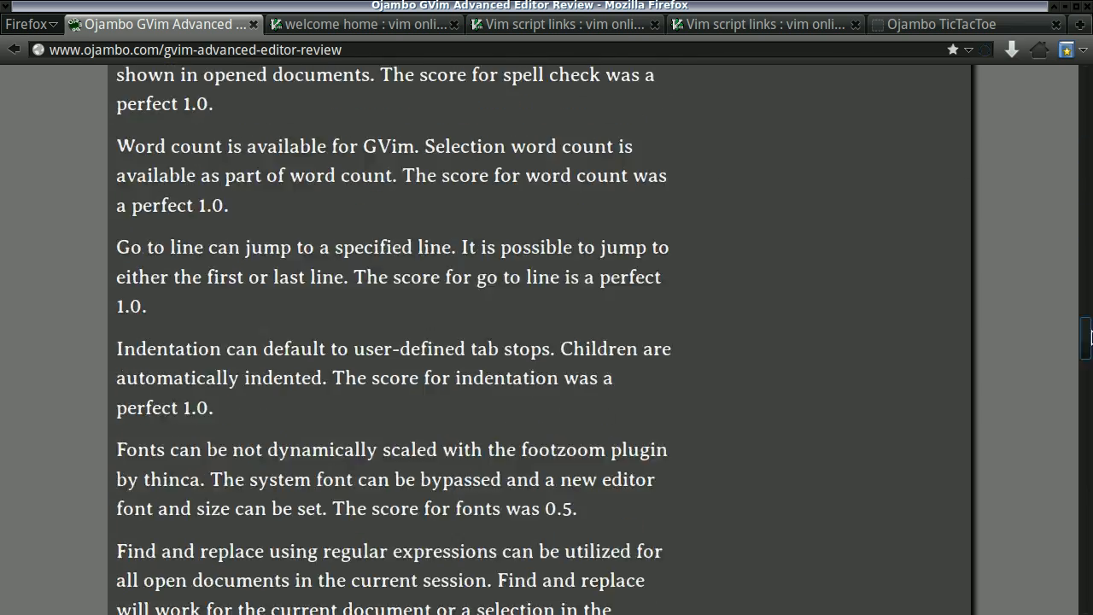
pyautogui.scroll(-3)
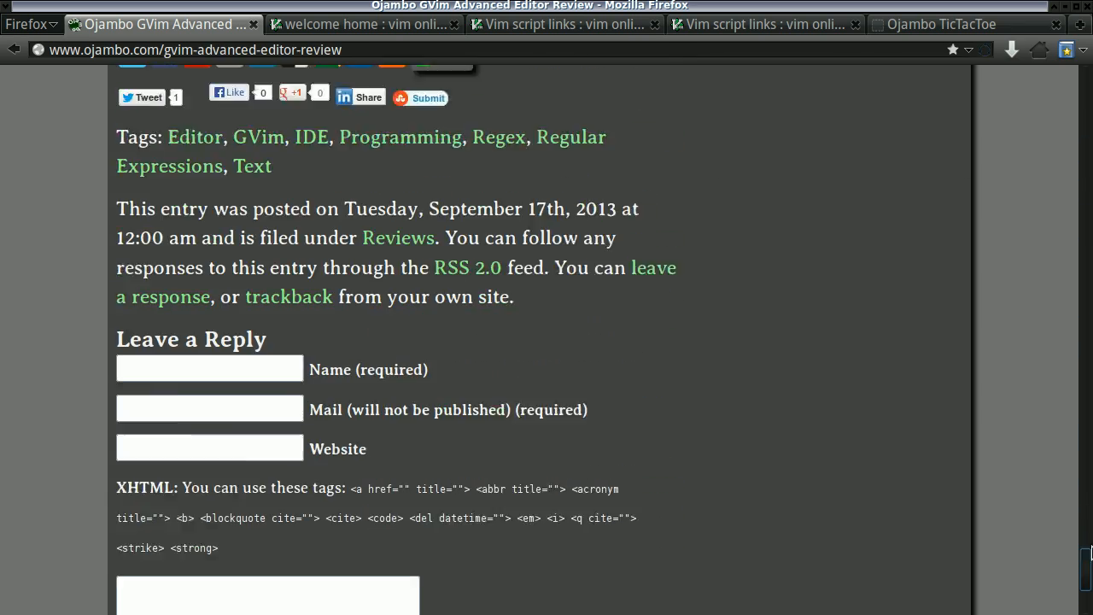
pyautogui.scroll(3)
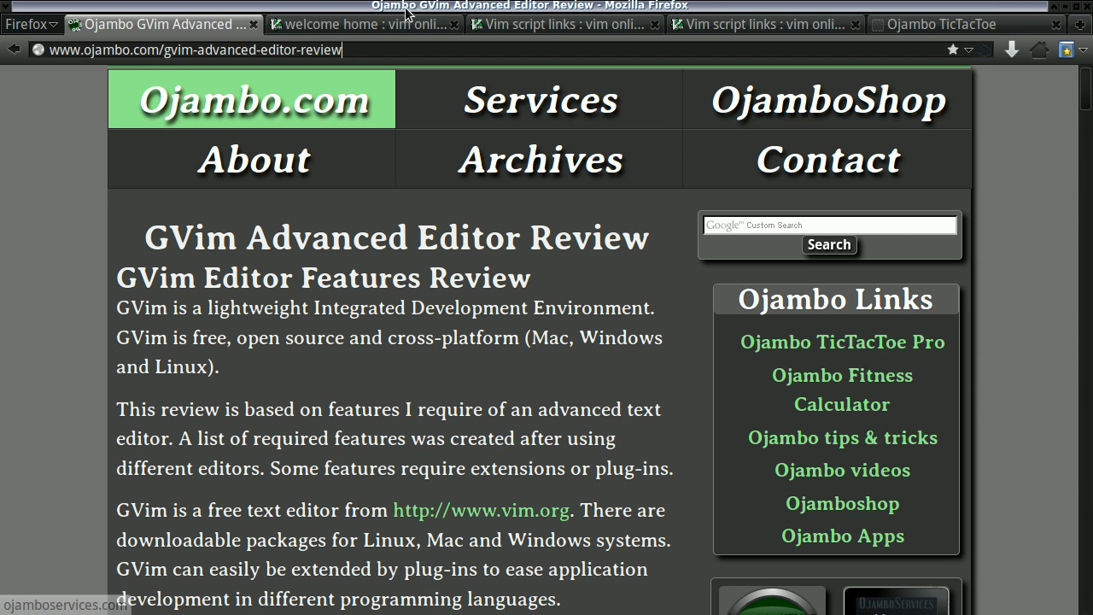
pyautogui.click(359, 24)
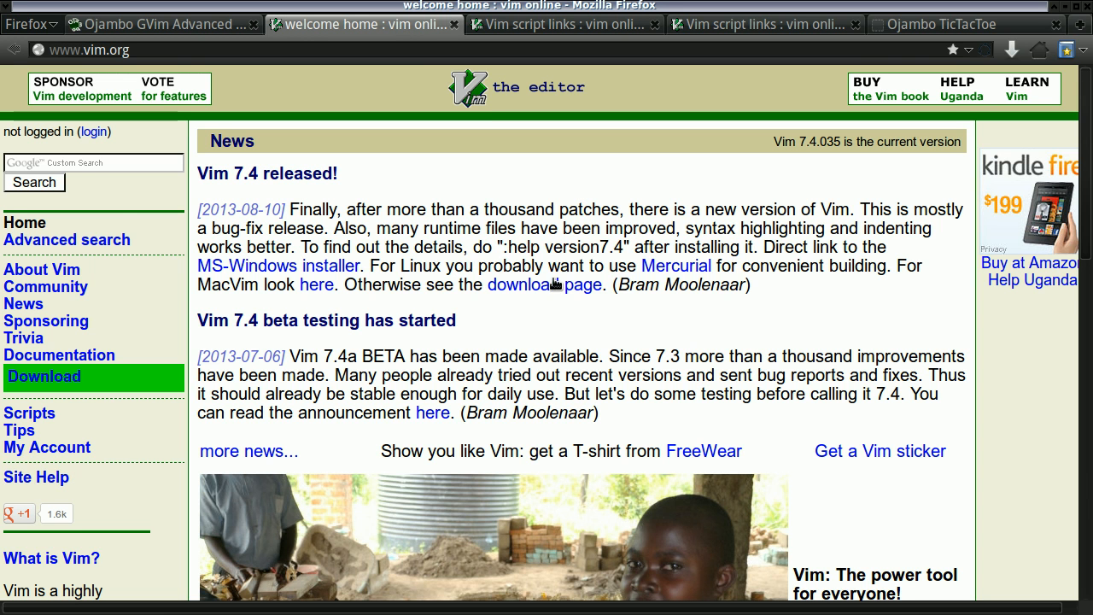
pyautogui.click(157, 24)
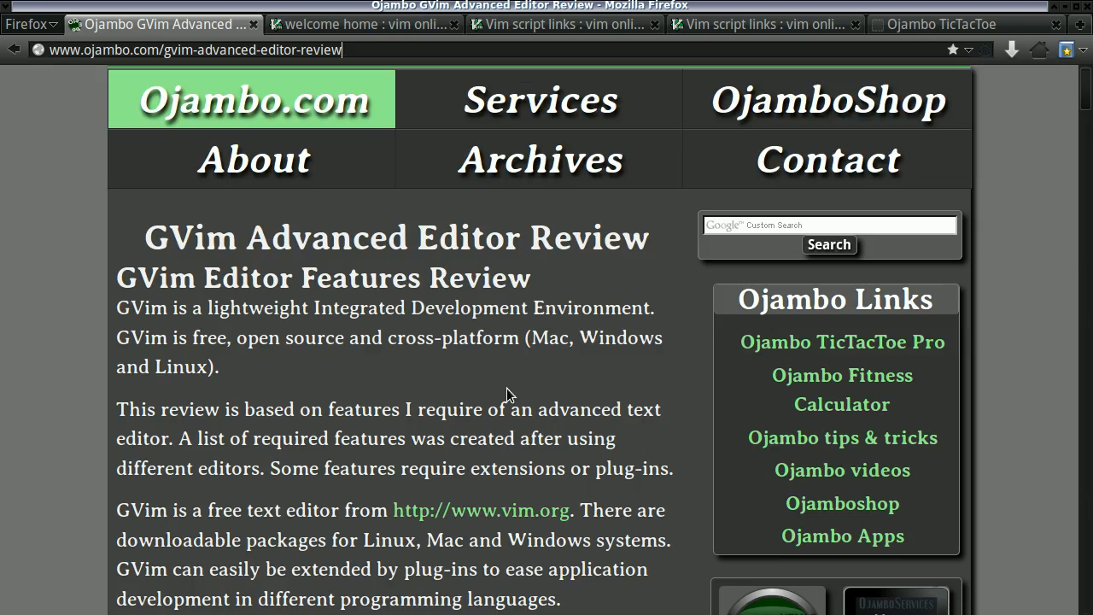
pyautogui.scroll(-3)
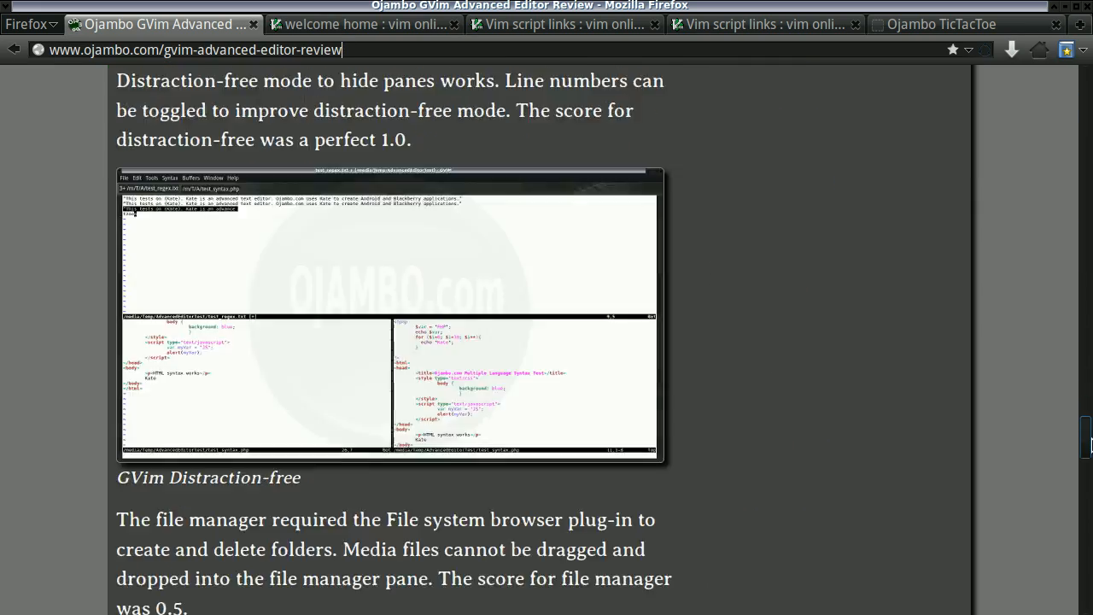
pyautogui.scroll(-3)
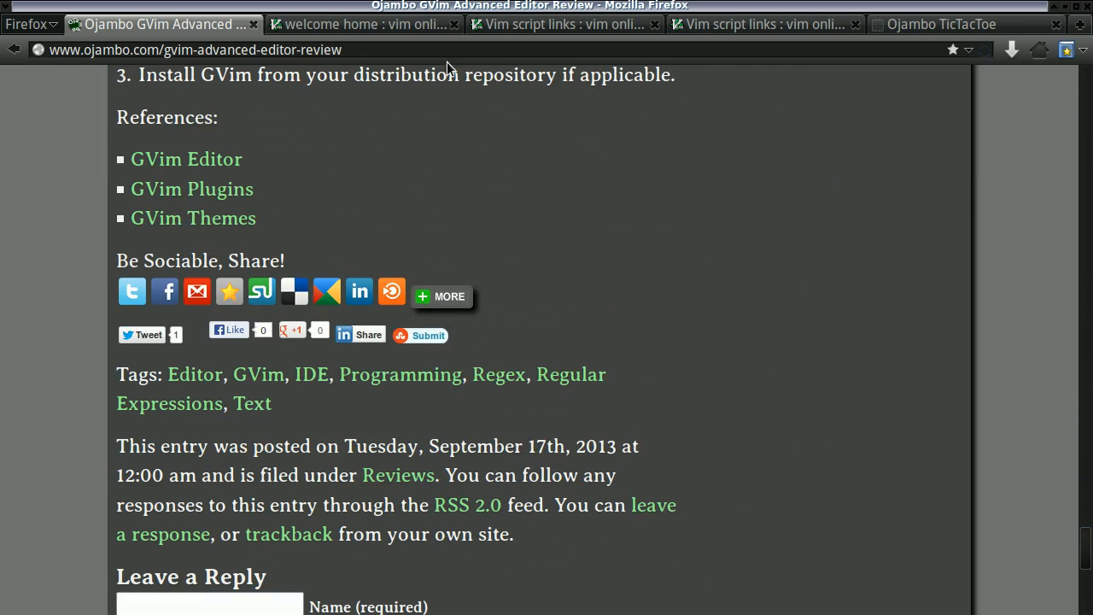
# View the Vim script links page, then the Ojambo TicTacToe download page
pyautogui.click(563, 24)
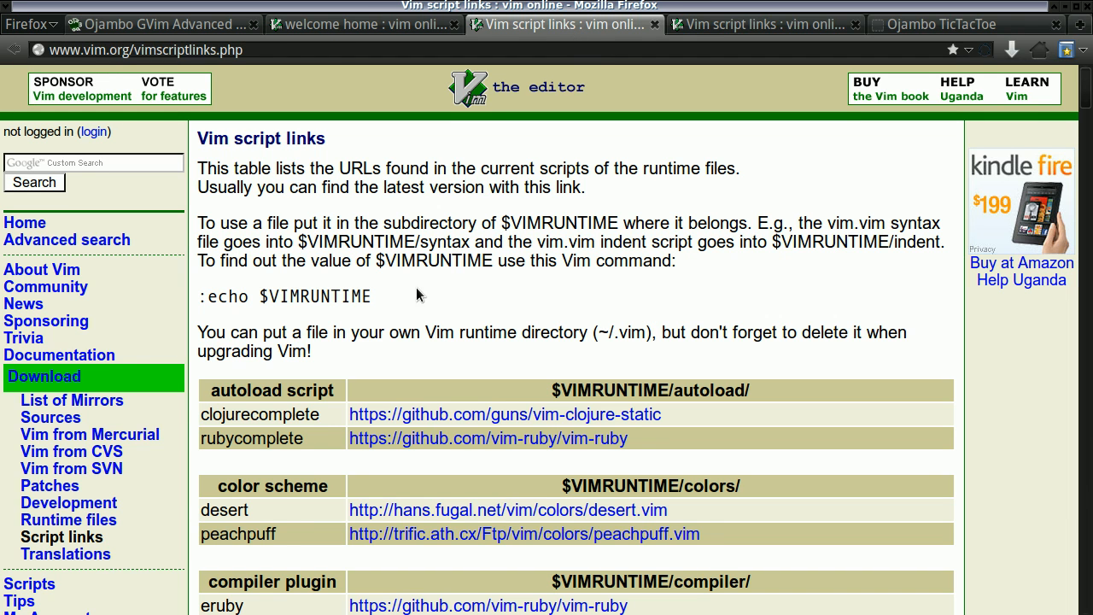
pyautogui.moveTo(427, 495)
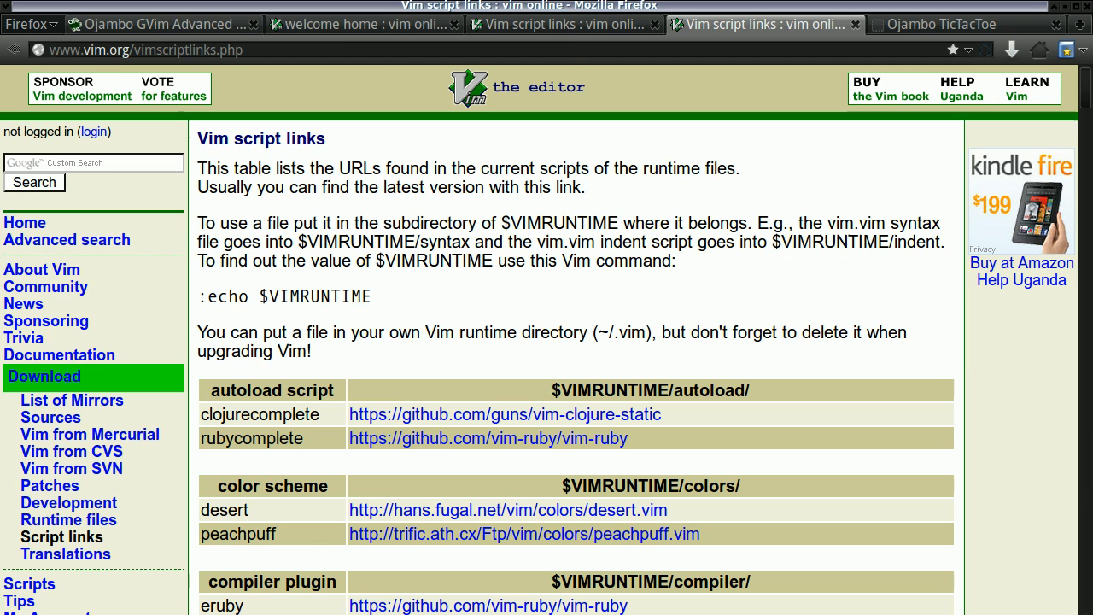
pyautogui.click(939, 24)
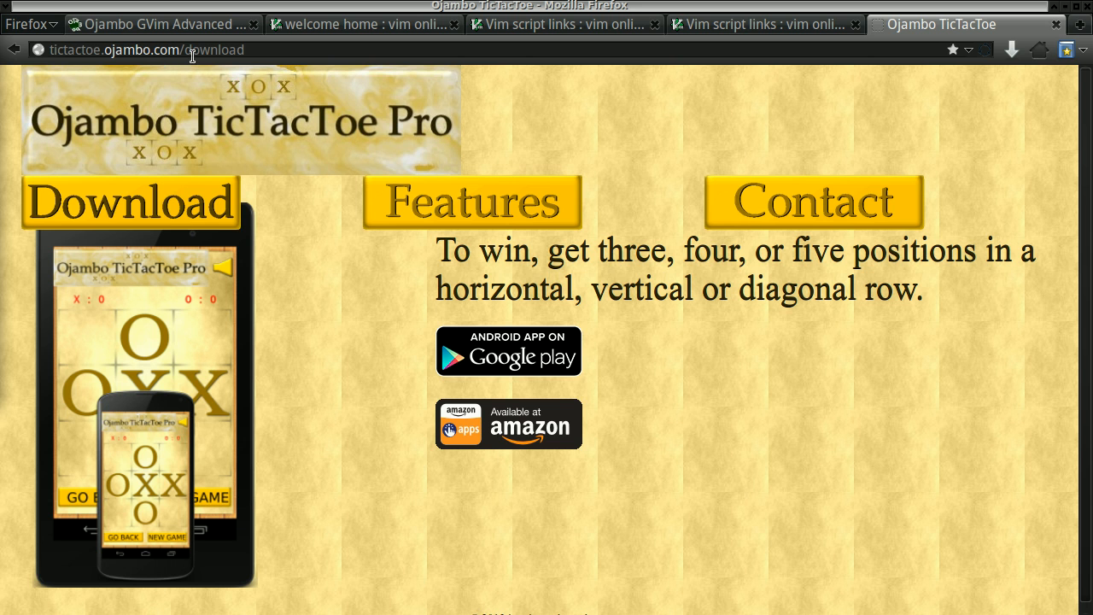
pyautogui.moveTo(508, 350)
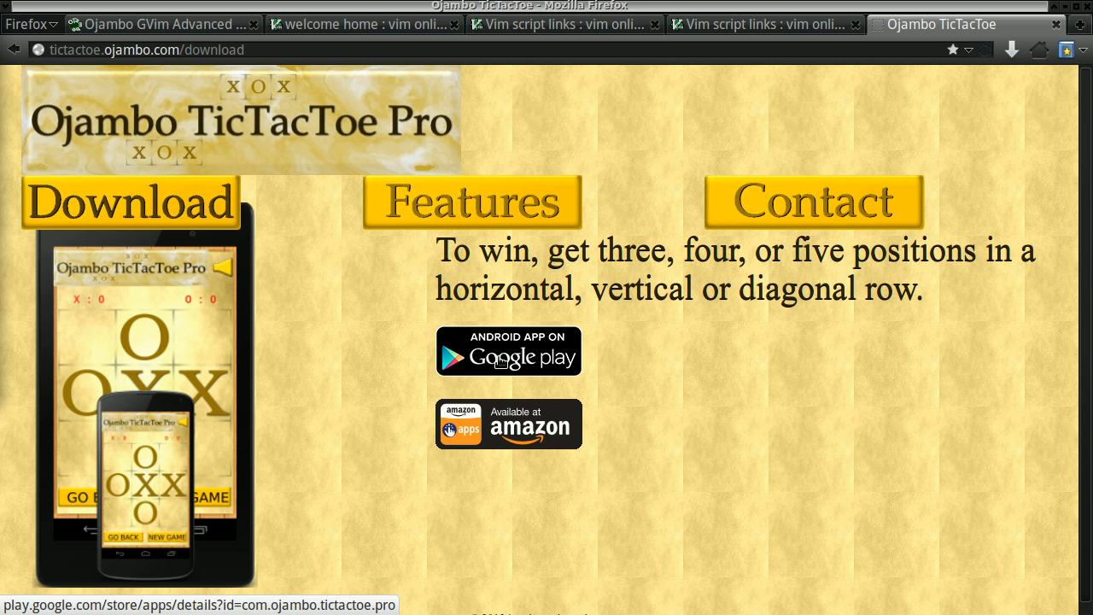
pyautogui.moveTo(272, 523)
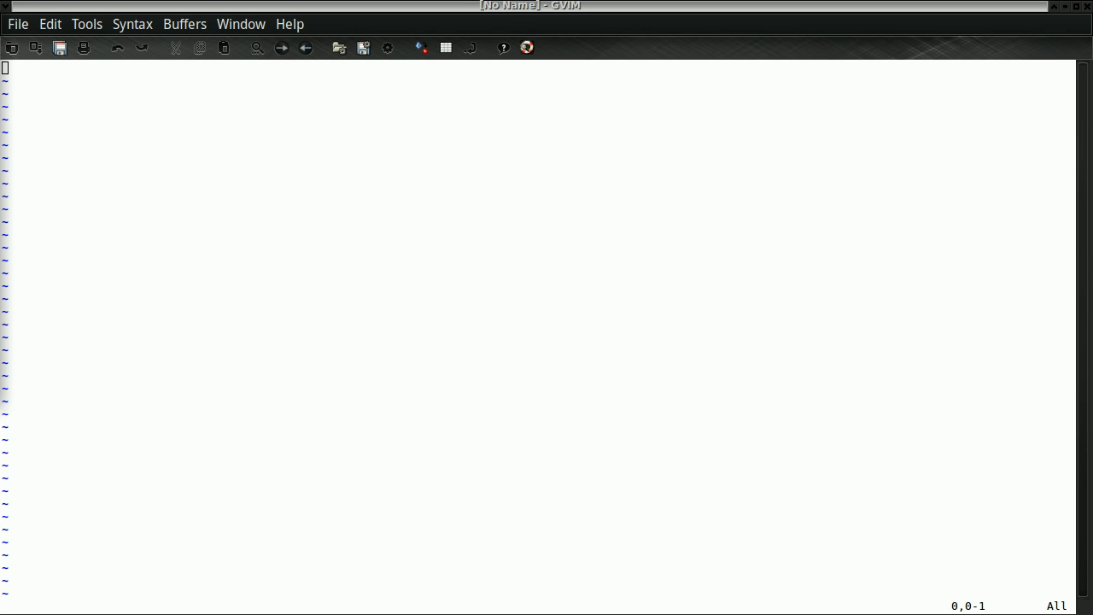
pyautogui.moveTo(533, 229)
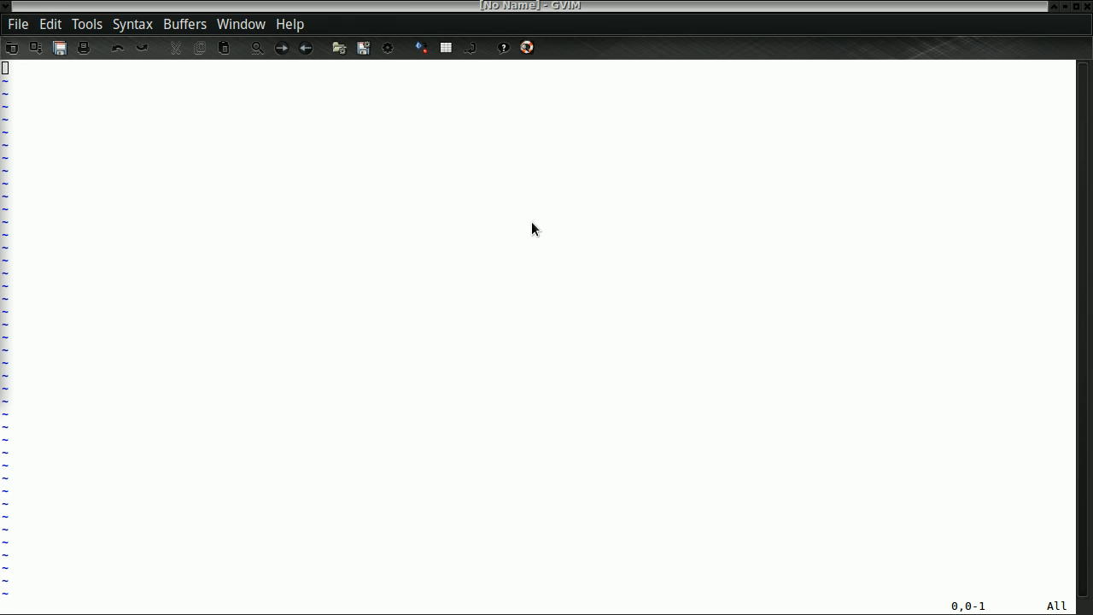
# Apply a dark blue colour scheme, then a black one, then a light scheme again
pyautogui.click(85, 24)
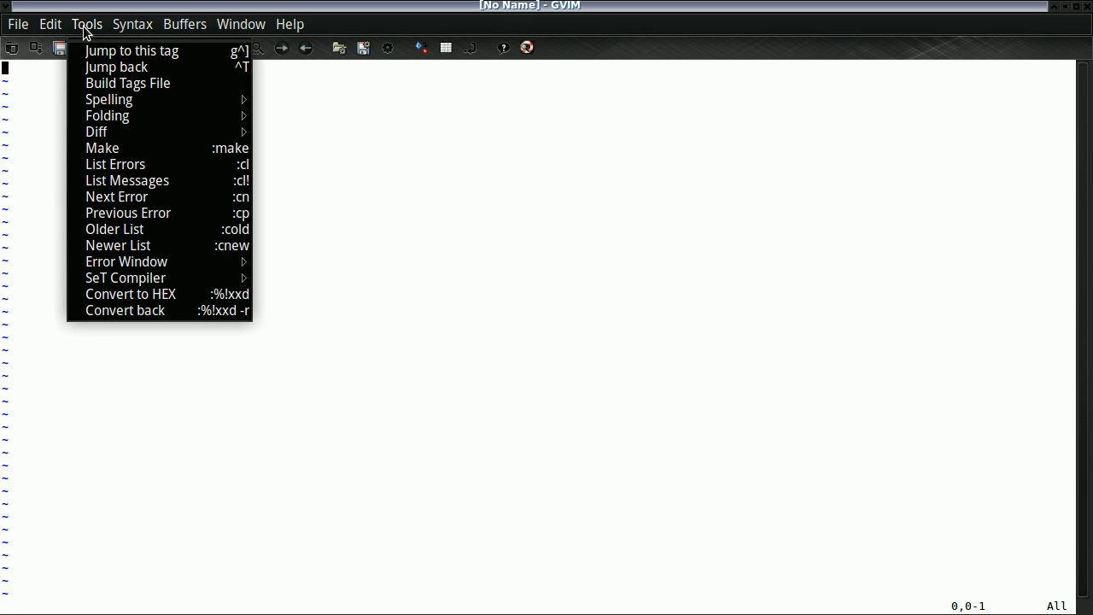
pyautogui.click(50, 24)
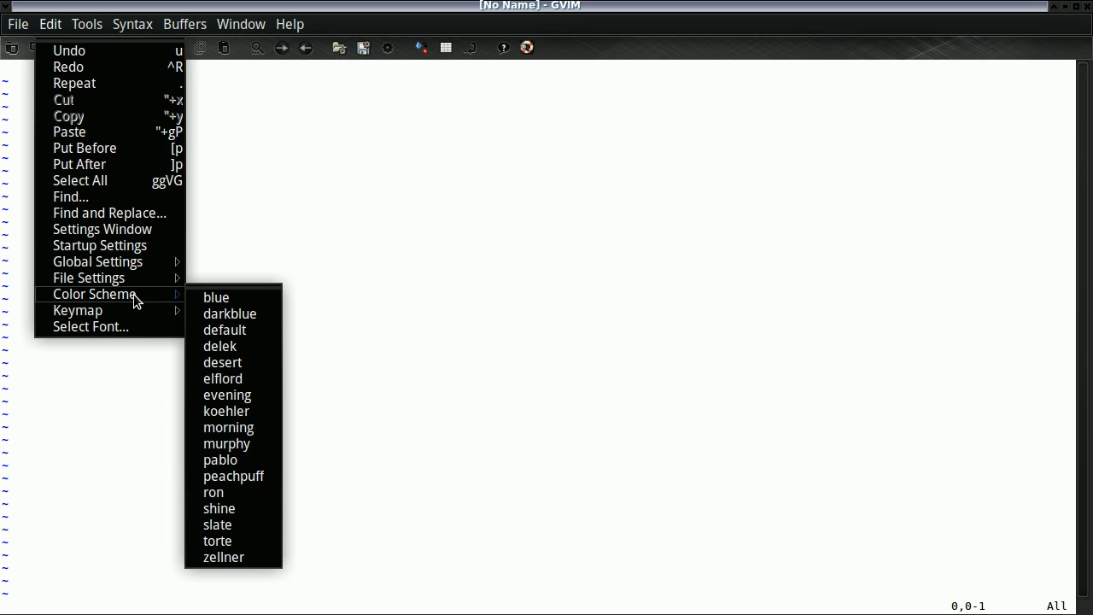
pyautogui.click(228, 314)
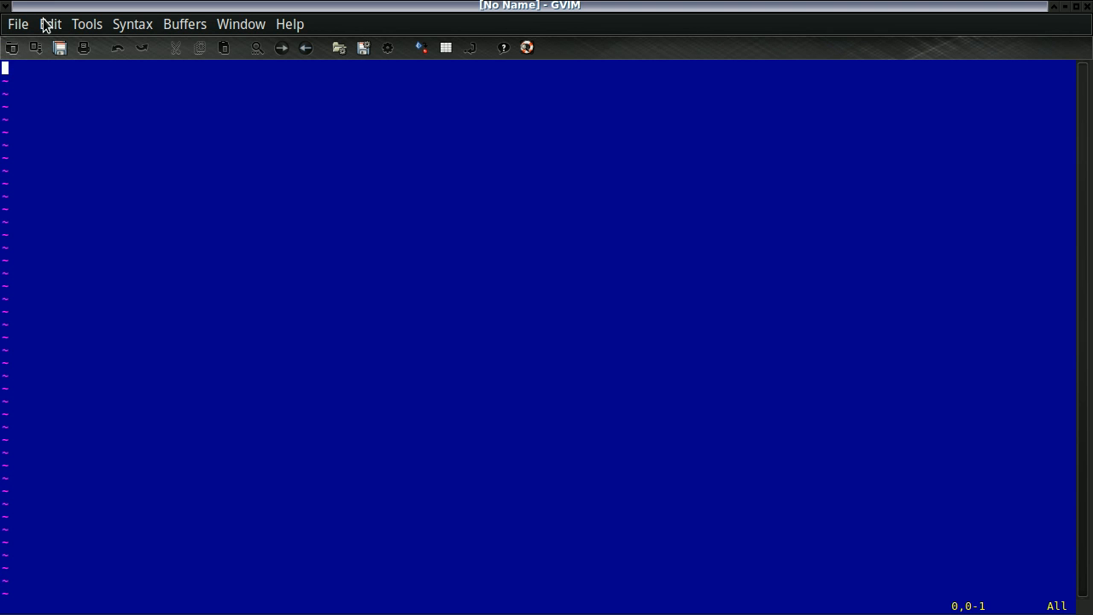
pyautogui.click(50, 24)
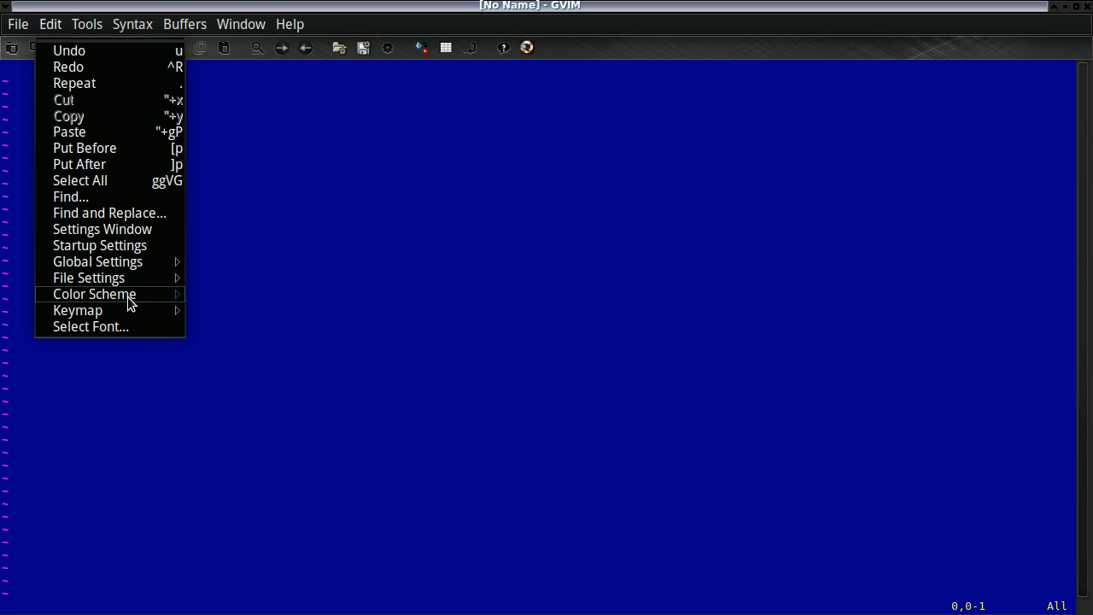
pyautogui.click(94, 294)
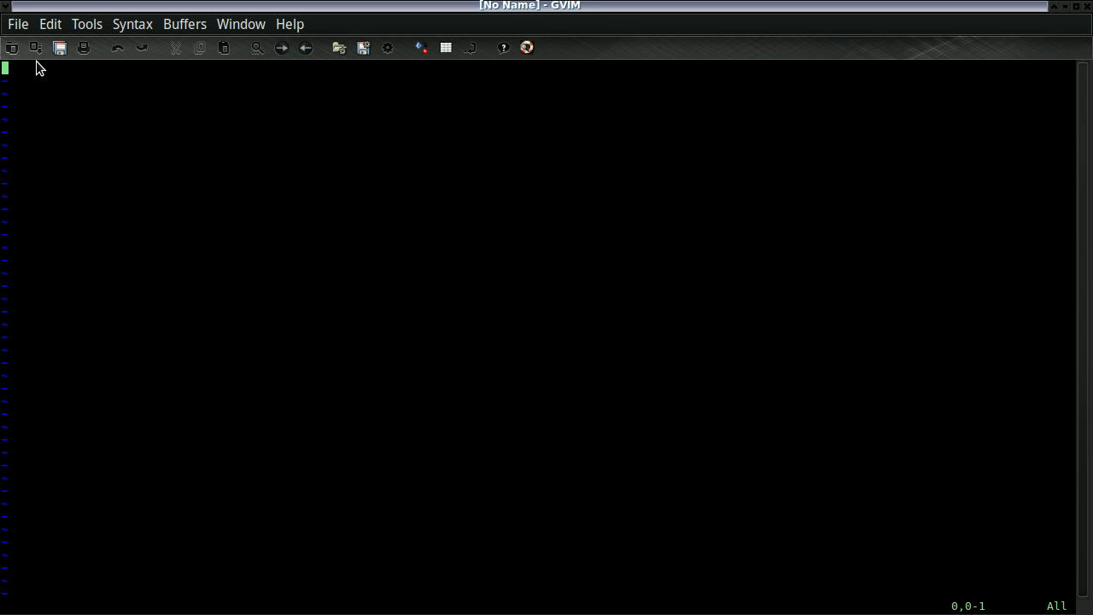
pyautogui.click(47, 24)
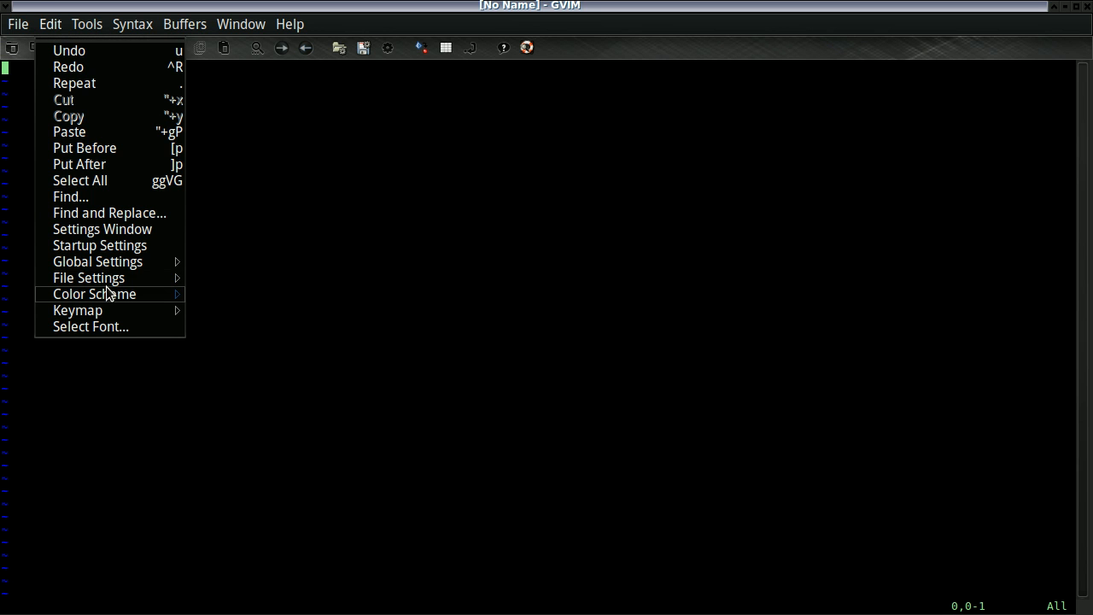
pyautogui.click(94, 294)
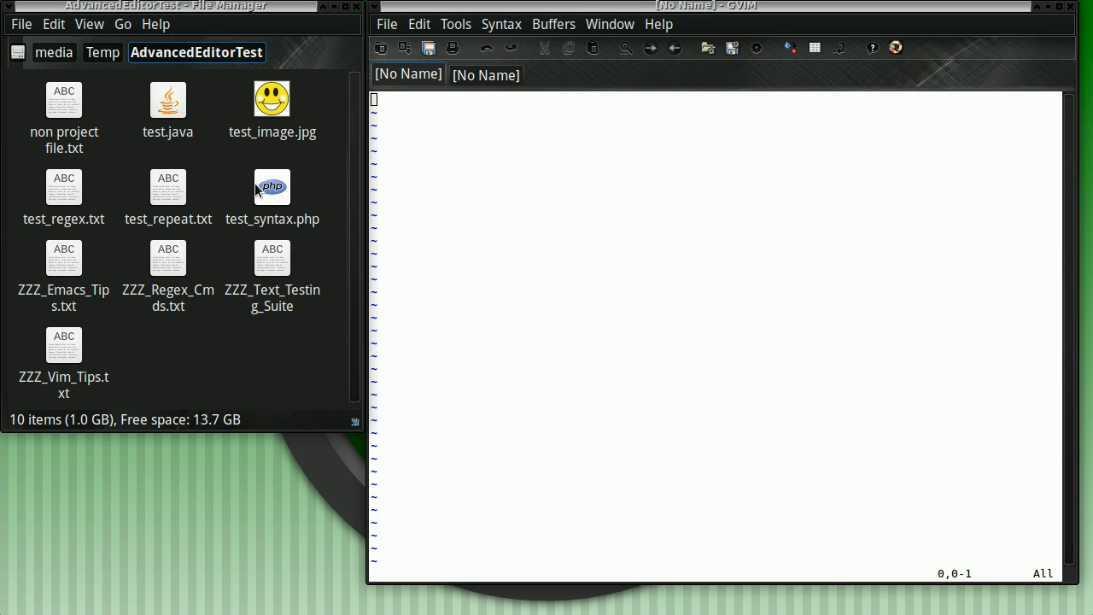
# Open test_regex.txt and test_syntax.php from AdvancedEditorTest into separate GVim tabs
pyautogui.moveTo(65, 187); pyautogui.dragTo(457, 228)
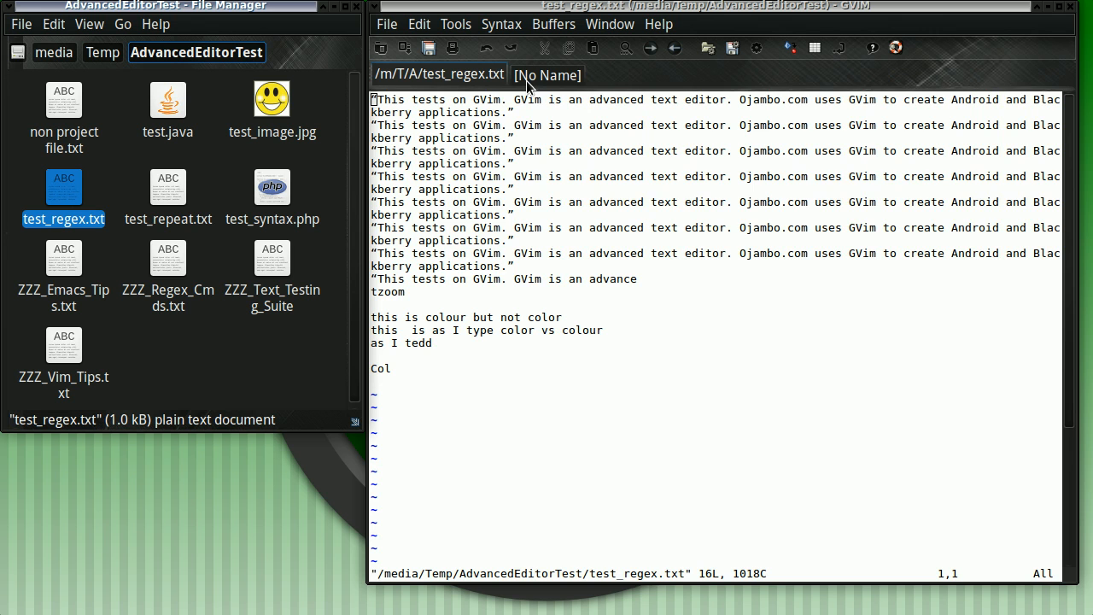
pyautogui.click(546, 75)
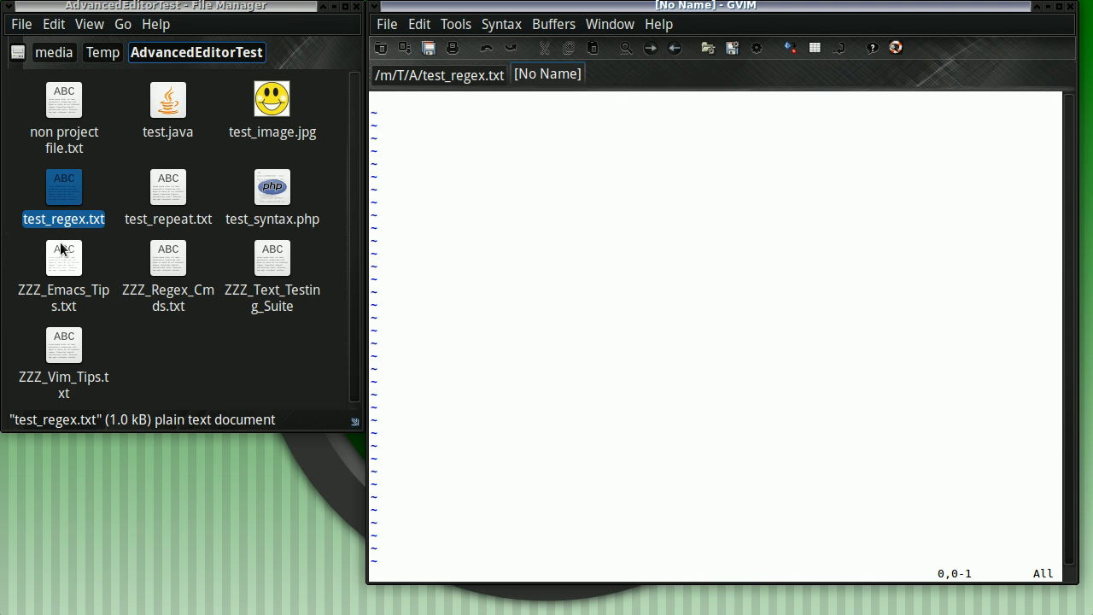
pyautogui.doubleClick(272, 186)
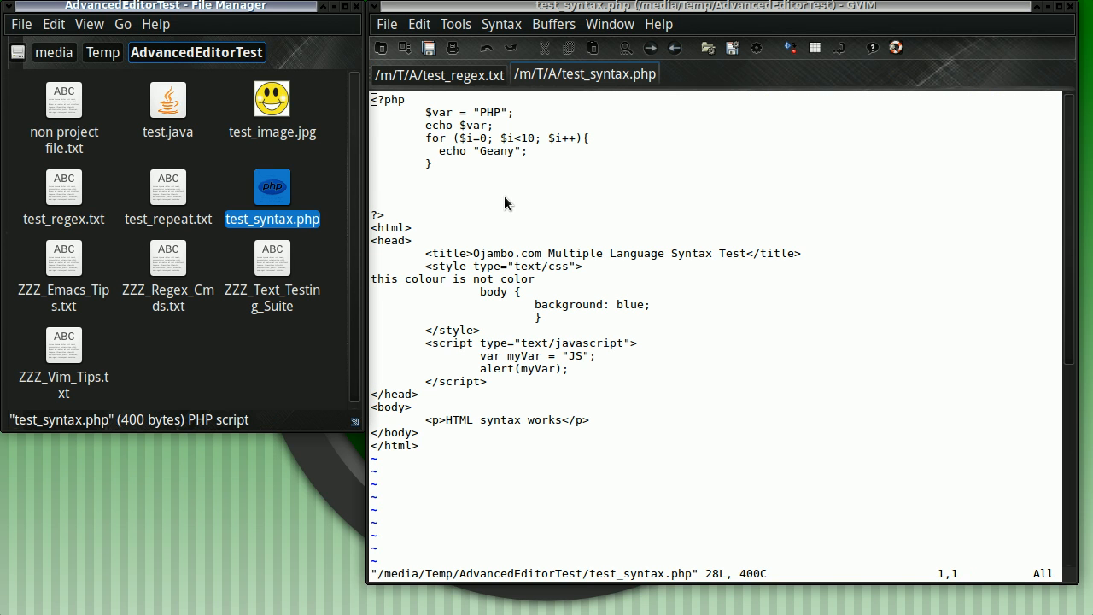
pyautogui.click(437, 75)
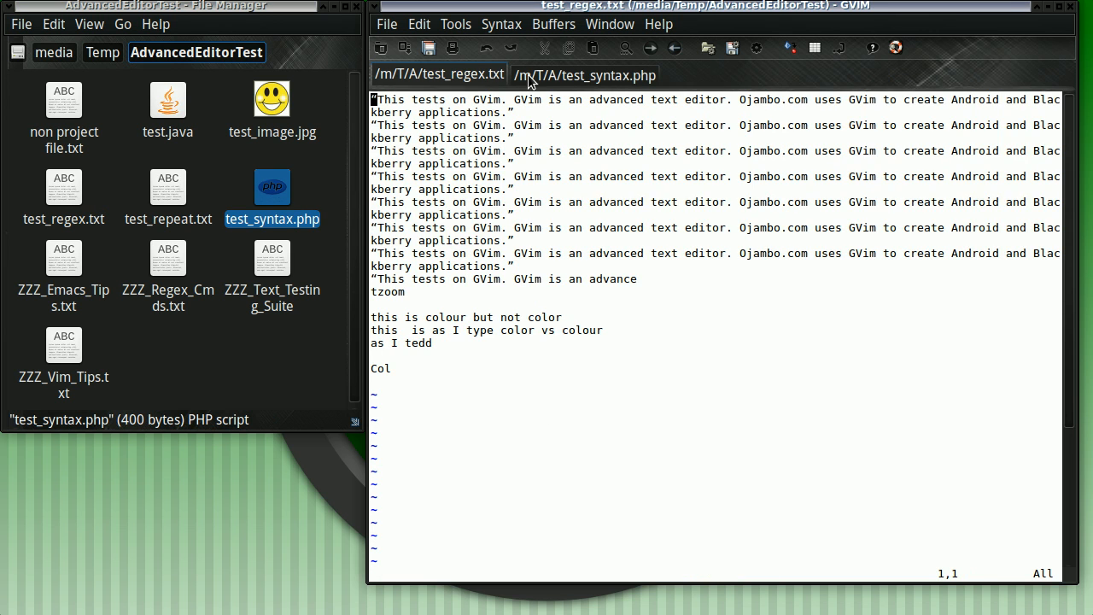
pyautogui.click(584, 76)
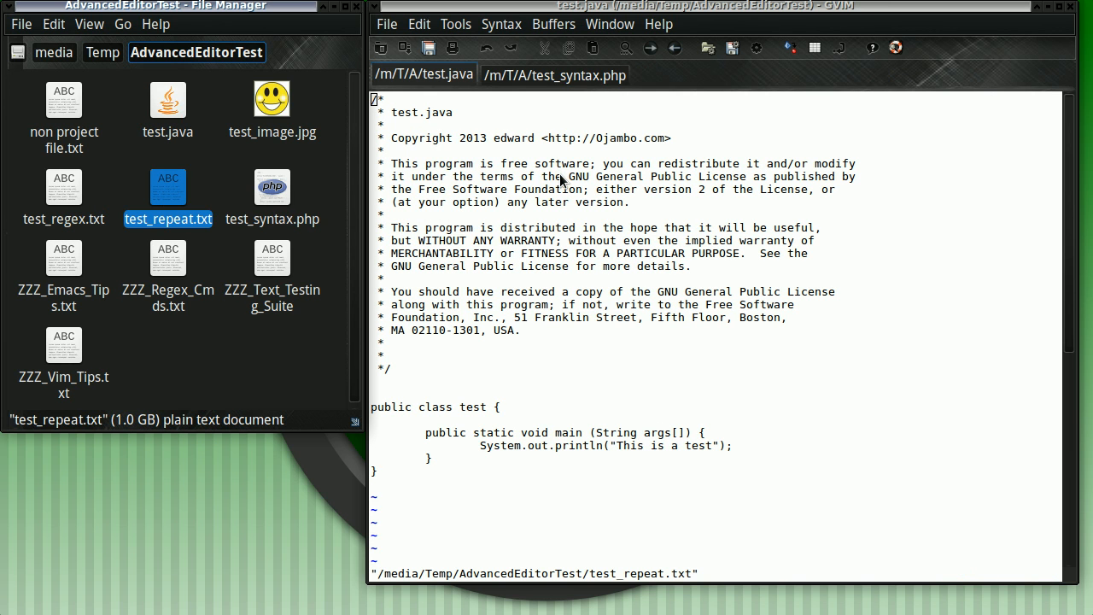
# Switch to the 1 GB test_repeat.txt buffer via the Buffers menu
pyautogui.click(553, 23)
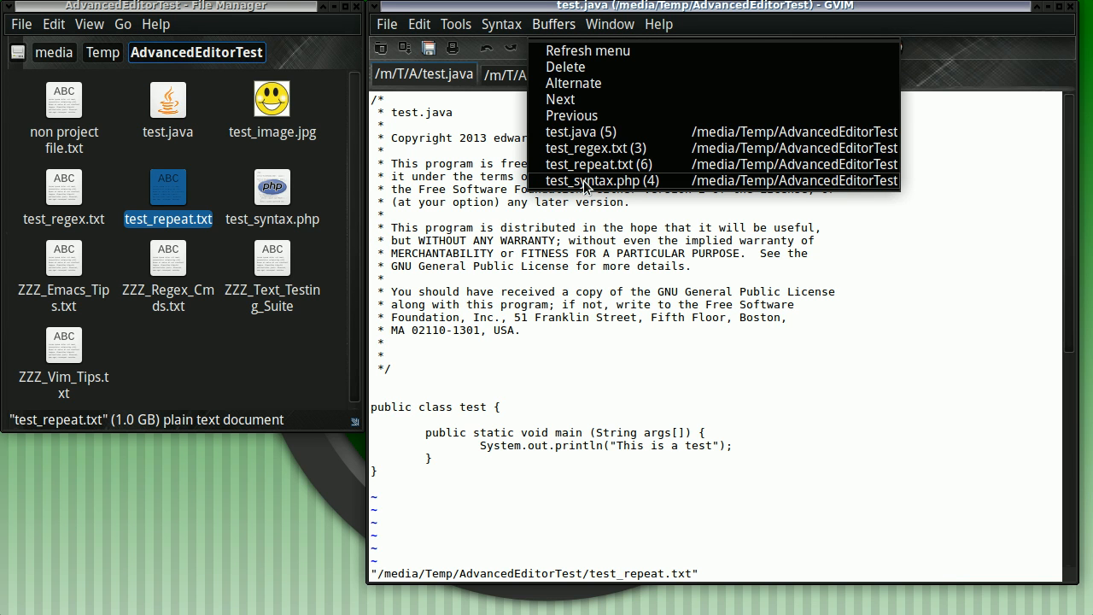
pyautogui.click(597, 181)
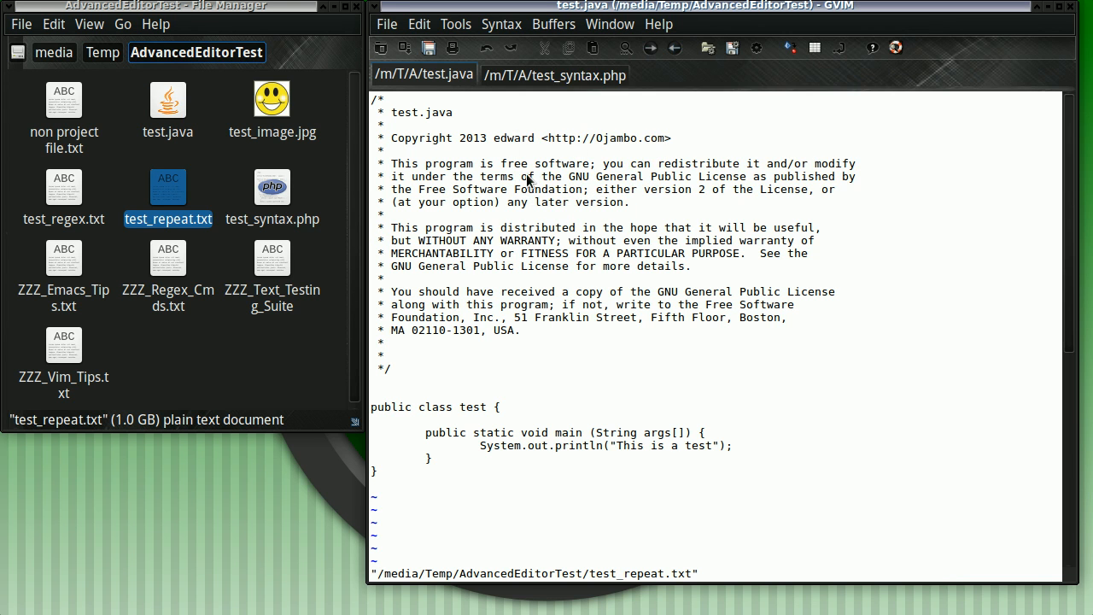
pyautogui.click(424, 76)
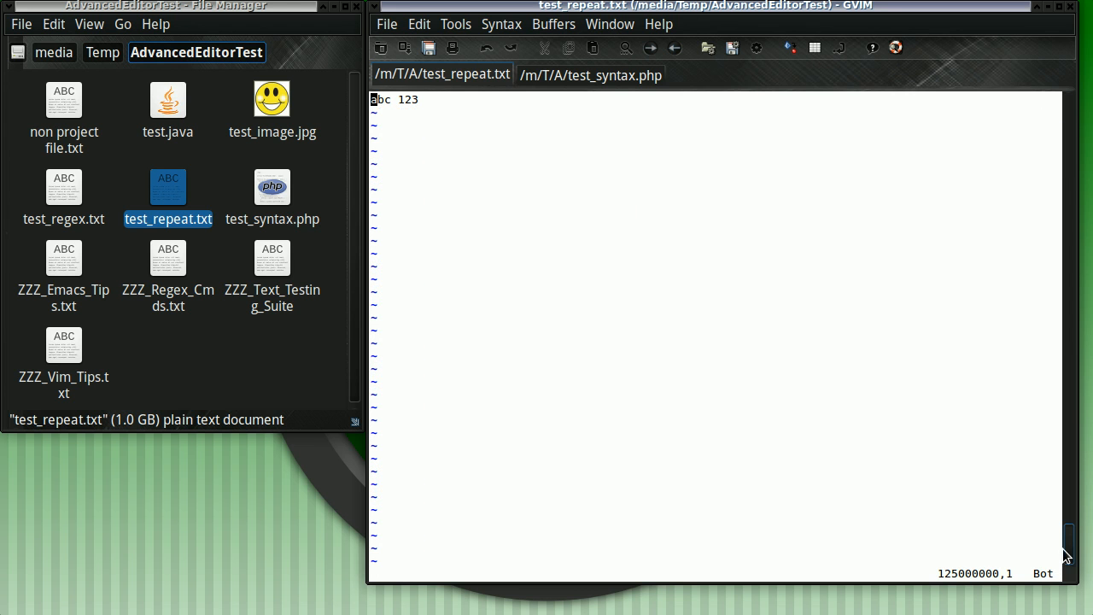
pyautogui.scroll(3)
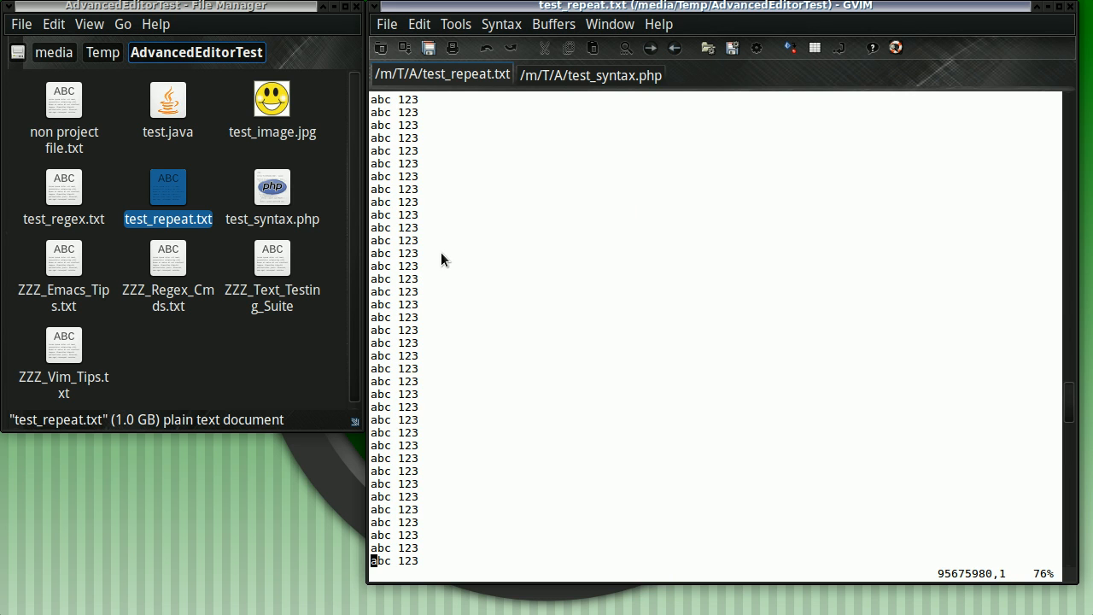
# Change a line to read 'abc can be edited and saved' and save the file
pyautogui.write('ca')
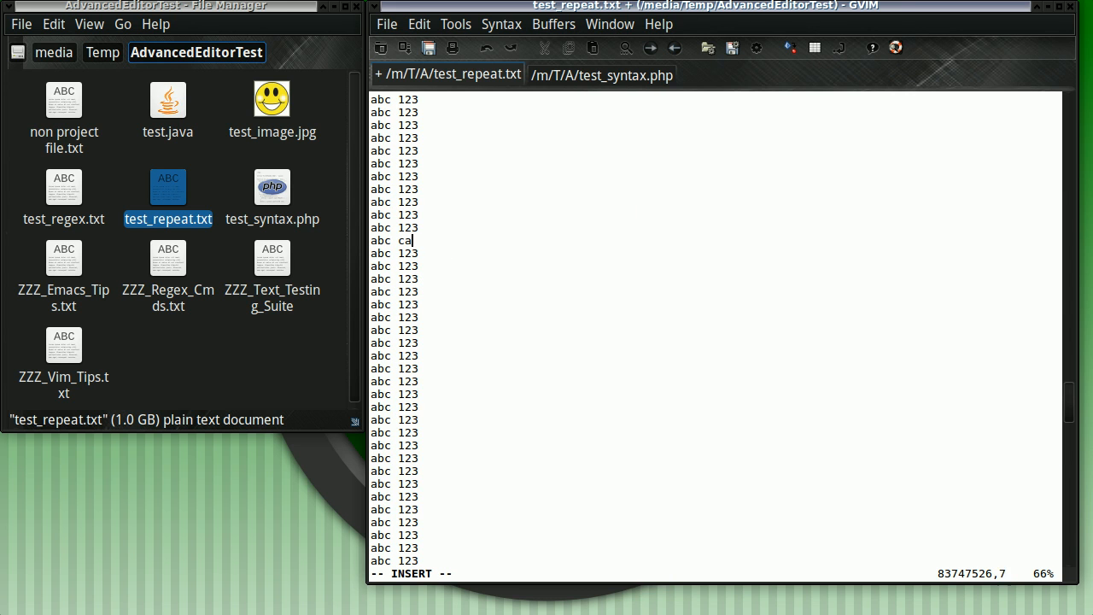
pyautogui.write('n be edited and')
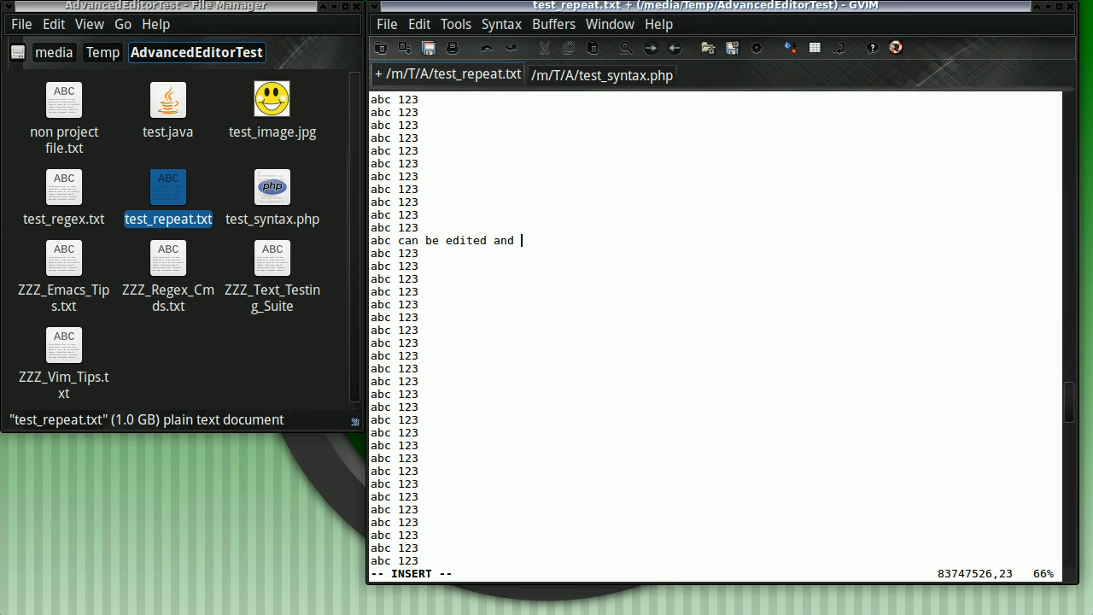
pyautogui.write('saved')
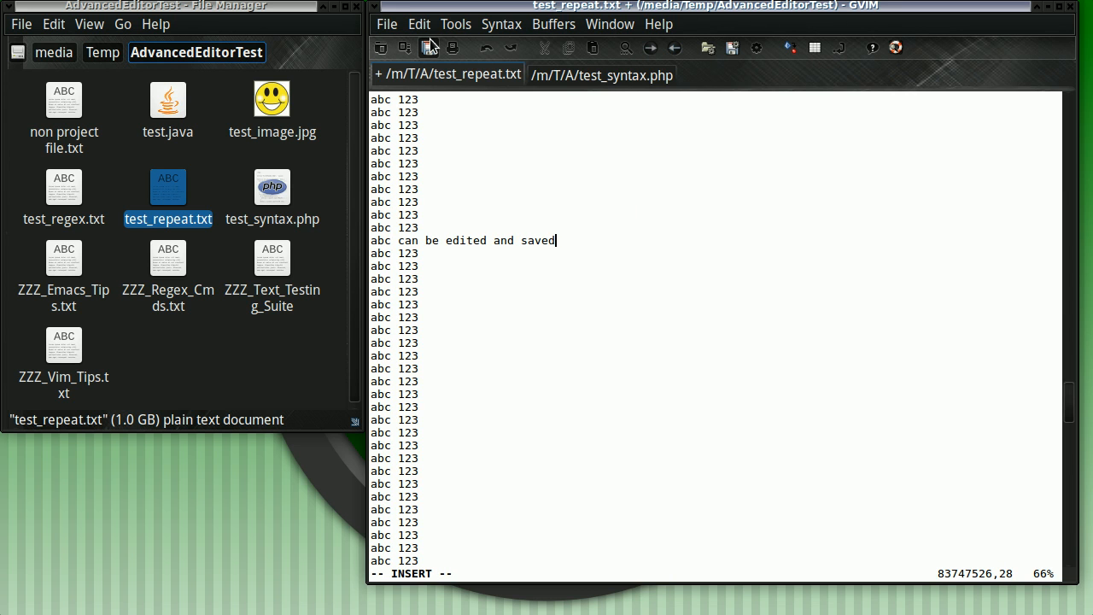
pyautogui.click(403, 48)
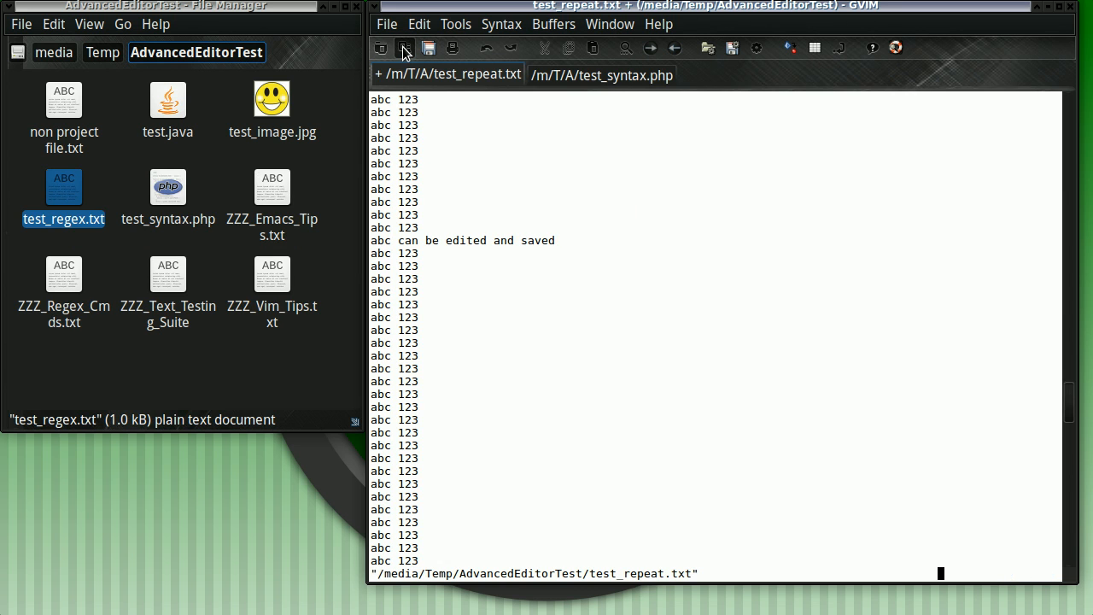
# Let the write finish, run :!bd (command not found) and dismiss the shell output
pyautogui.click(167, 186)
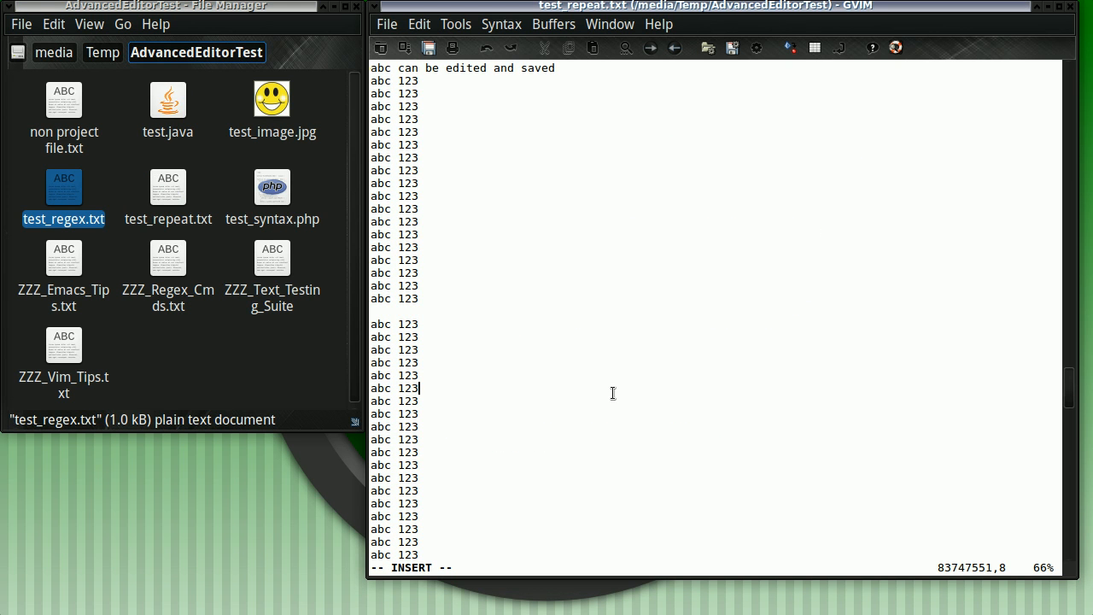
pyautogui.press('Escape')
pyautogui.write(':!bd')
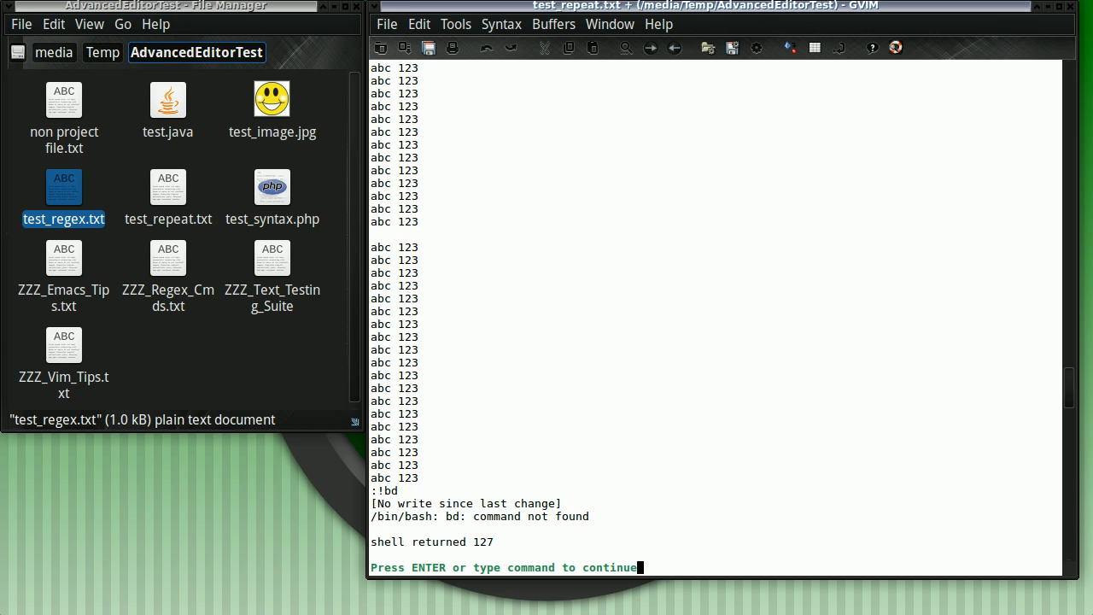
pyautogui.press('Return')
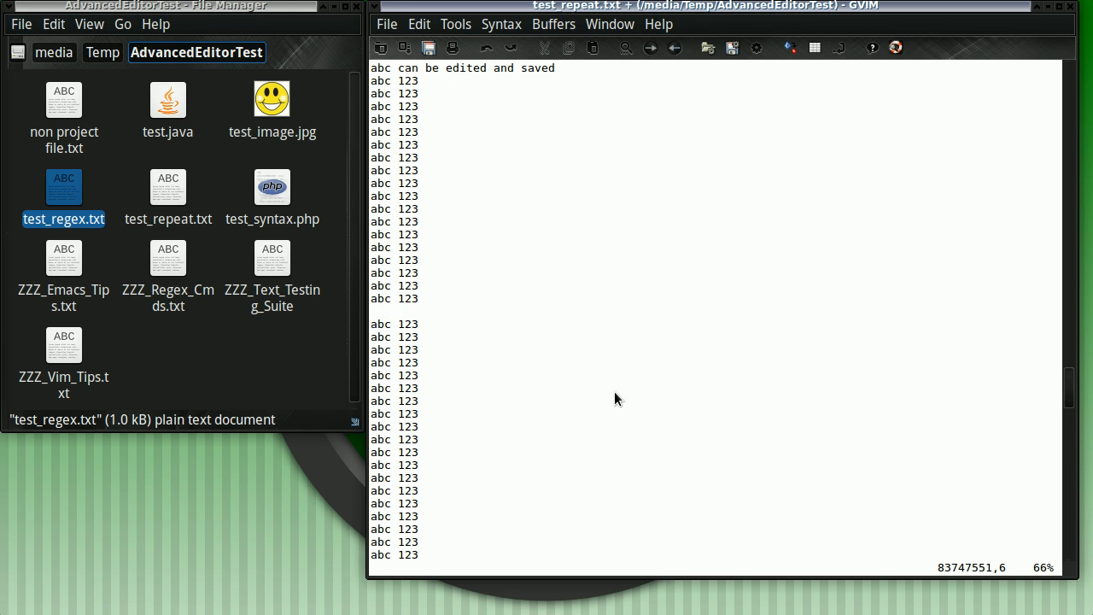
pyautogui.click(406, 387)
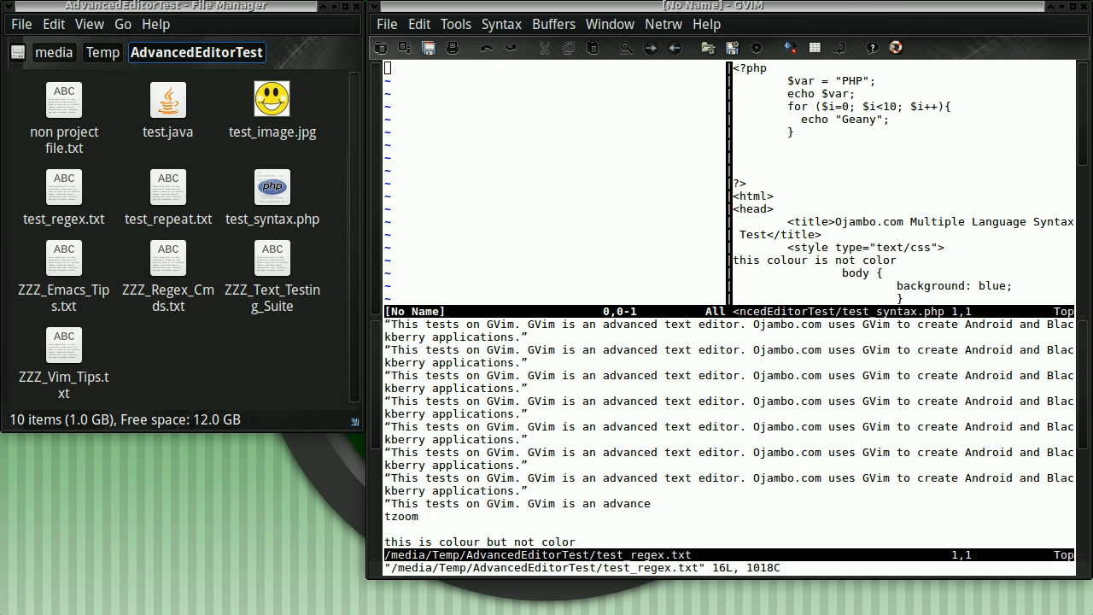
pyautogui.moveTo(466, 140)
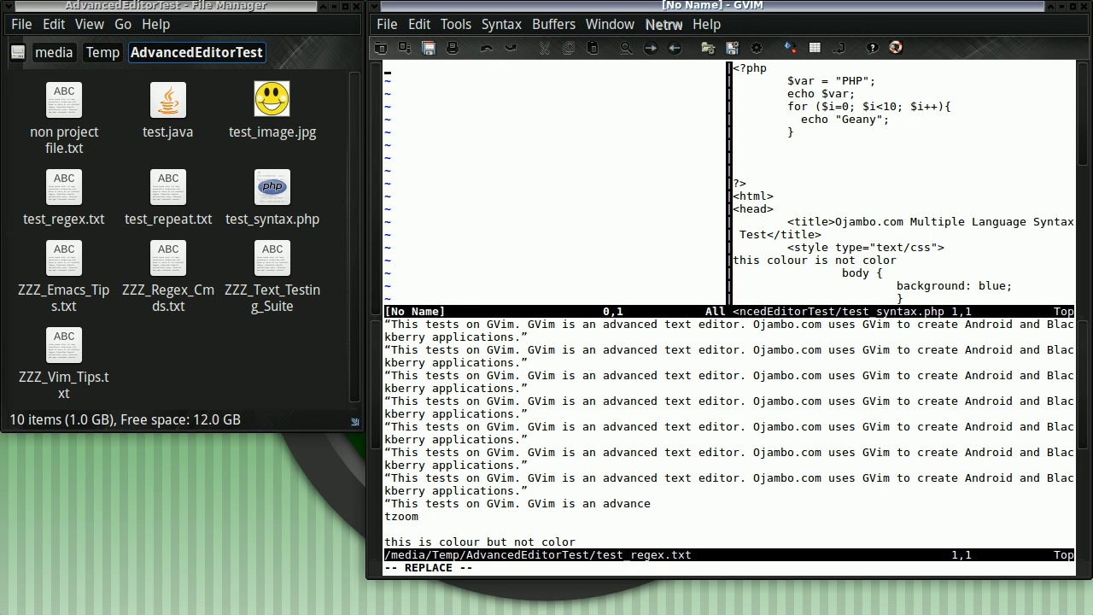
# Write 'THis is a non project file' into the empty unnamed buffer
pyautogui.write('THis is')
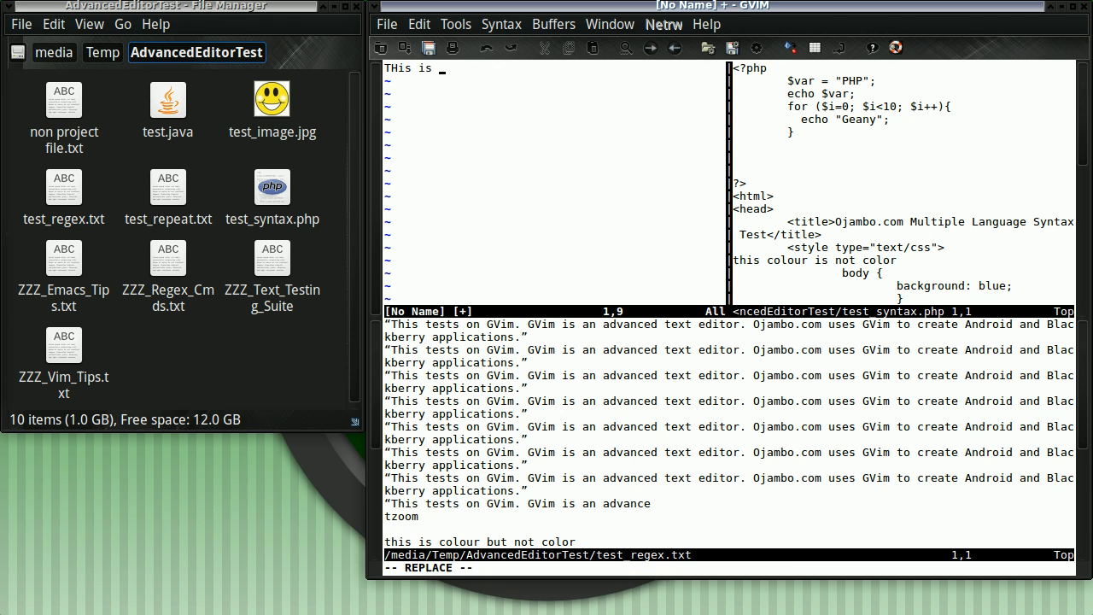
pyautogui.write('a non project file')
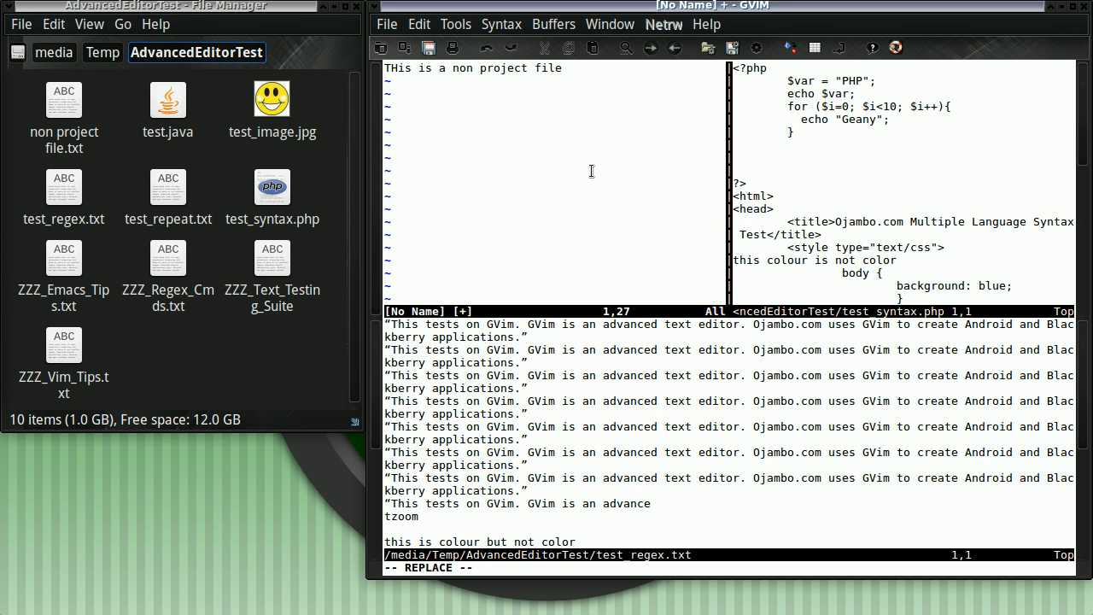
pyautogui.click(386, 24)
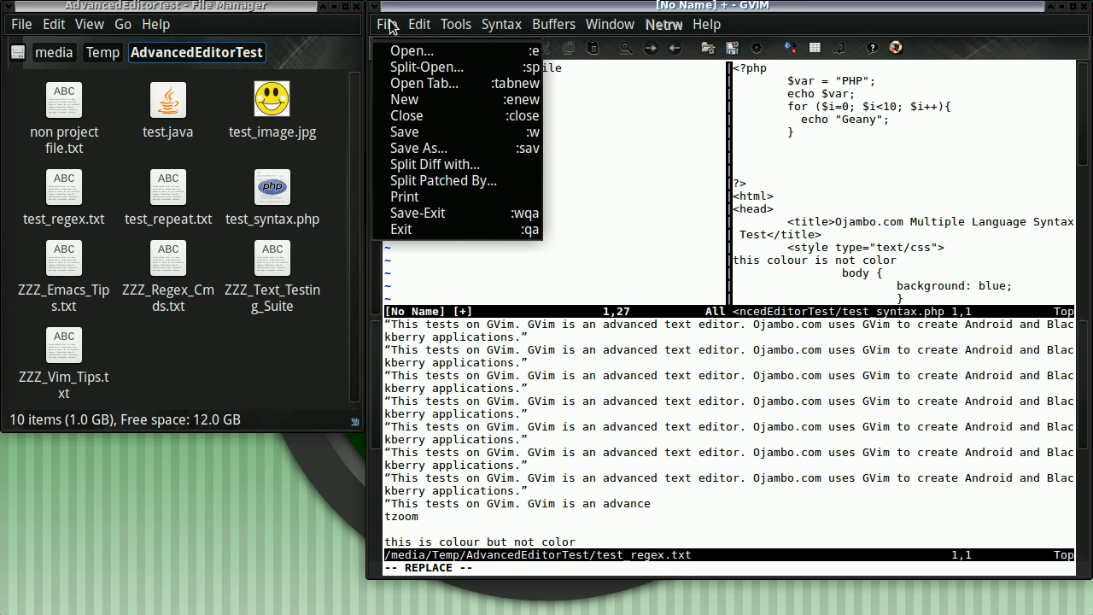
pyautogui.moveTo(427, 147)
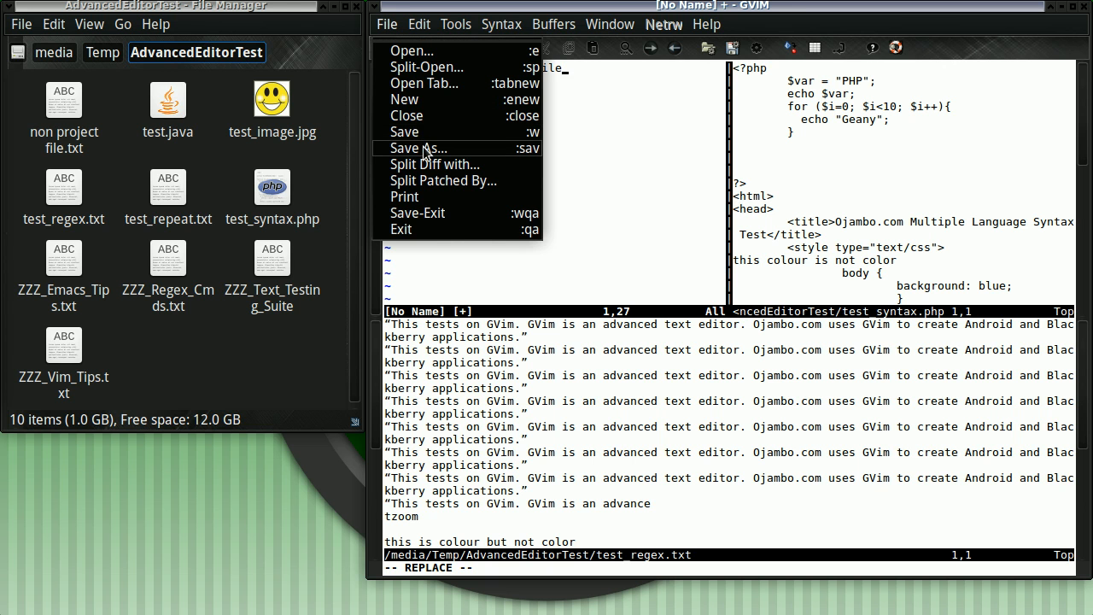
# Save the buffer as non project file.txt in AdvancedEditorTest, overwriting the existing file
pyautogui.click(420, 147)
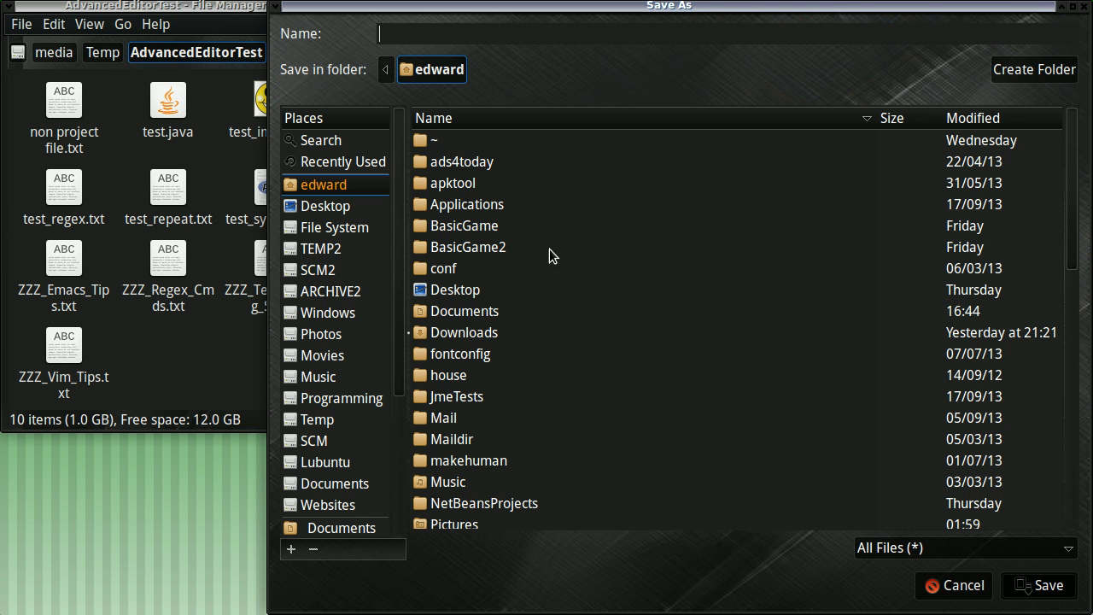
pyautogui.moveTo(994, 603)
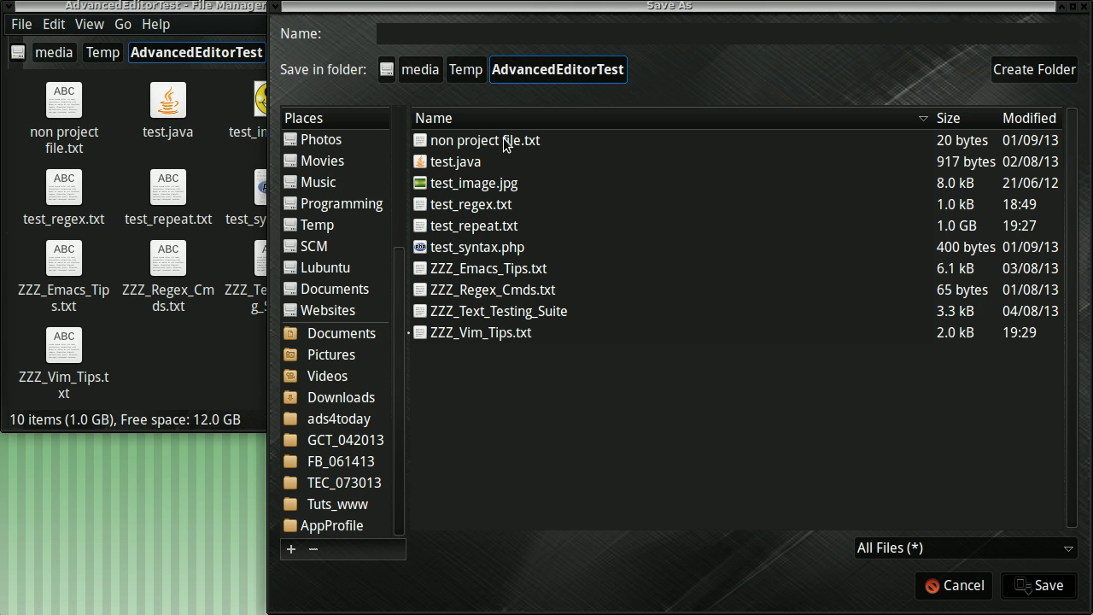
pyautogui.click(485, 140)
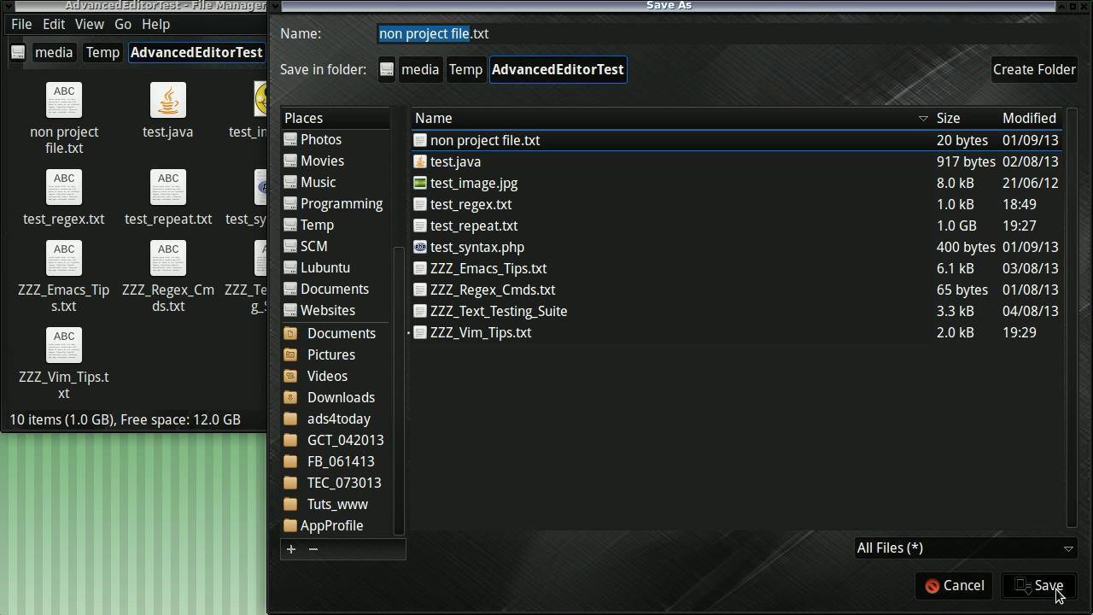
pyautogui.click(1045, 584)
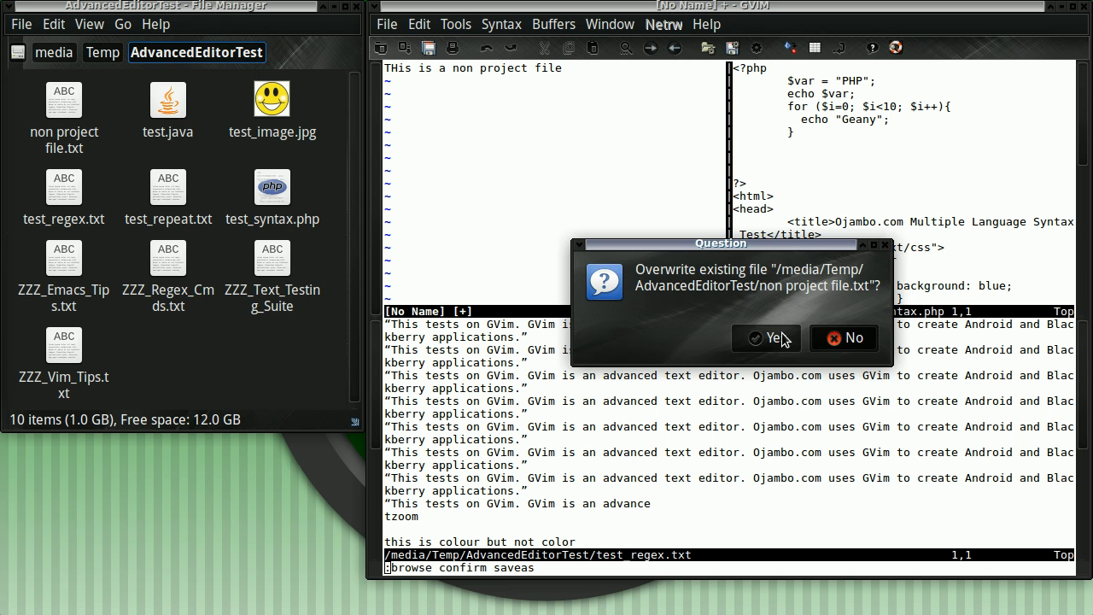
pyautogui.click(765, 338)
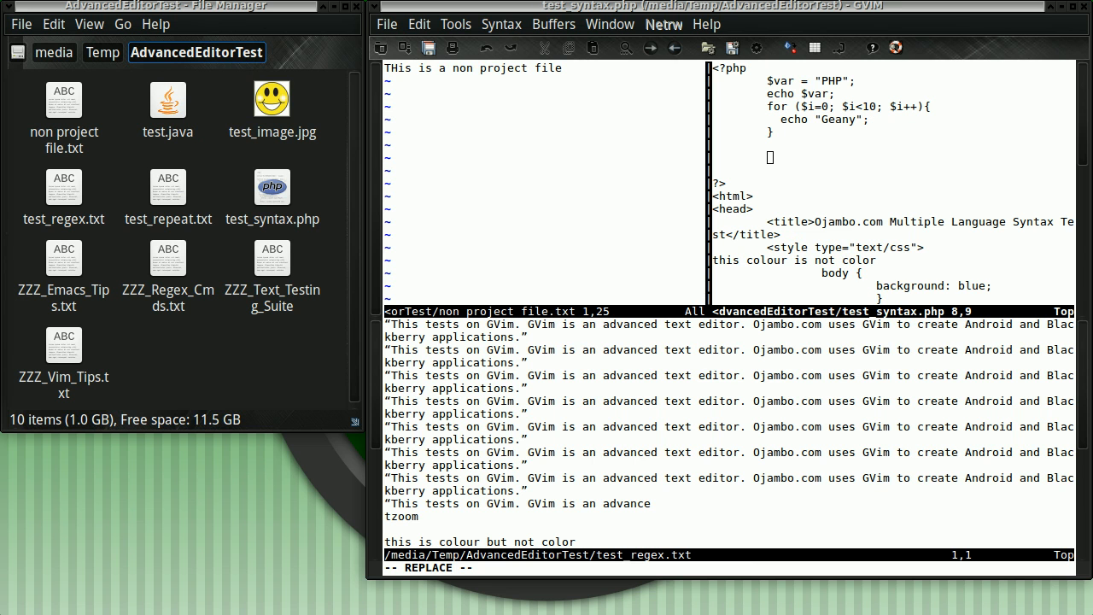
pyautogui.click(455, 24)
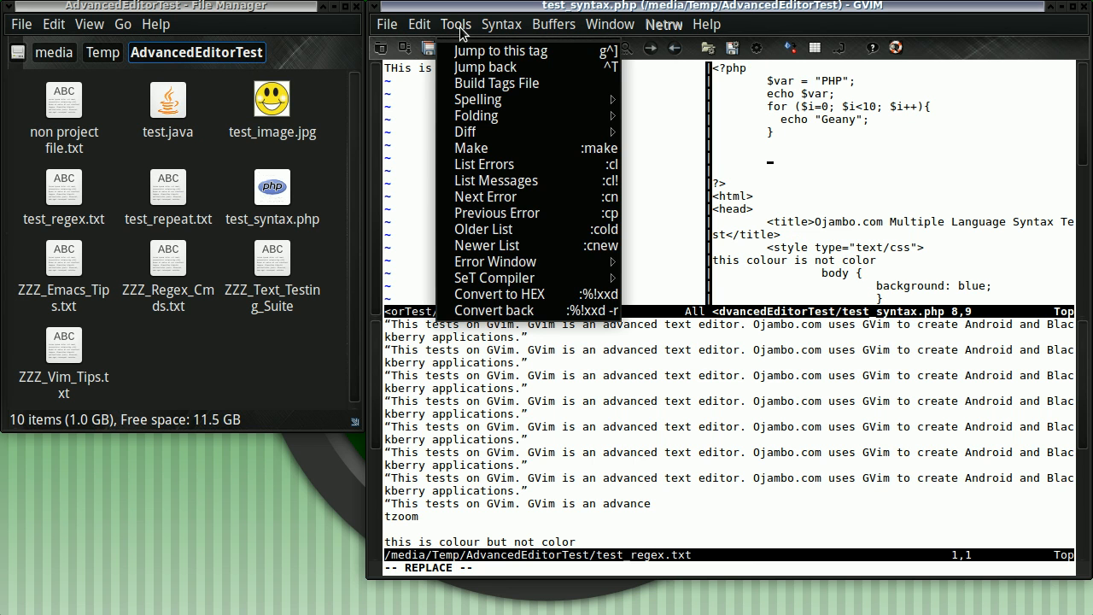
pyautogui.click(418, 24)
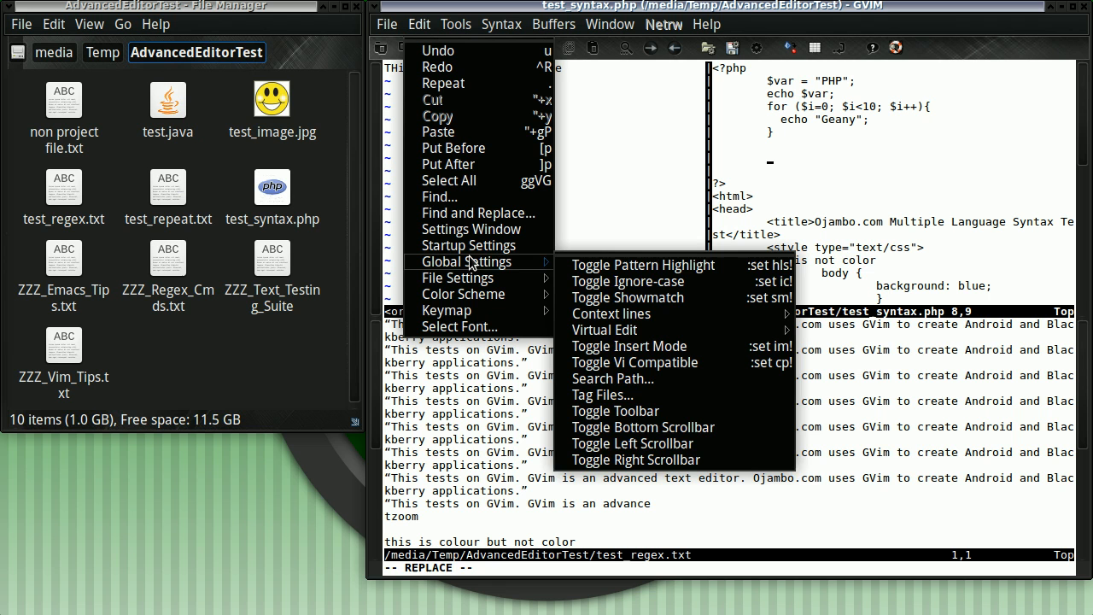
pyautogui.moveTo(502, 264)
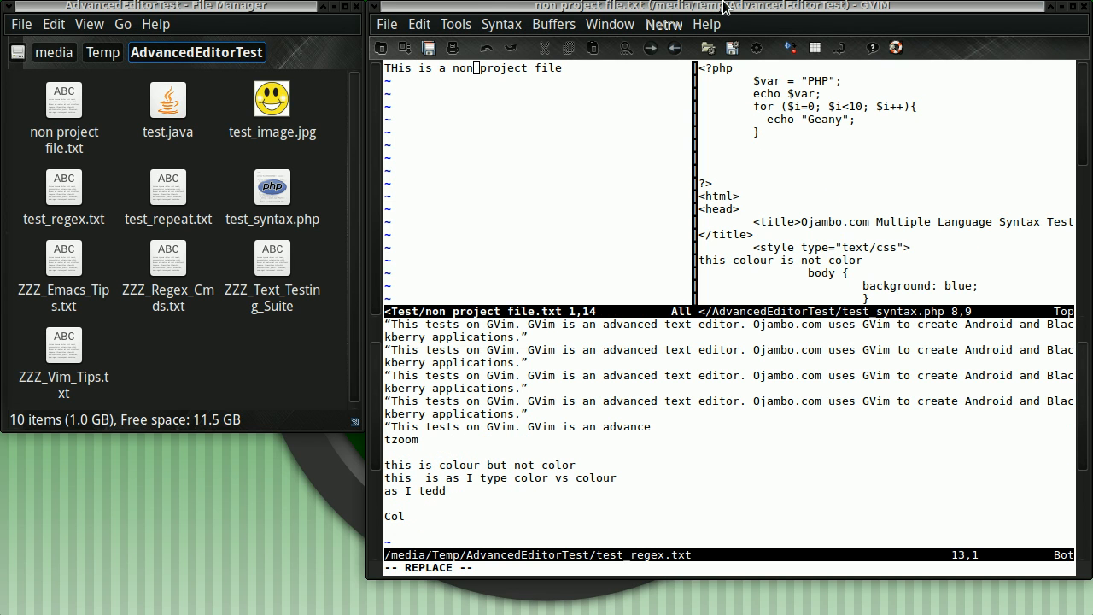
# Enable spell checking from the Tools > Spelling options
pyautogui.click(502, 24)
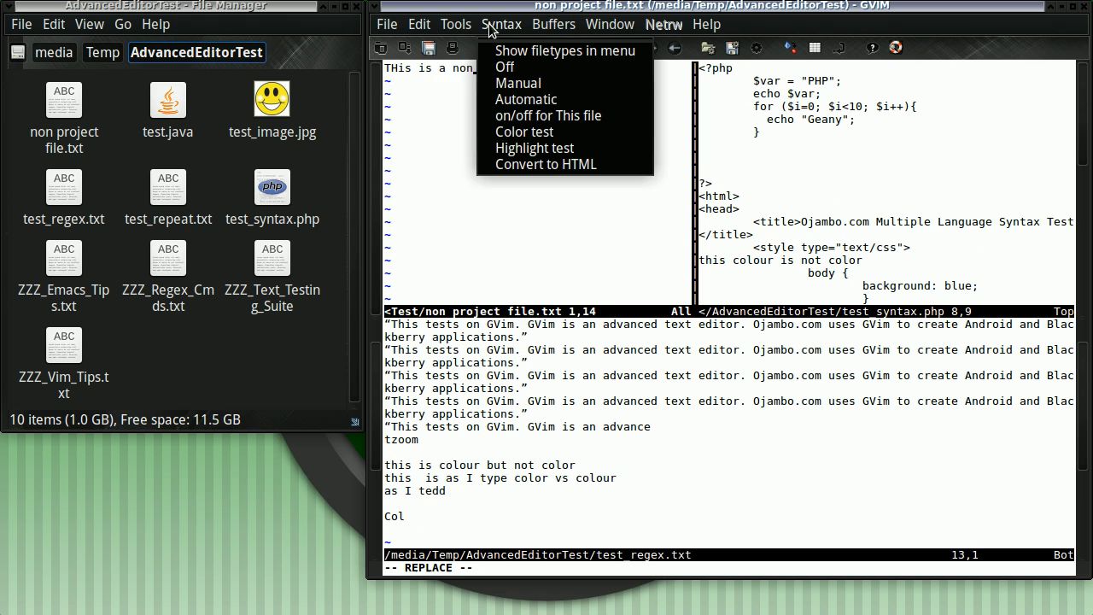
pyautogui.click(454, 24)
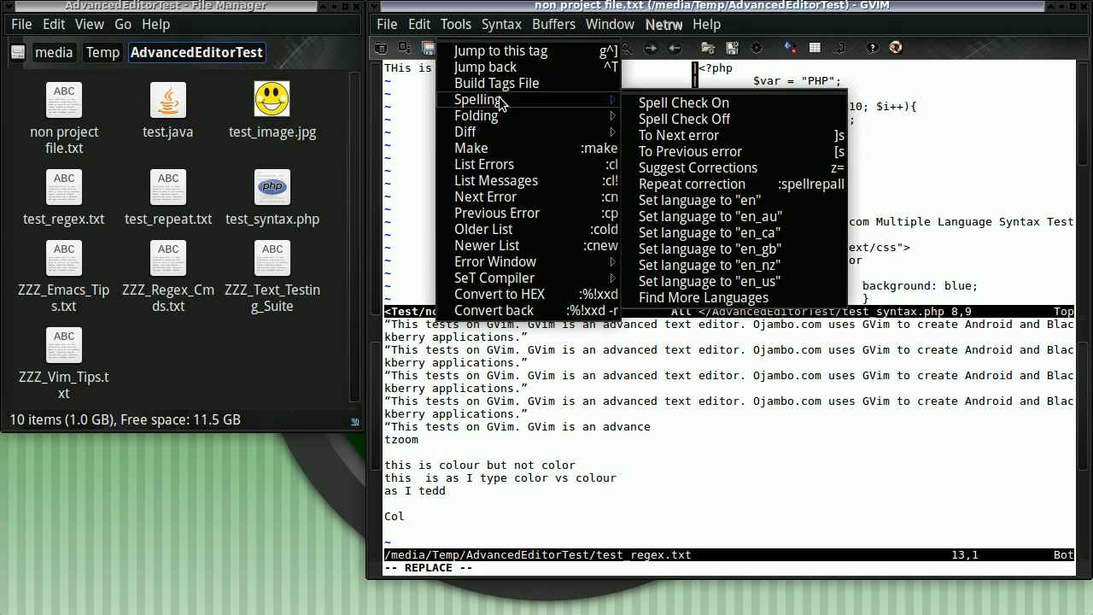
pyautogui.moveTo(683, 103)
pyautogui.write('Colour vs c')
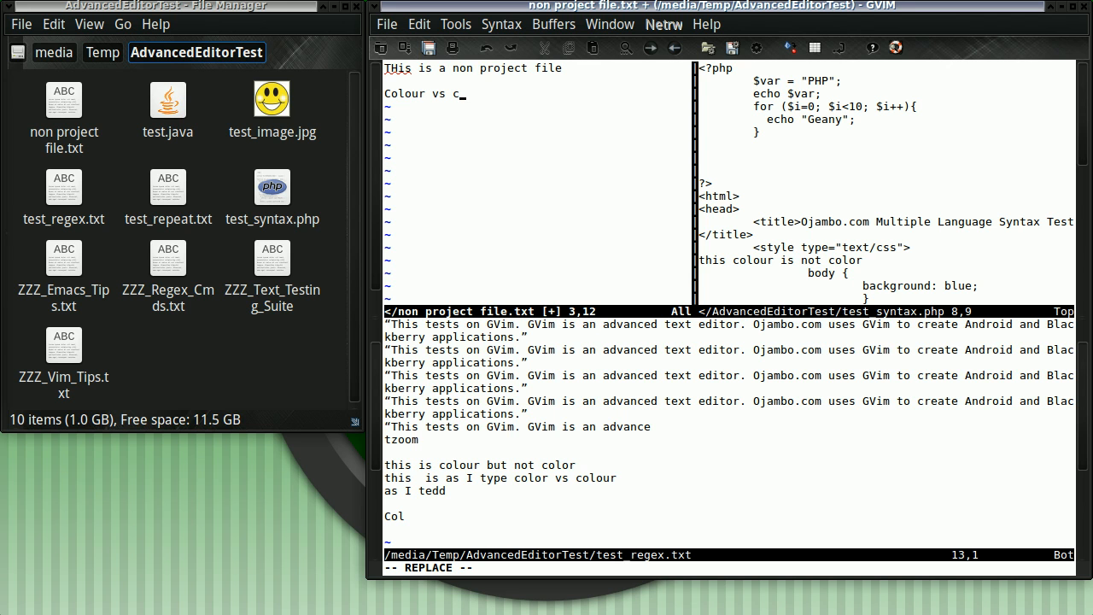
# Add 'Colour vs color. Both dictionaries are correct. What about colllorw?' to the file
pyautogui.write('olor.')
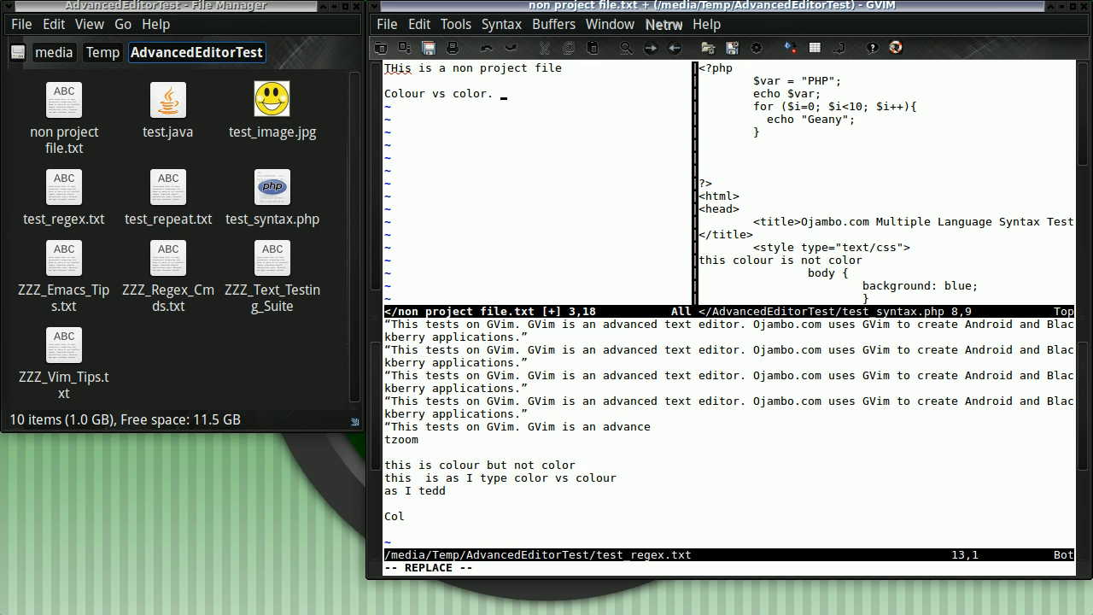
pyautogui.write('Both')
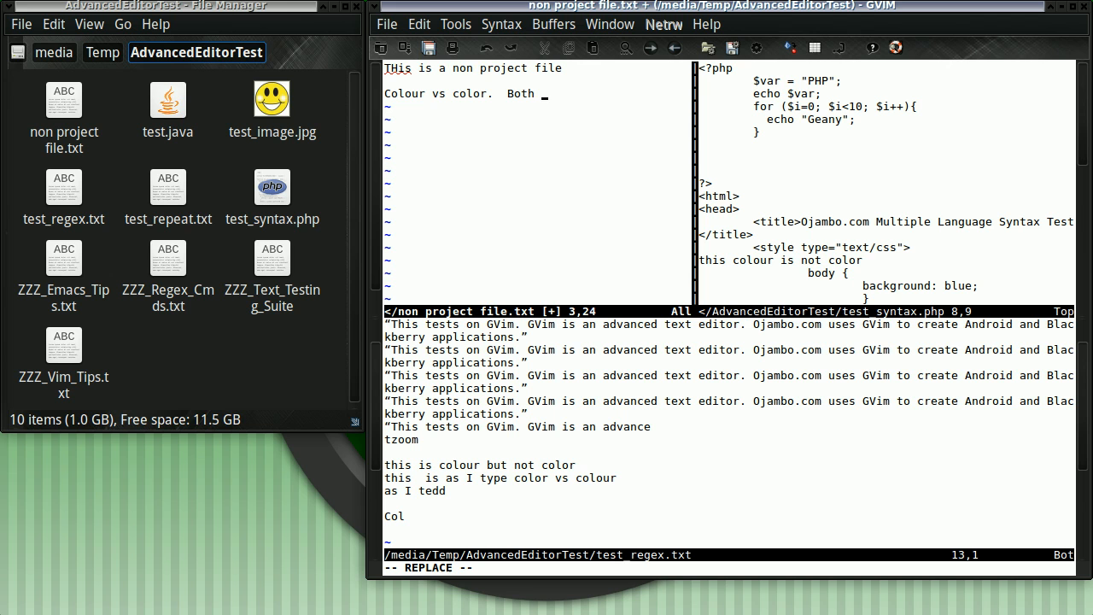
pyautogui.write('dictionaries are correct.  What about')
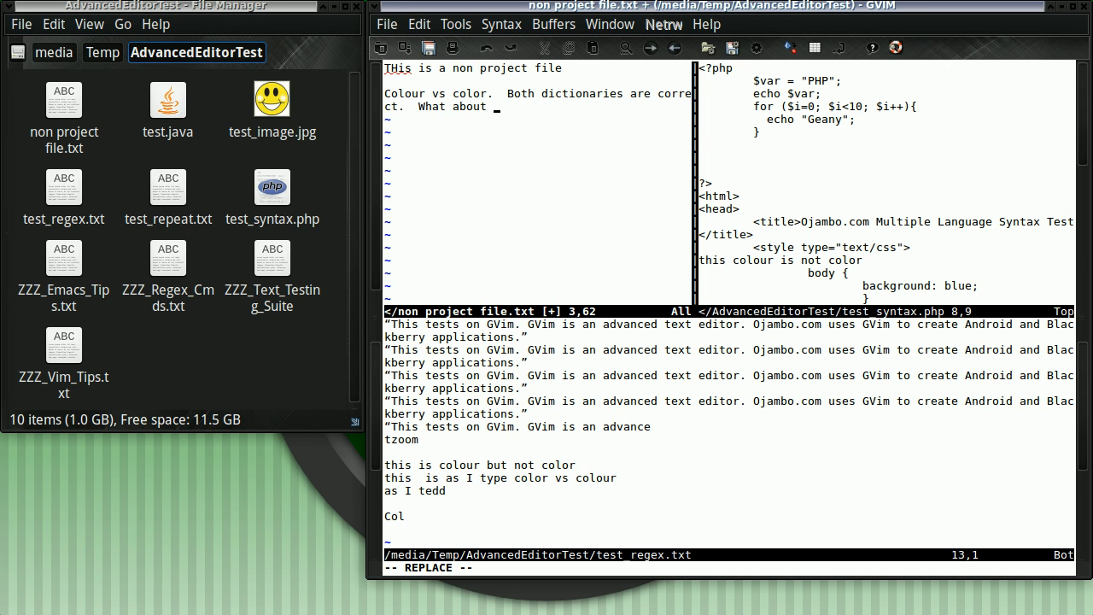
pyautogui.write('colllorw')
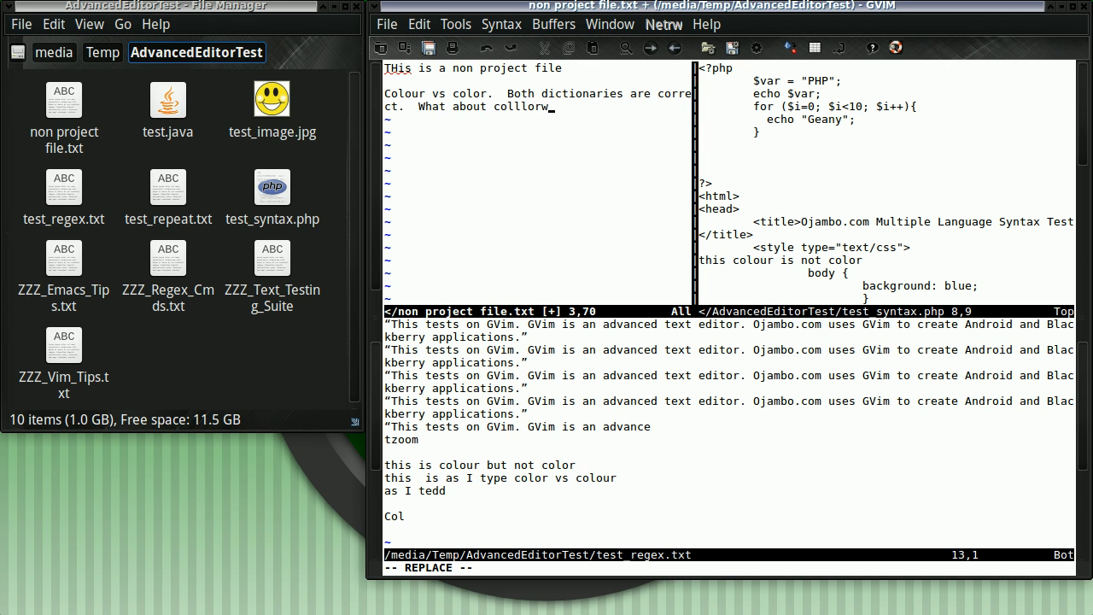
pyautogui.write('?')
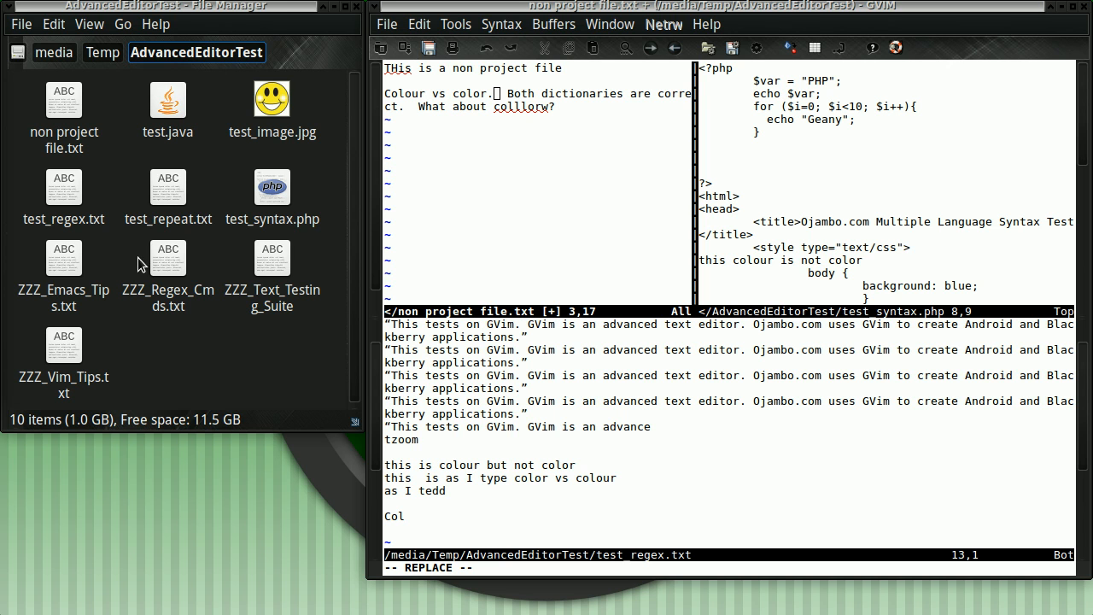
pyautogui.moveTo(835, 243)
pyautogui.write('!b!/')
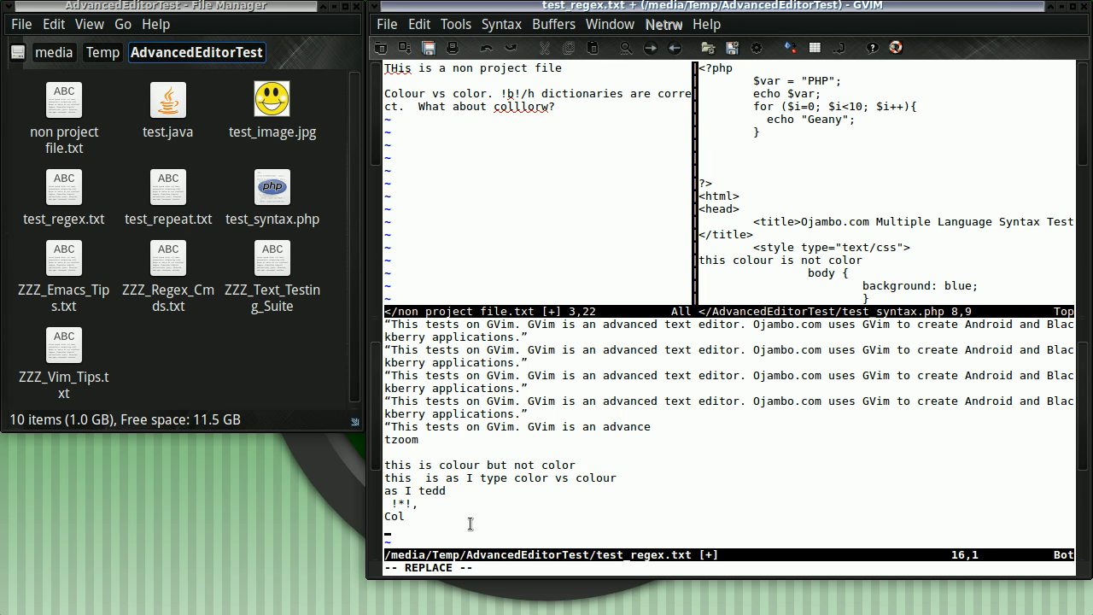
# Leave replace mode after editing Both, and move to line 2 of the non project file
pyautogui.press('Escape')
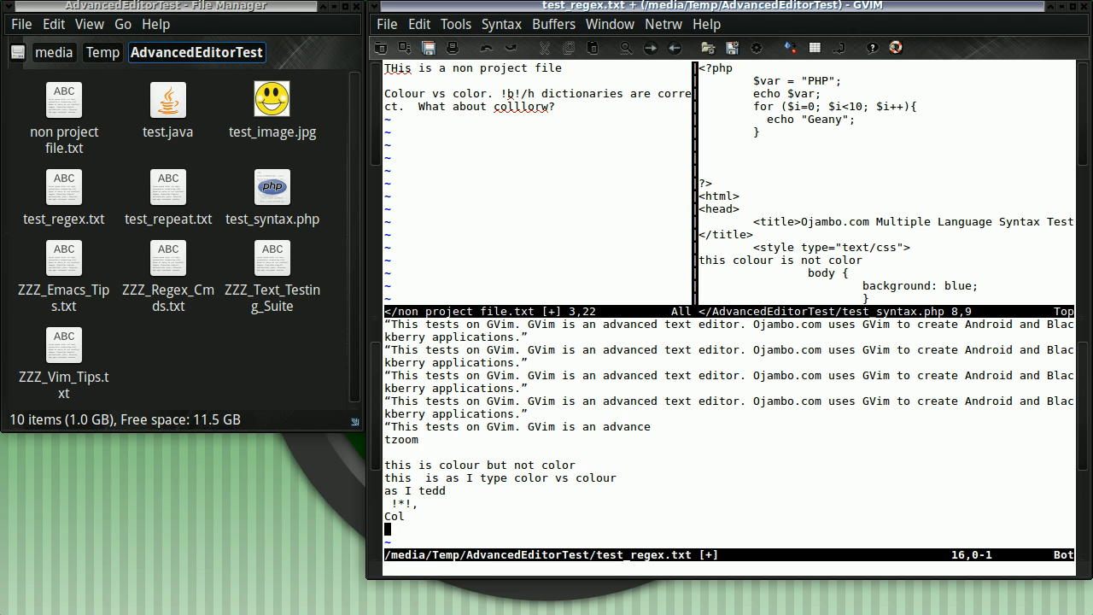
pyautogui.press('ctrl+g')
pyautogui.write(':2')
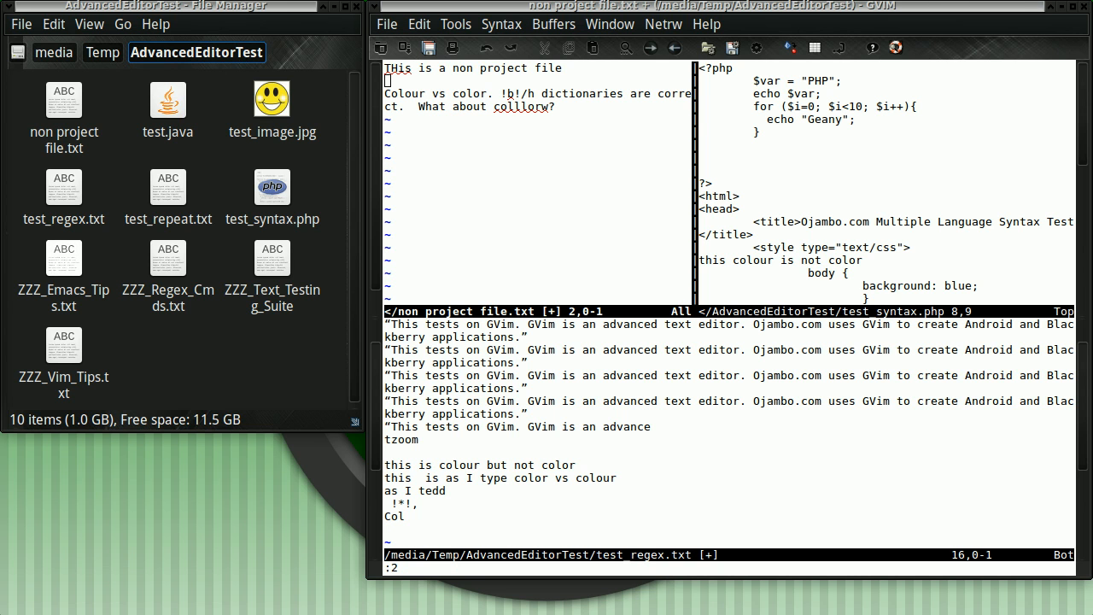
# Review Global Settings, then turn on line numbering via File Settings
pyautogui.click(419, 24)
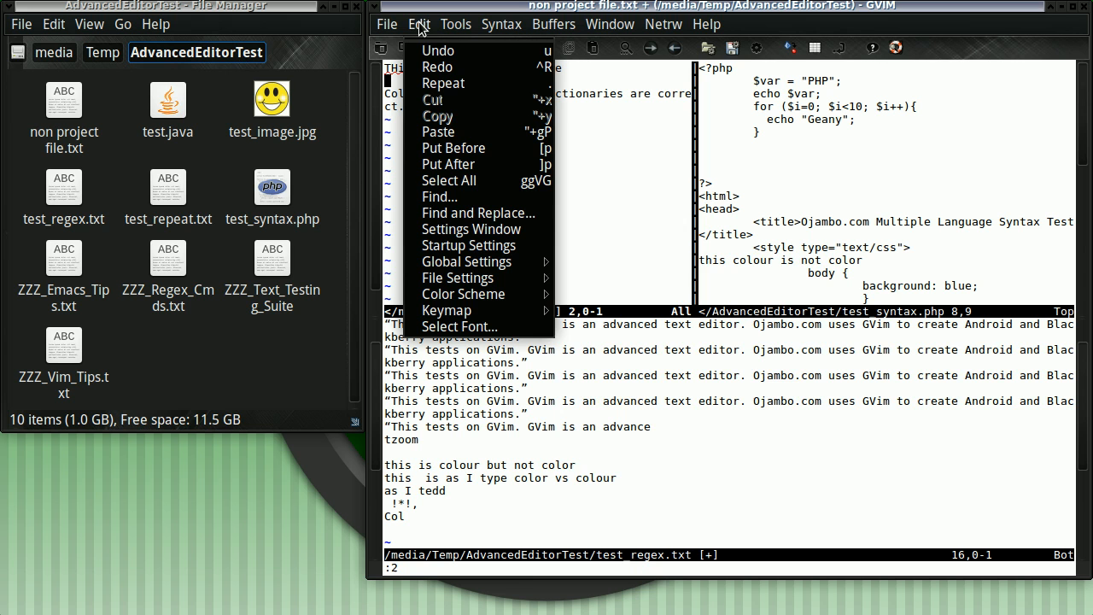
pyautogui.click(466, 261)
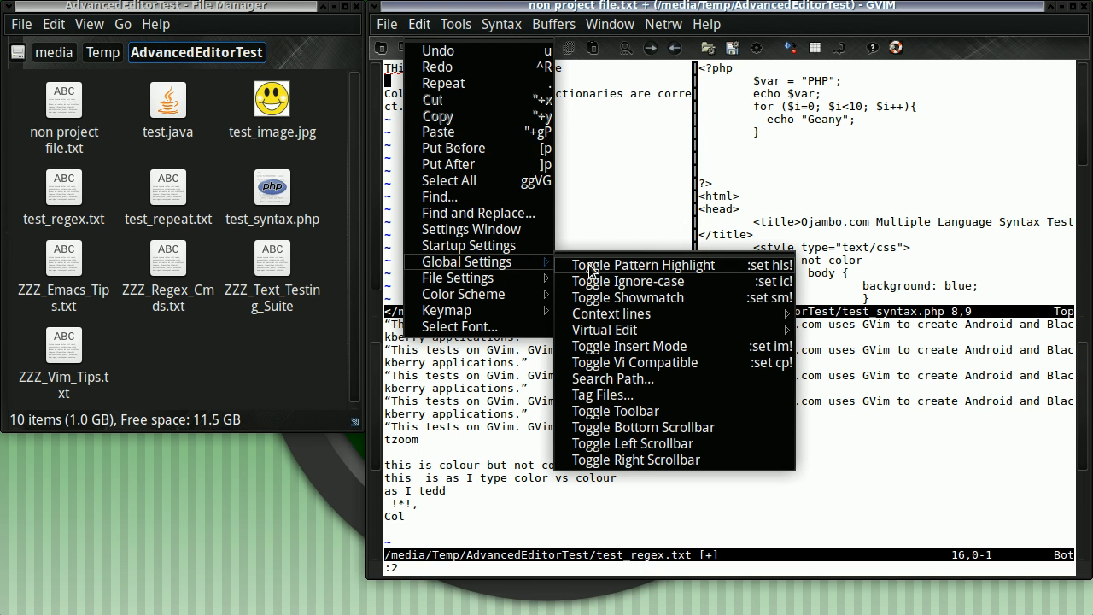
pyautogui.moveTo(621, 345)
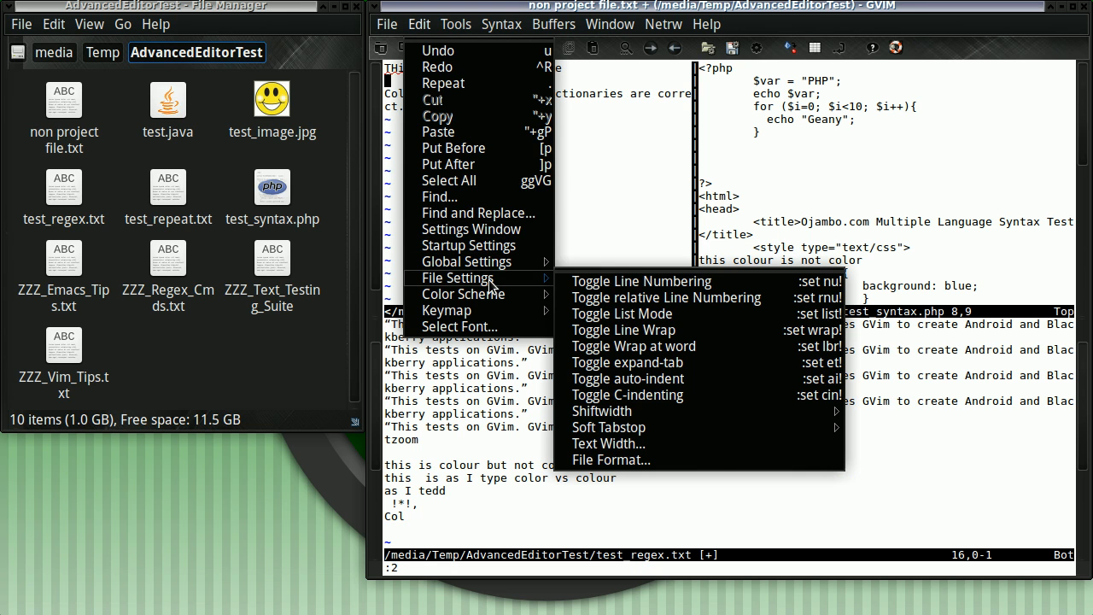
pyautogui.click(642, 280)
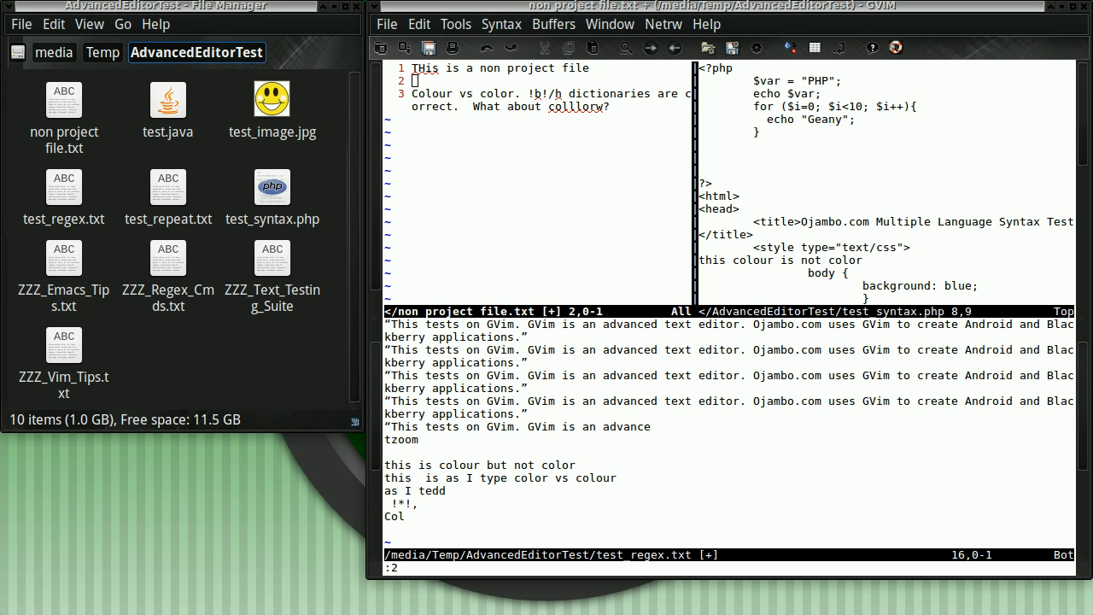
pyautogui.click(418, 24)
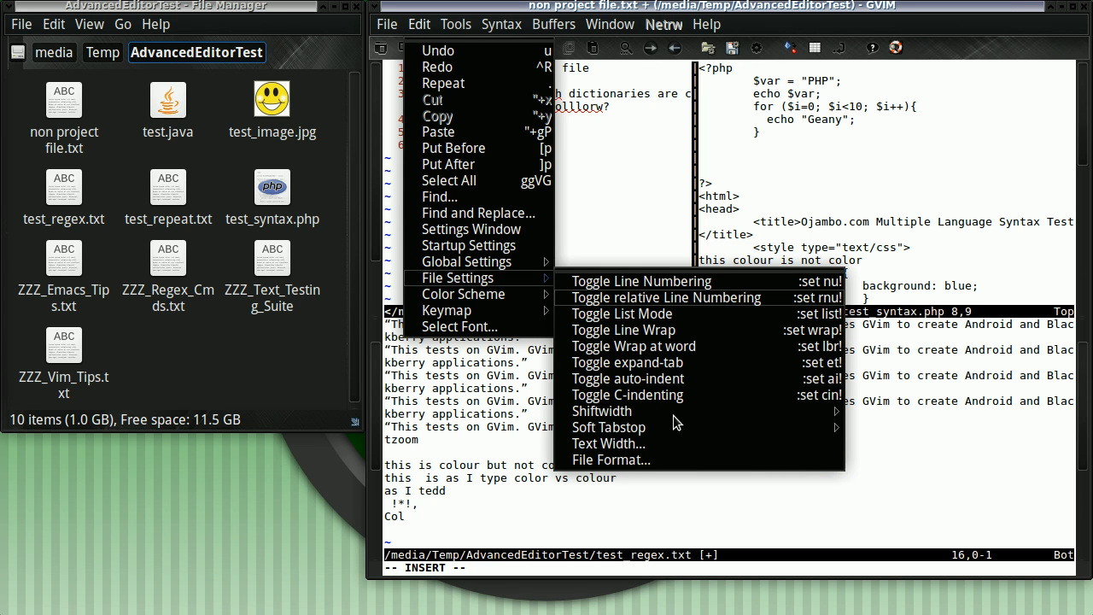
pyautogui.moveTo(598, 217)
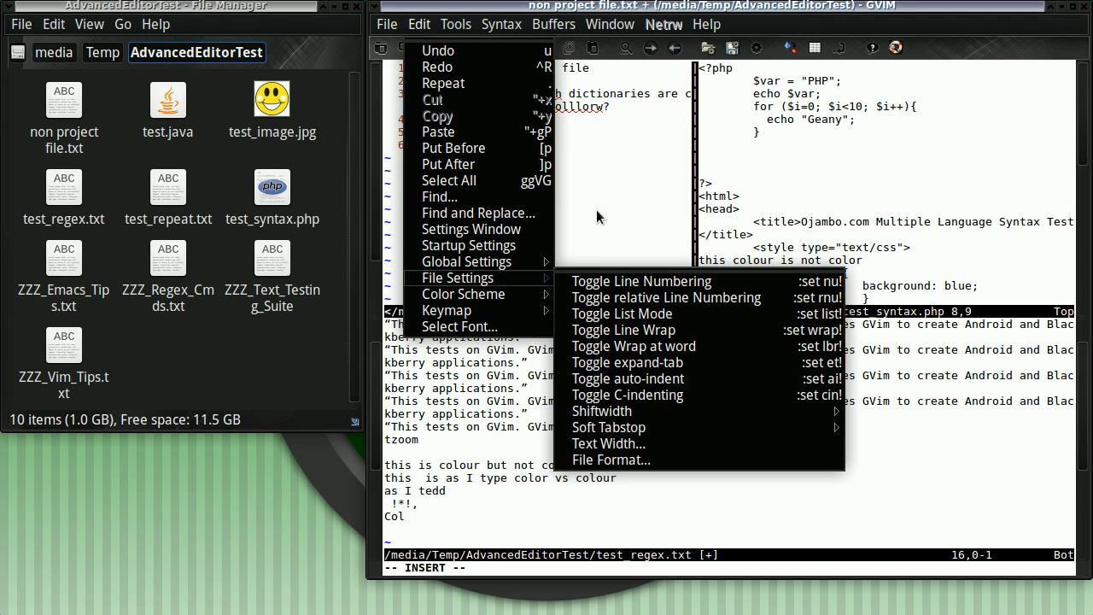
# Toggle auto-indent on, then enter 'Indent test' with indented 'Child' and 'Child2' lines below
pyautogui.click(640, 280)
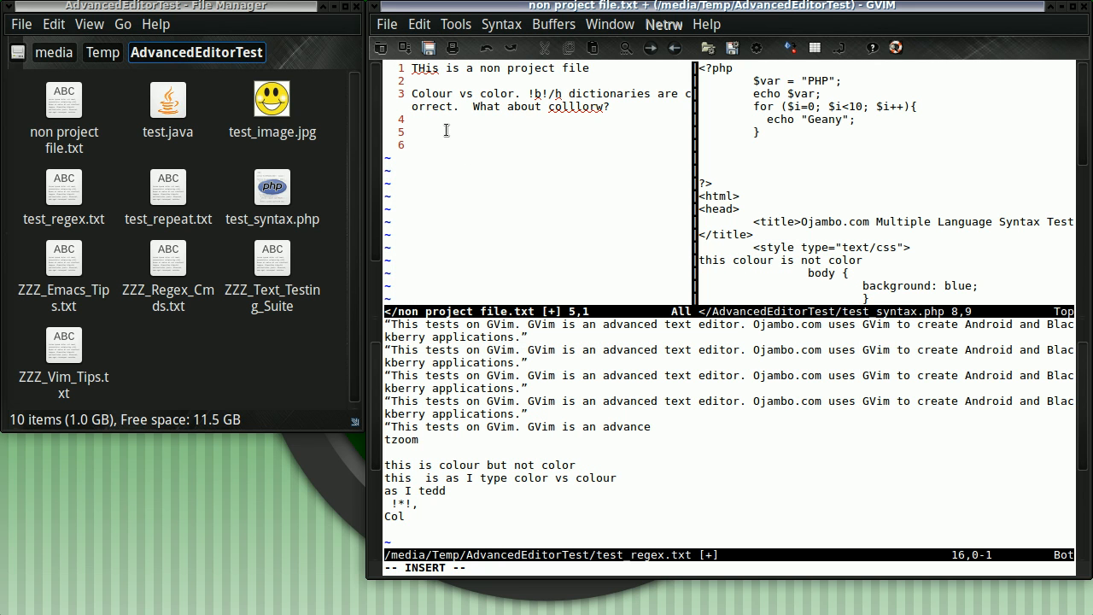
pyautogui.write('Indent tes')
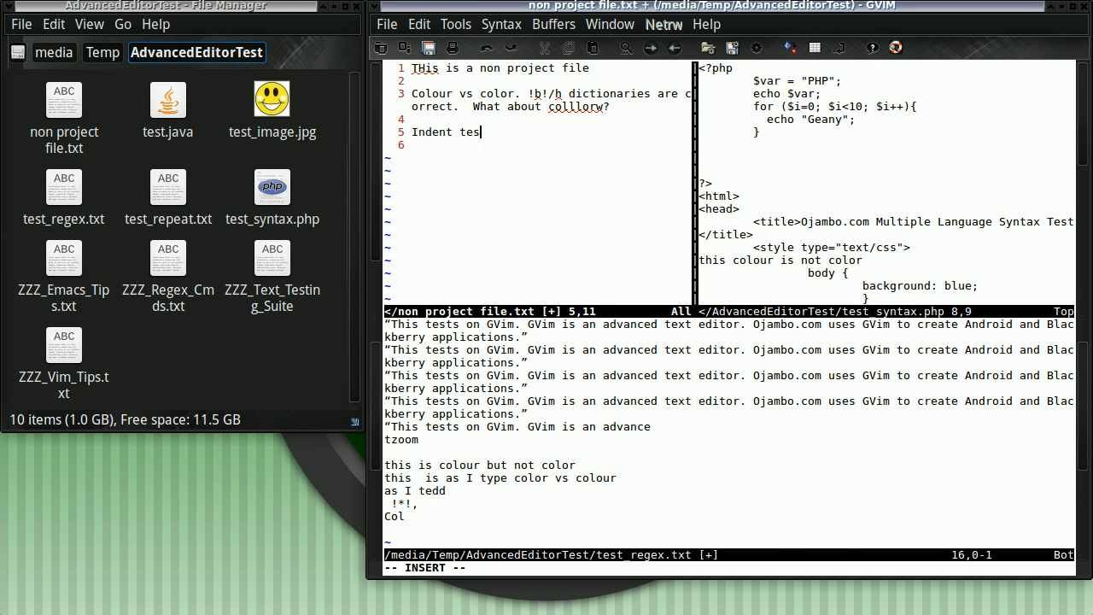
pyautogui.press('Return')
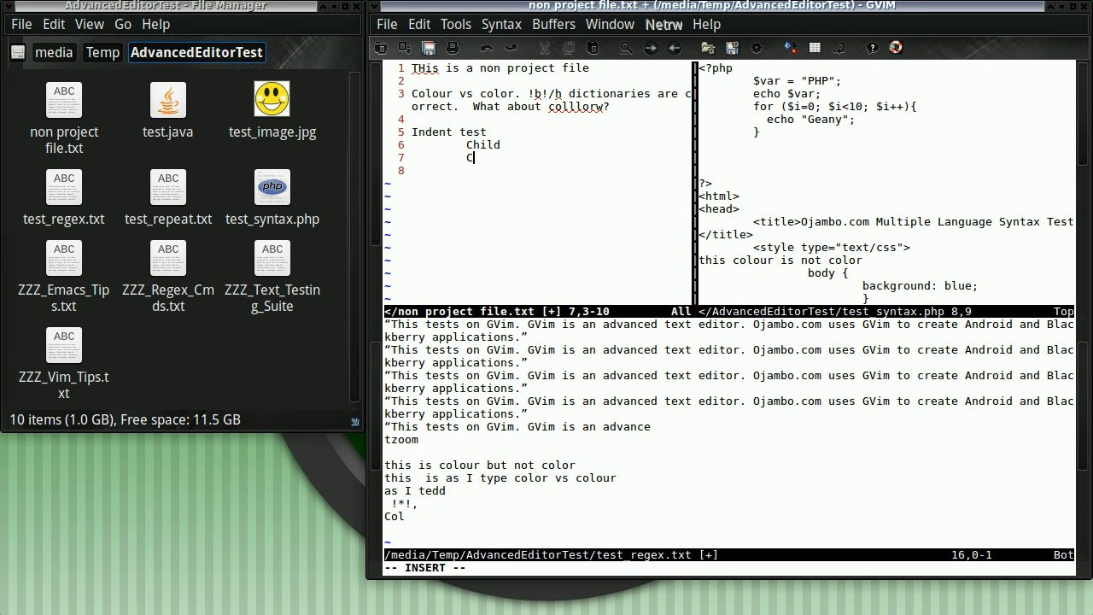
pyautogui.write('hild2')
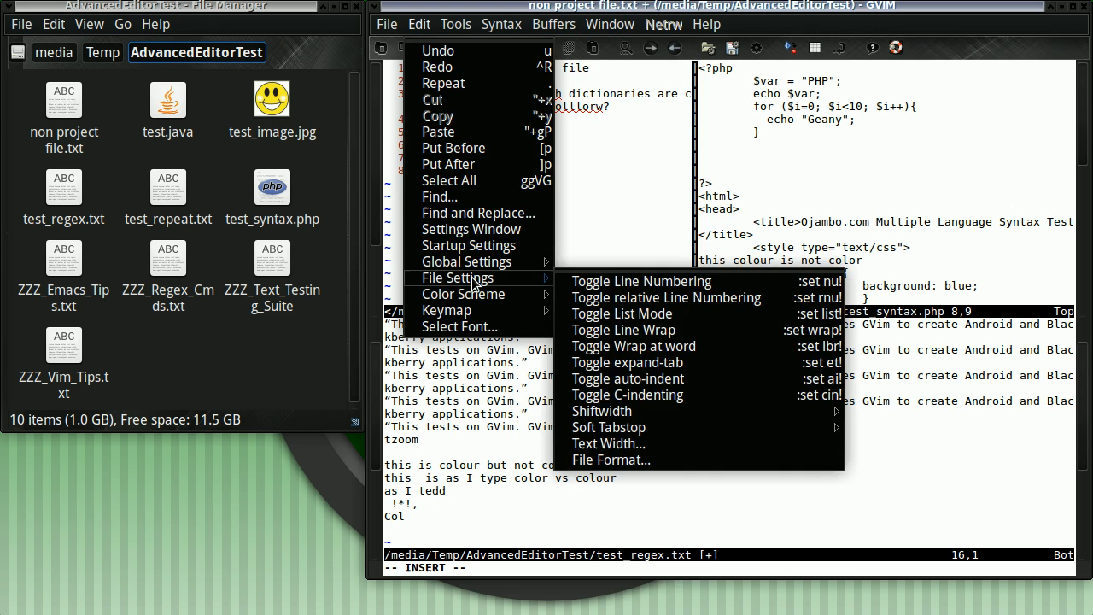
# Review the Select Font choices and keep Monospace at size 10
pyautogui.click(459, 326)
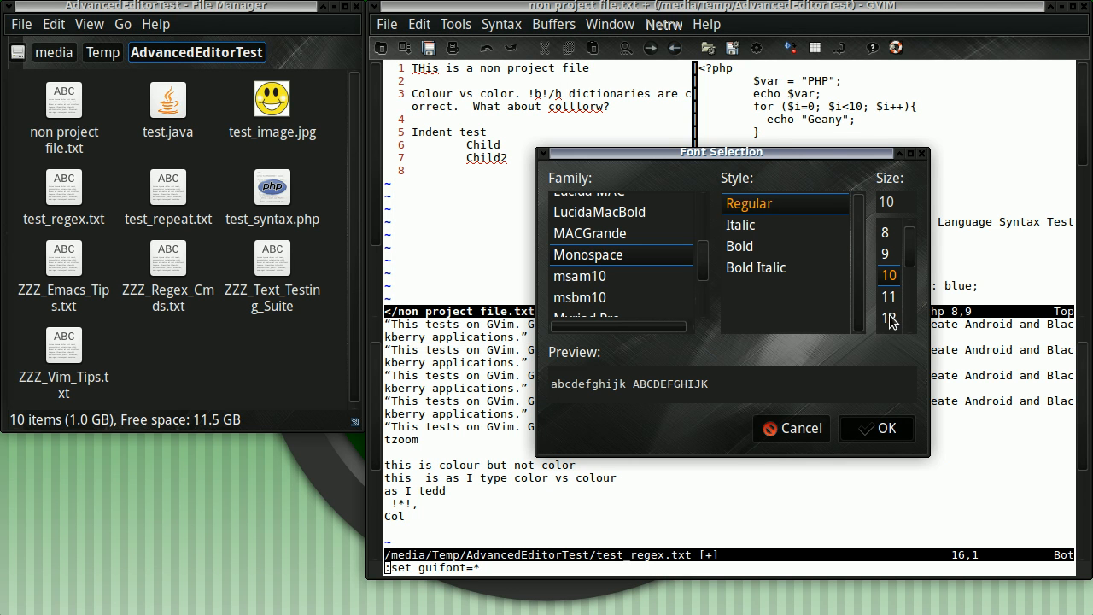
pyautogui.click(874, 427)
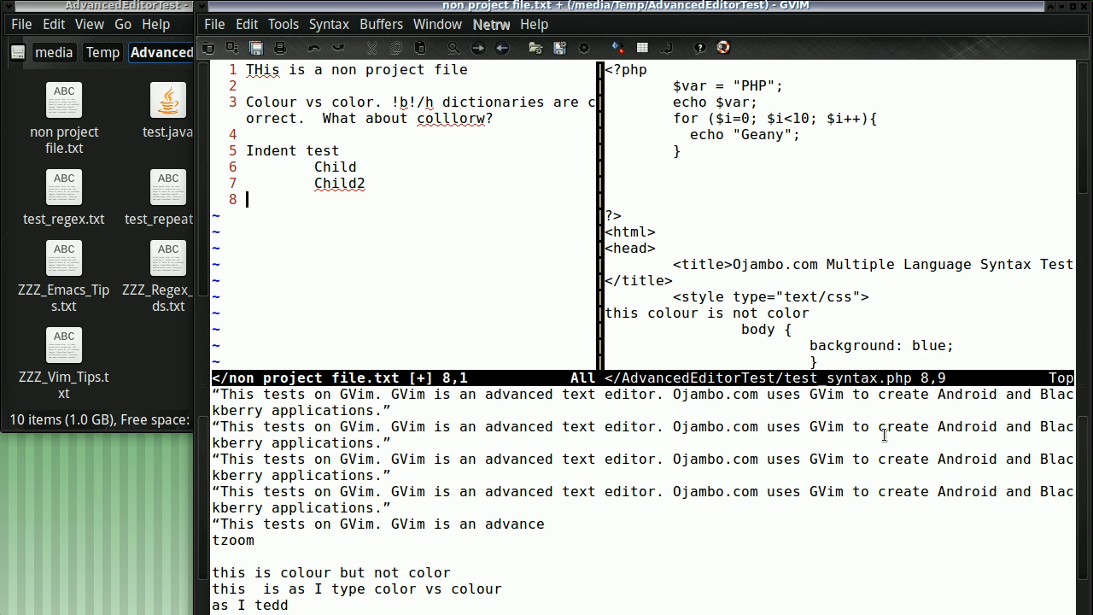
pyautogui.moveTo(350, 205)
pyautogui.write('set guifont=*')
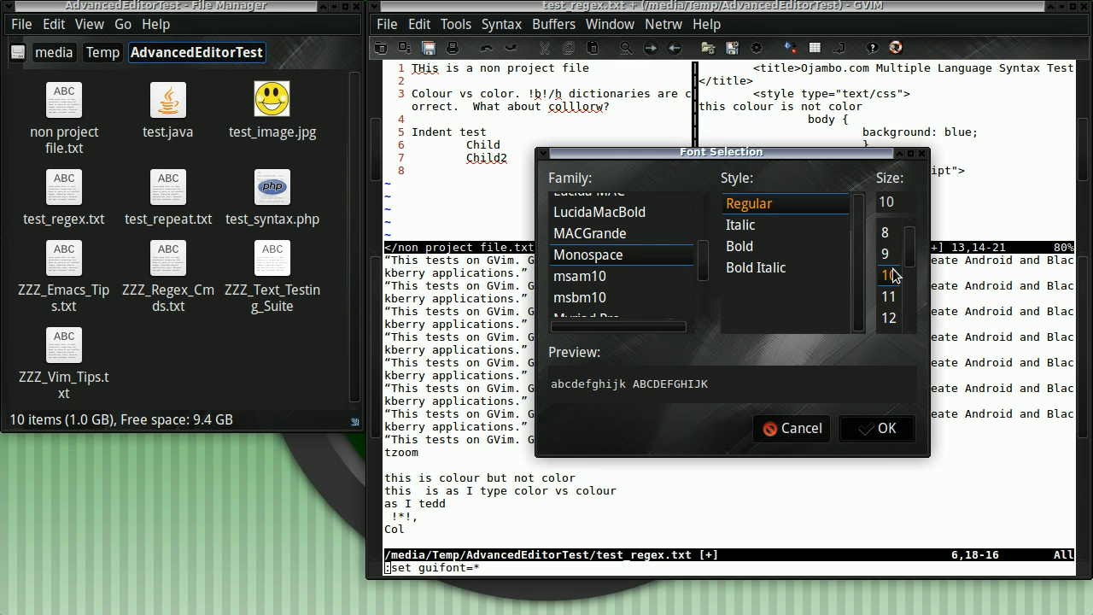
pyautogui.click(789, 427)
pyautogui.write(":%!perl -pi -e 's/(\\bG(\\w*)m\\b)/(\\1)/'")
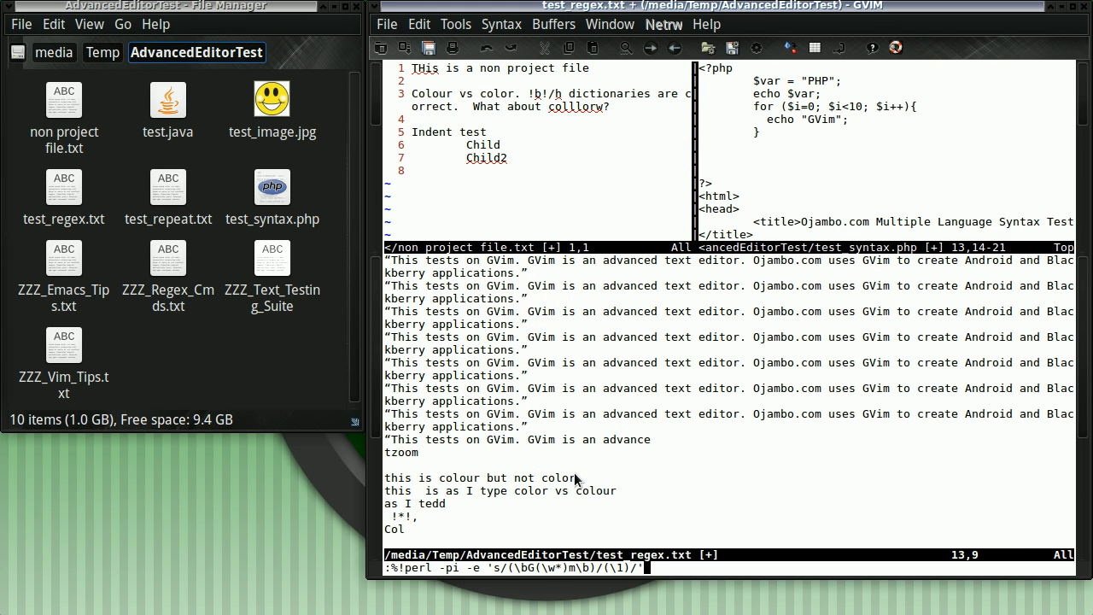
# Run the perl filter wrapping 'GVim' in parentheses over the file and, via bufdo!, every open buffer
pyautogui.press('Return')
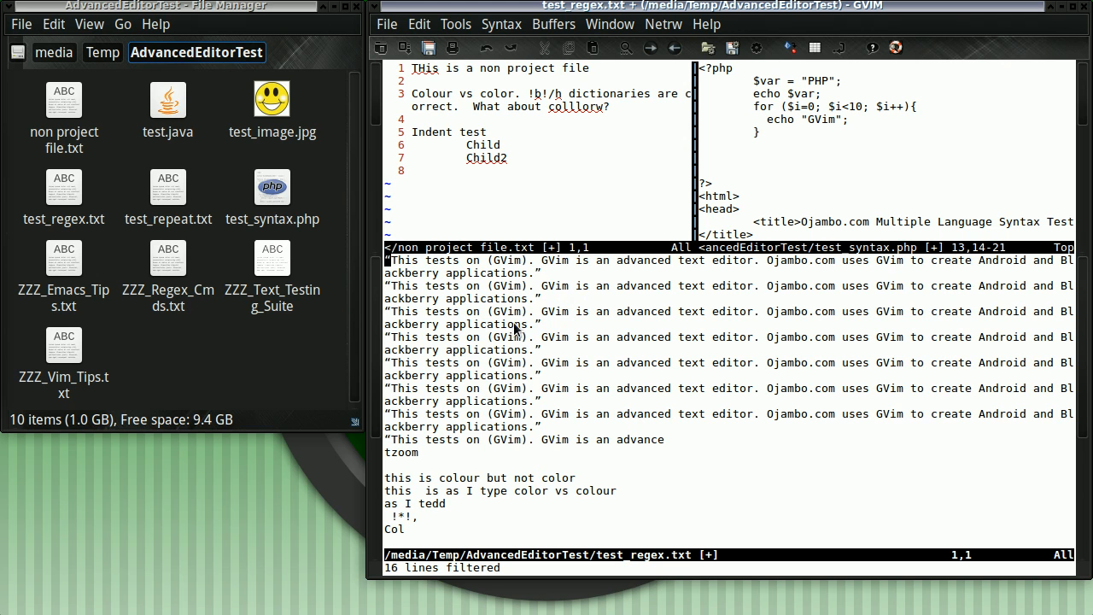
pyautogui.moveTo(820, 130)
pyautogui.write(':b')
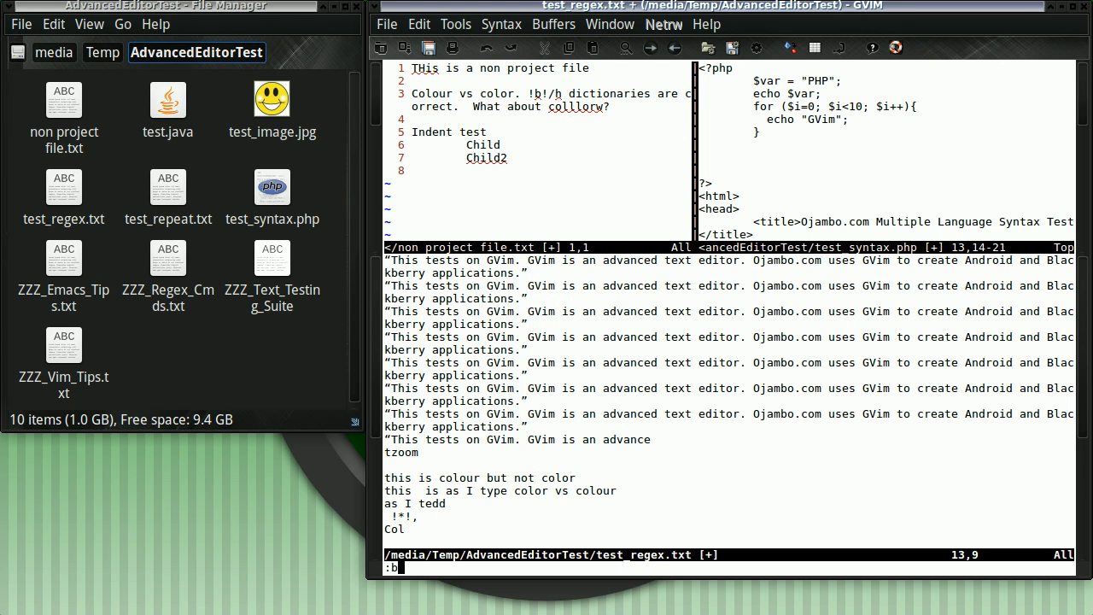
pyautogui.write('ufdo!')
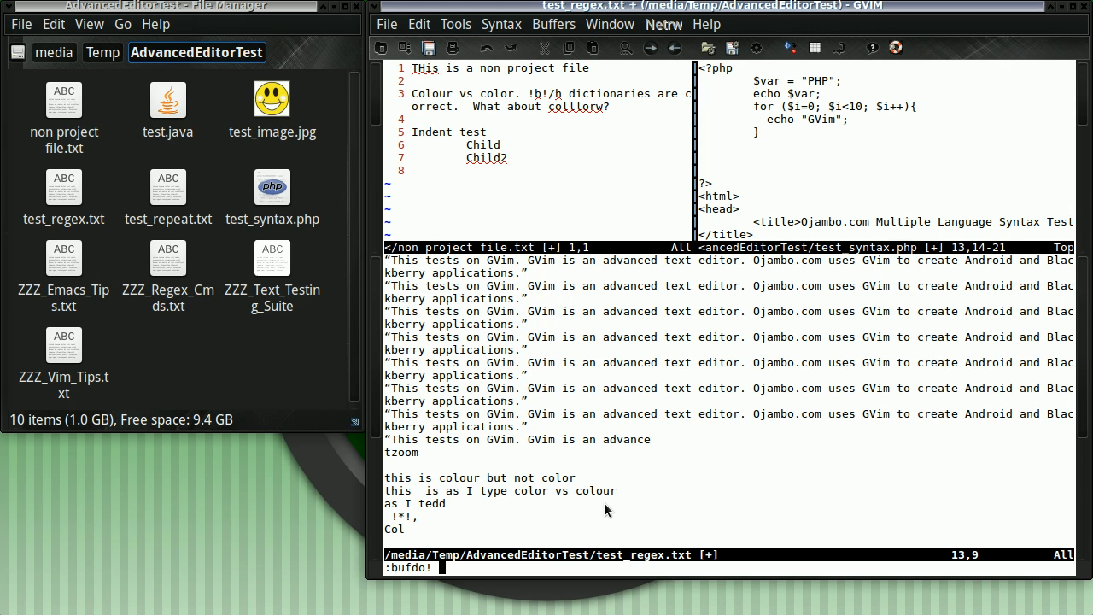
pyautogui.press('Return')
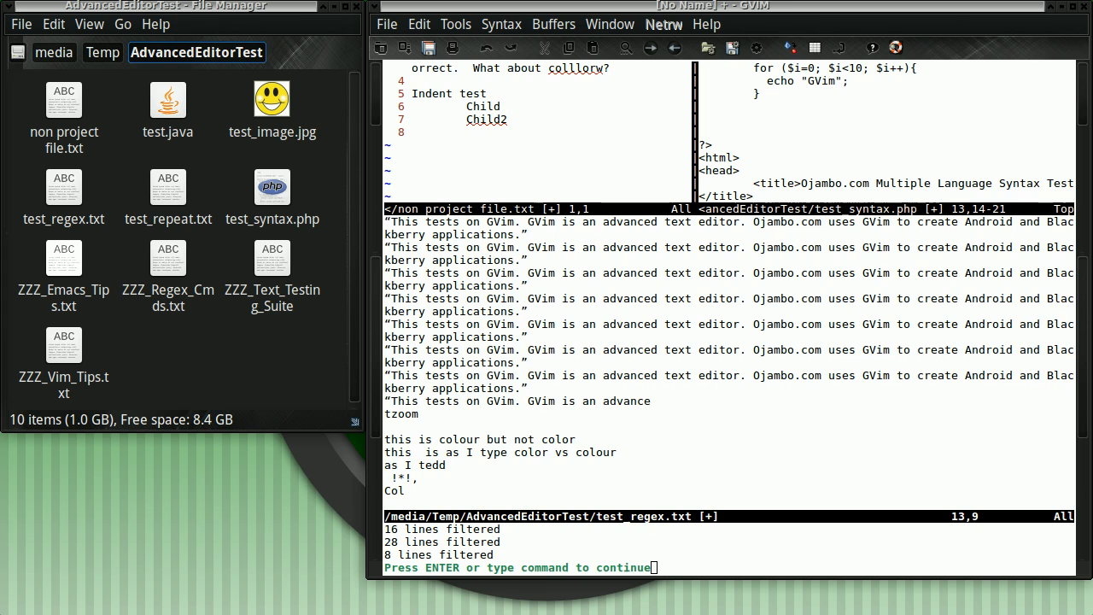
pyautogui.press('Return')
pyautogui.write(':syn off')
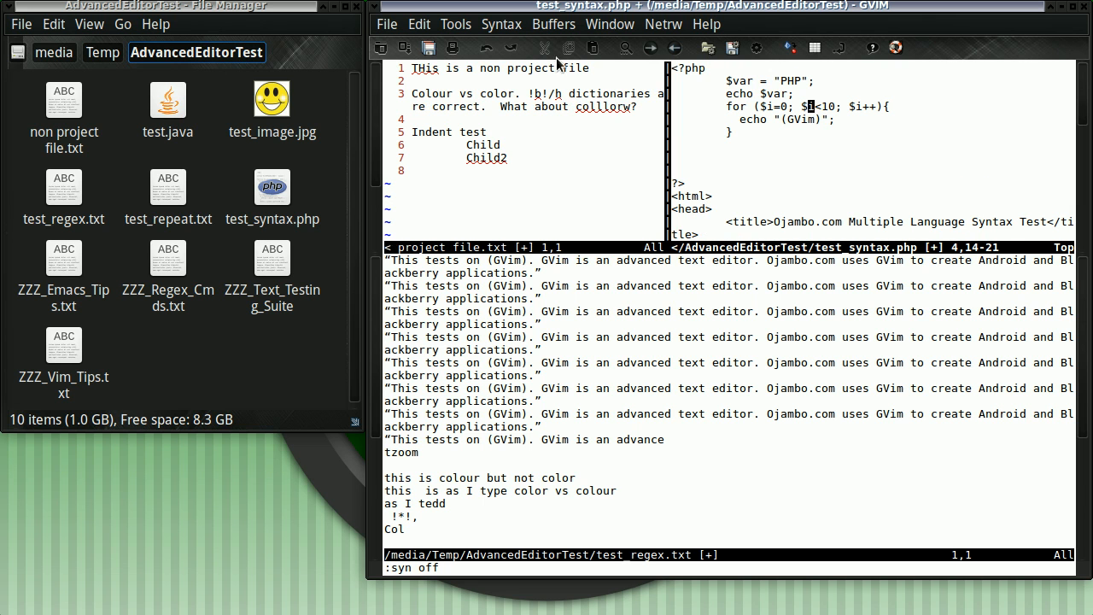
# Switch Syntax > On so test_syntax.php is coloured again, scrolling to check it
pyautogui.click(500, 24)
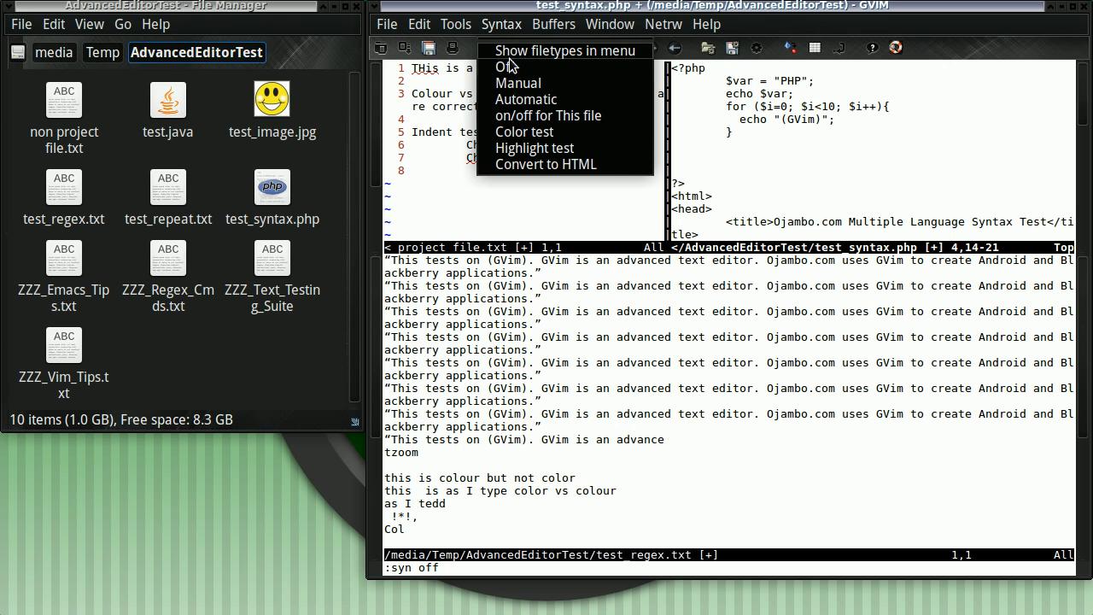
pyautogui.click(548, 116)
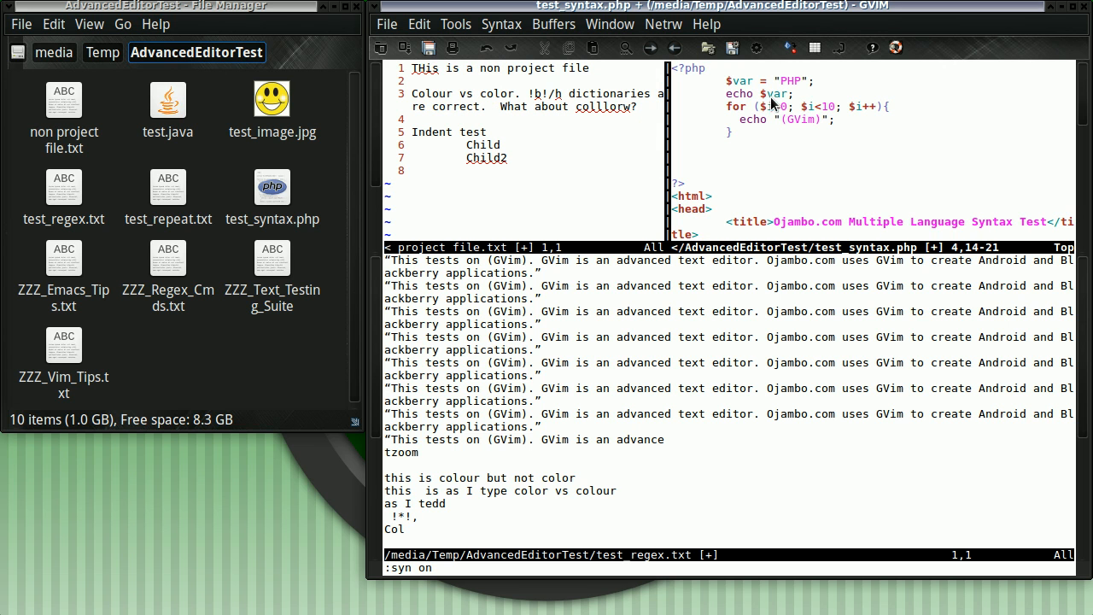
pyautogui.scroll(-3)
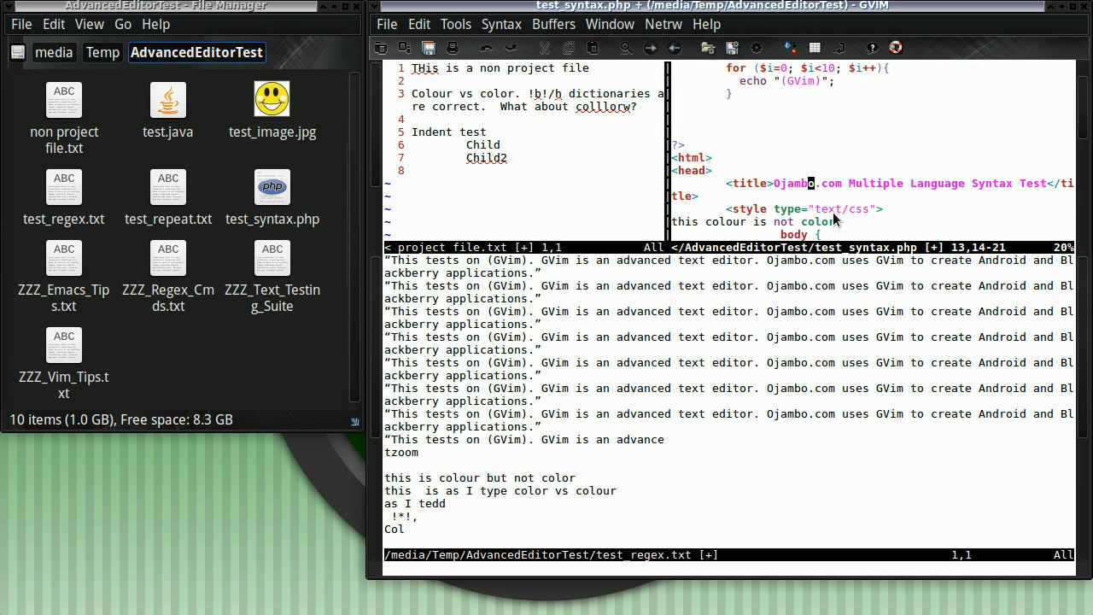
pyautogui.scroll(3)
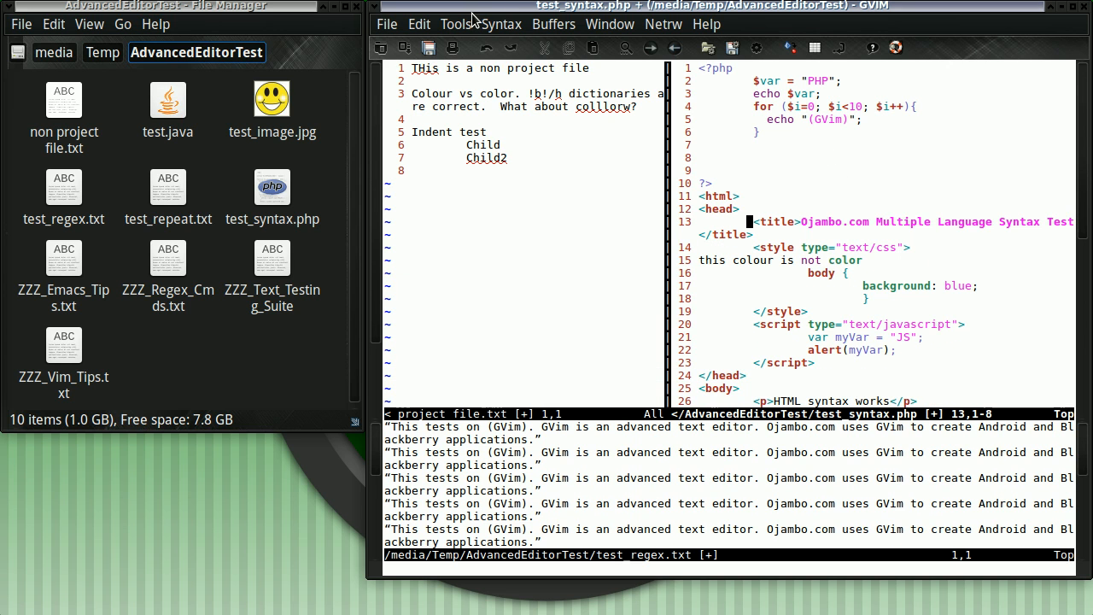
# Set Tools > Folding > Fold Method to Indent, then leave the reopened folding menu unchanged
pyautogui.click(455, 24)
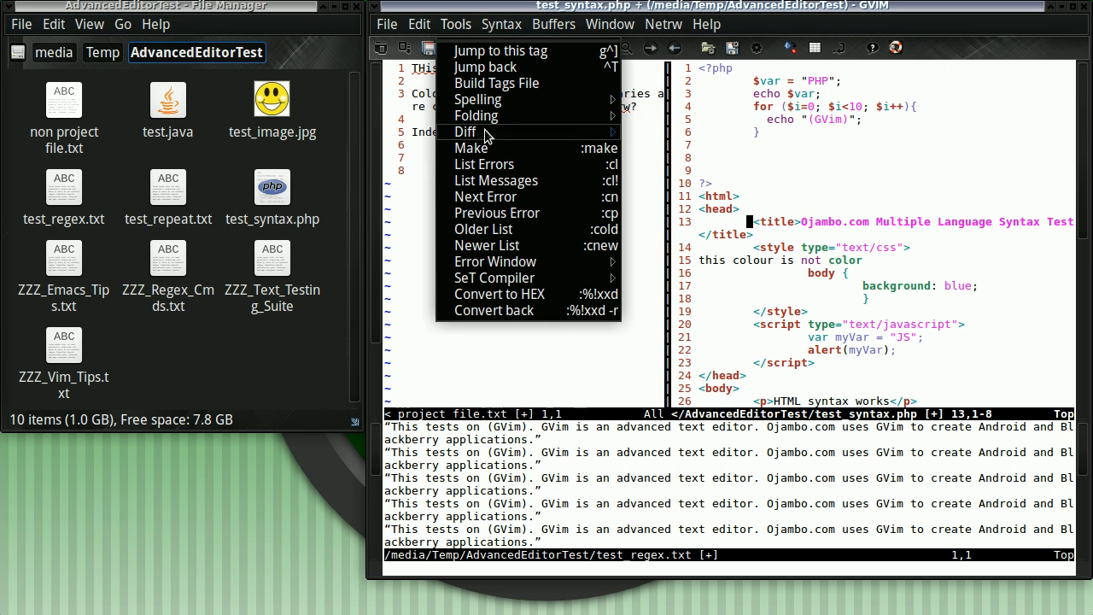
pyautogui.click(475, 116)
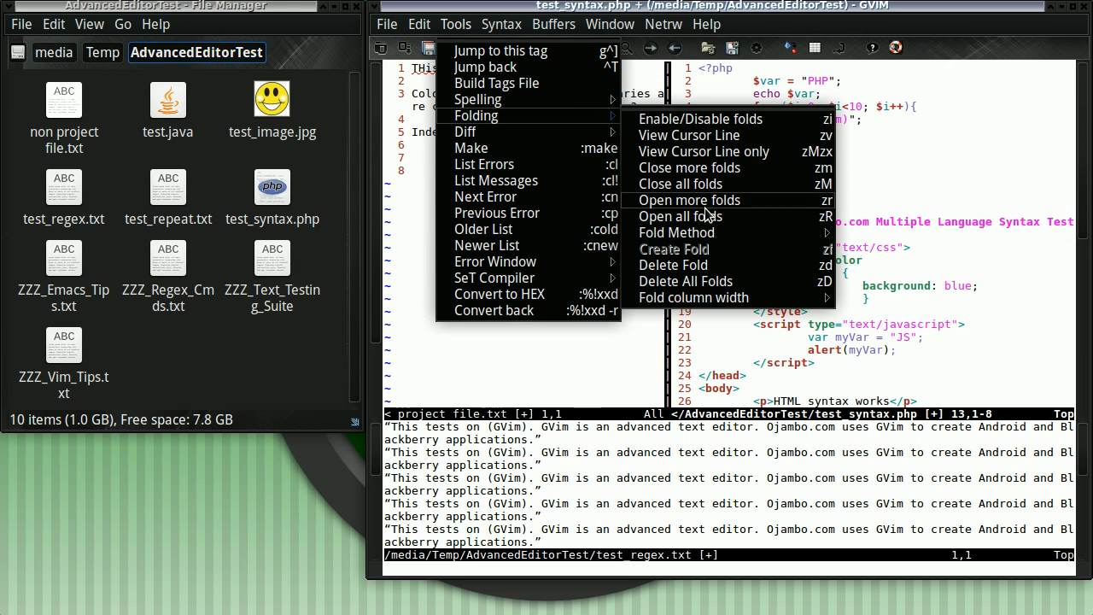
pyautogui.moveTo(676, 232)
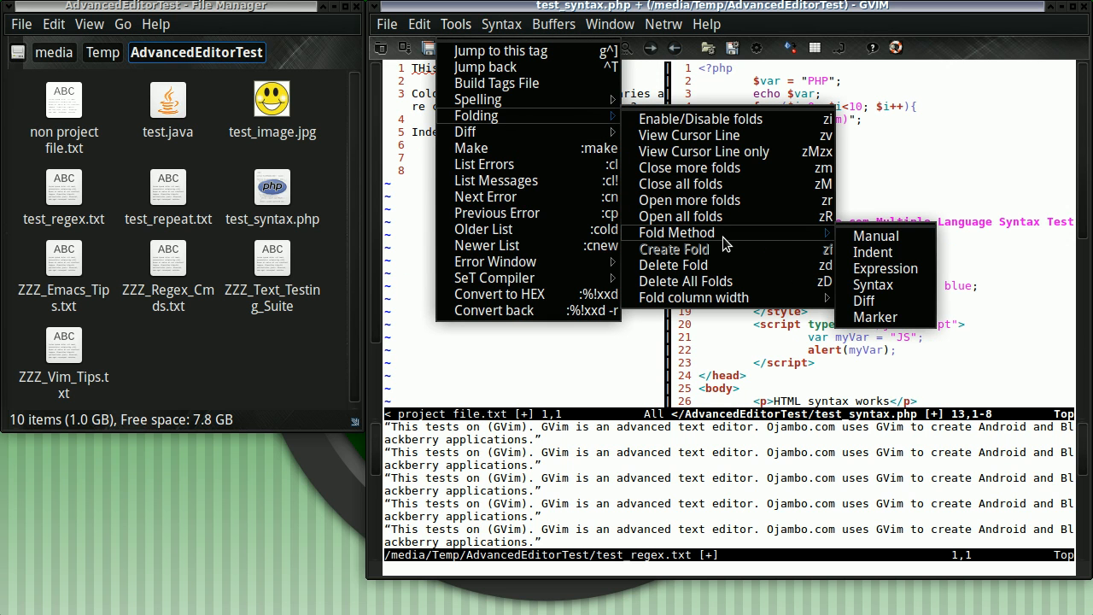
pyautogui.moveTo(874, 316)
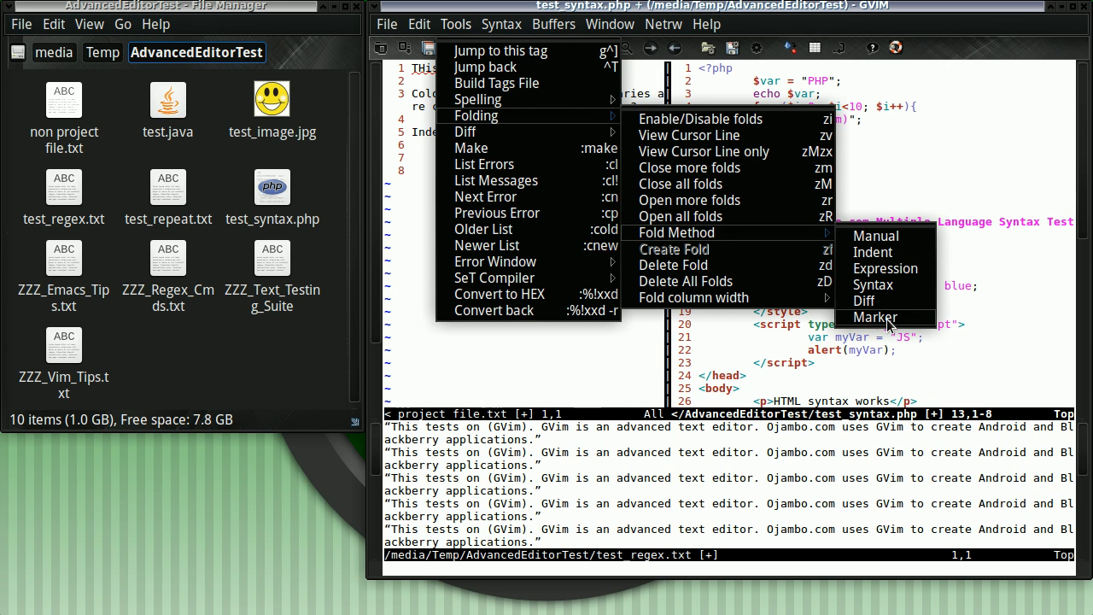
pyautogui.moveTo(884, 253)
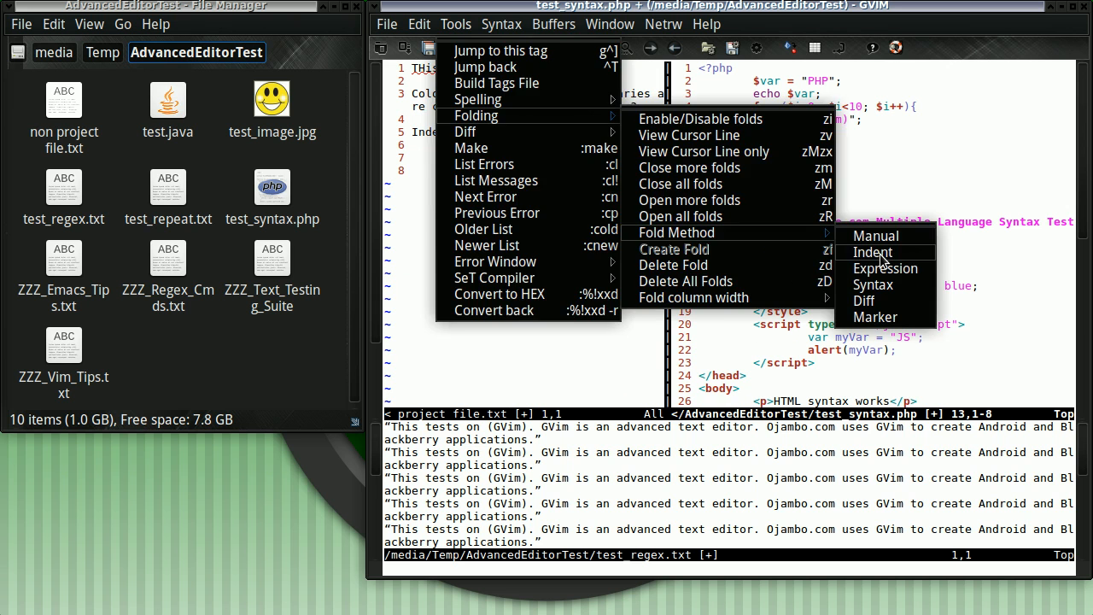
pyautogui.click(873, 253)
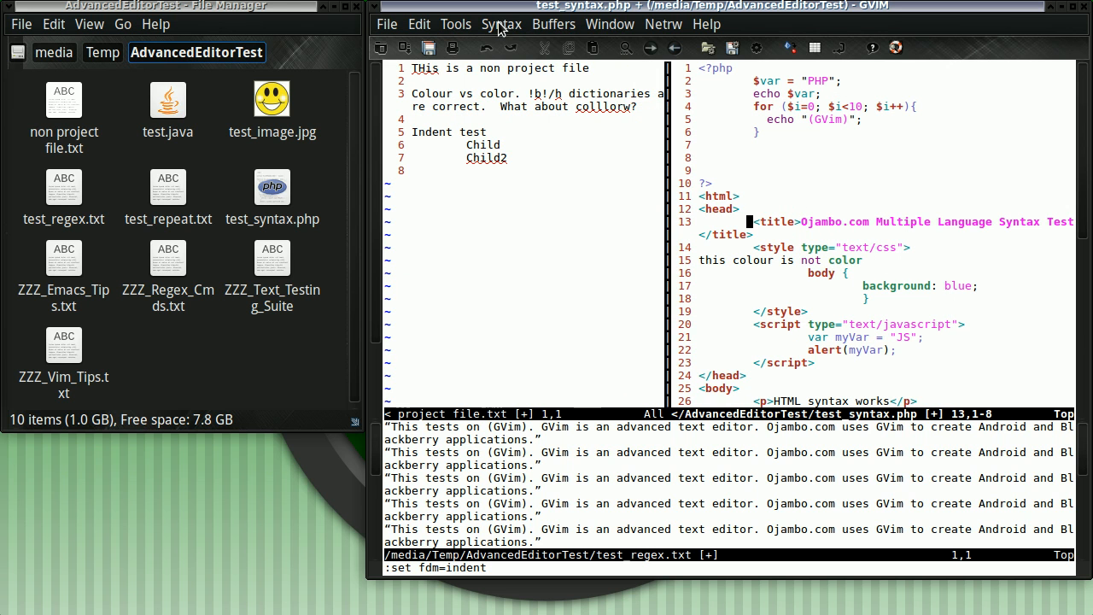
pyautogui.click(454, 24)
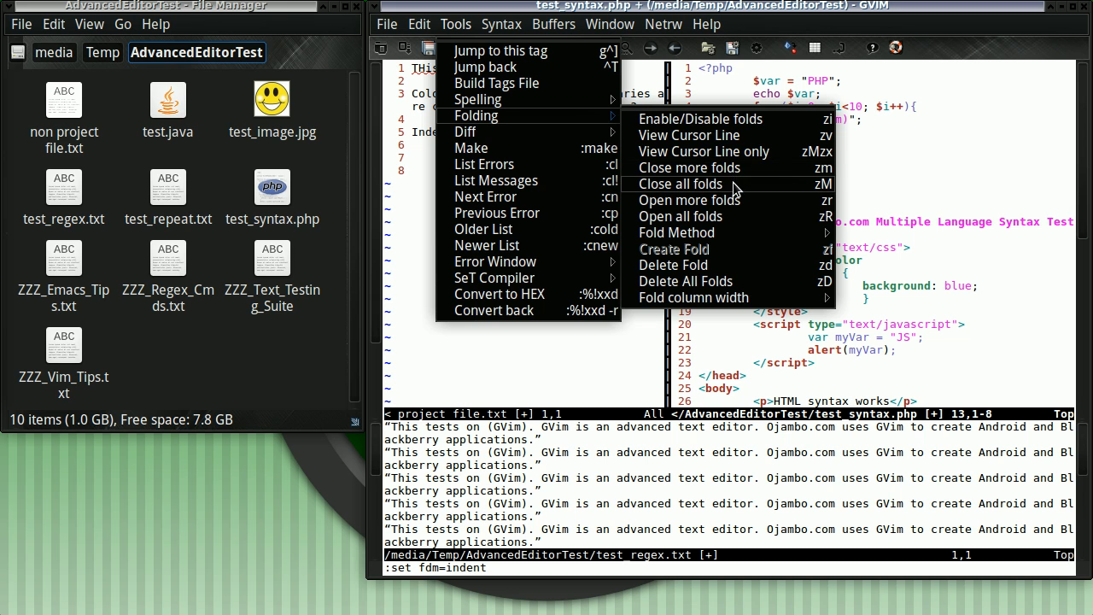
pyautogui.moveTo(921, 164)
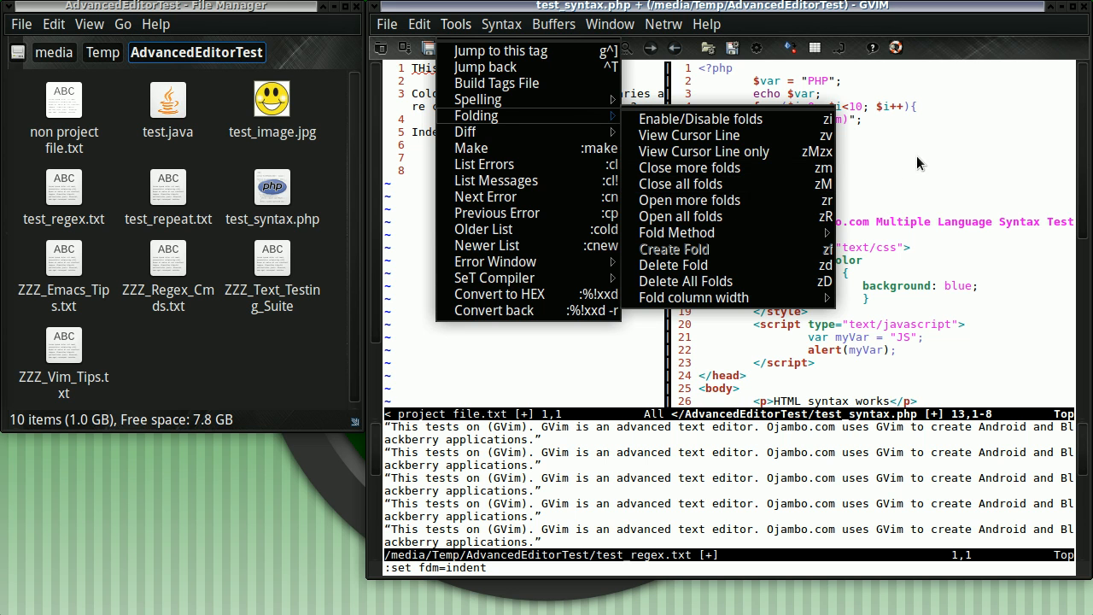
pyautogui.click(688, 215)
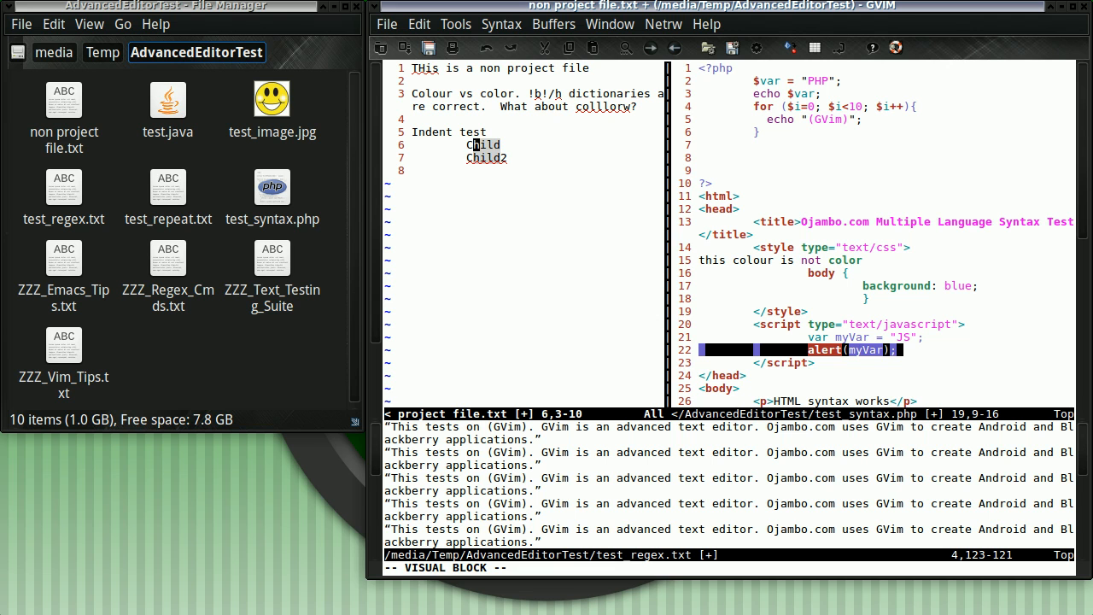
# Change the block-selected start of the Child line, inserting replacement text such as 'Cchek' and 'ced'
pyautogui.press('i')
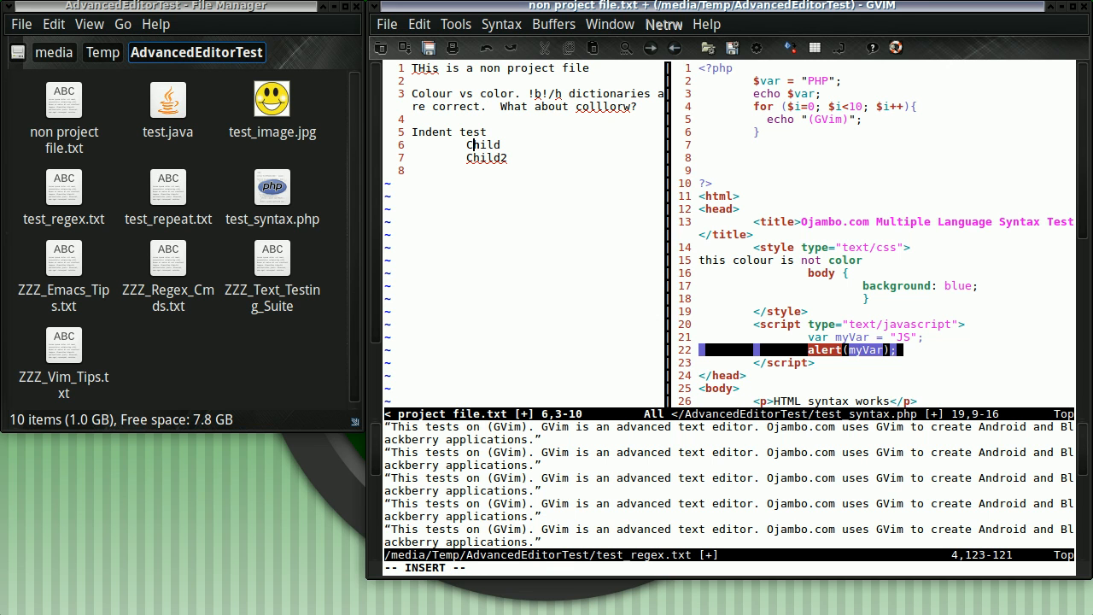
pyautogui.write('Cchek')
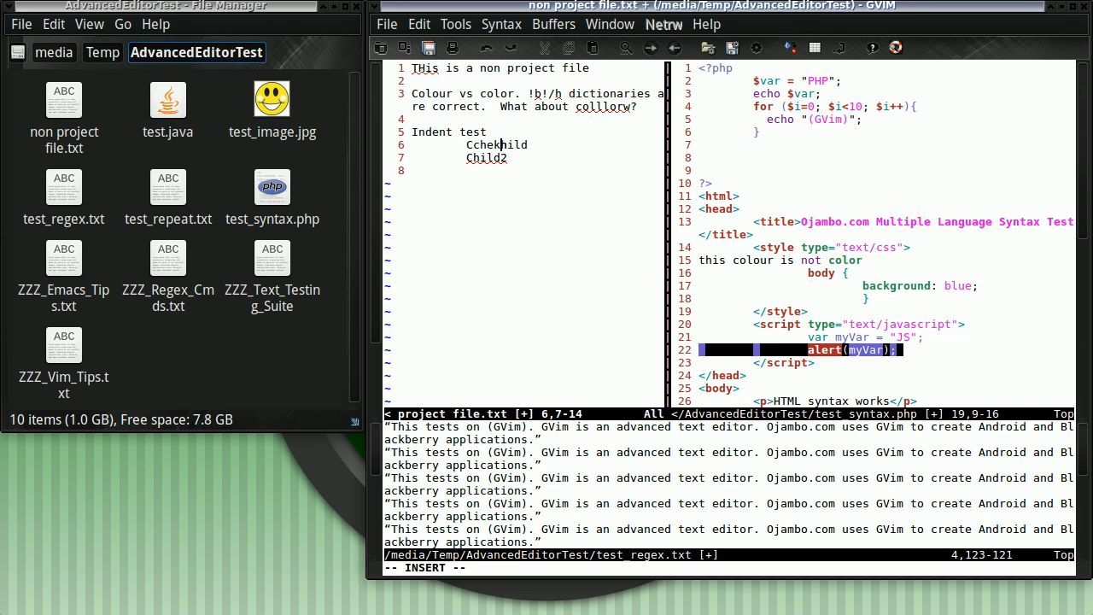
pyautogui.write('ced')
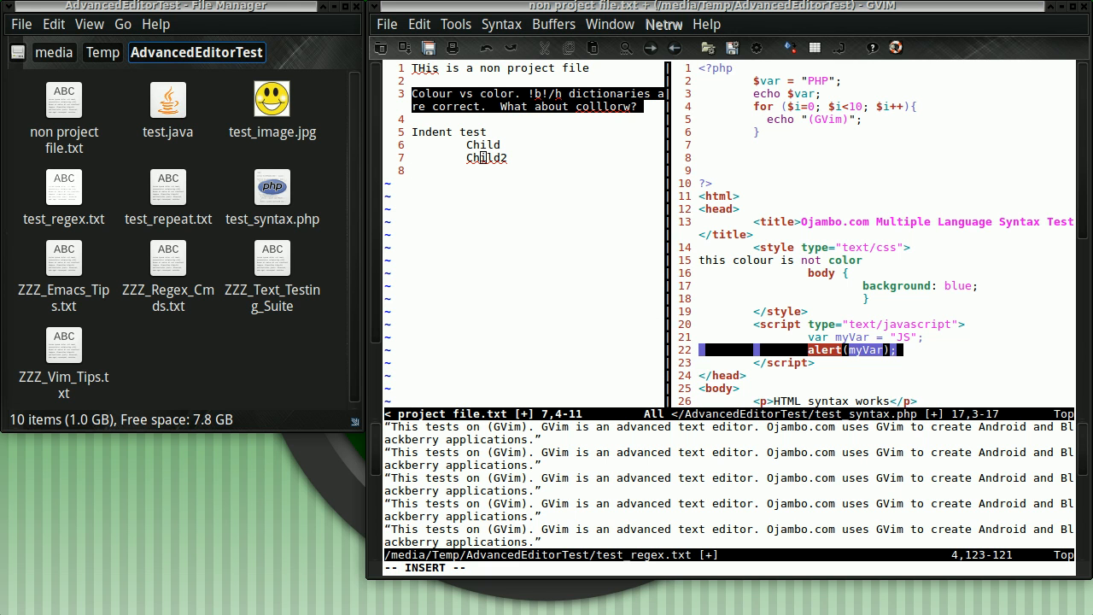
pyautogui.moveTo(341, 208)
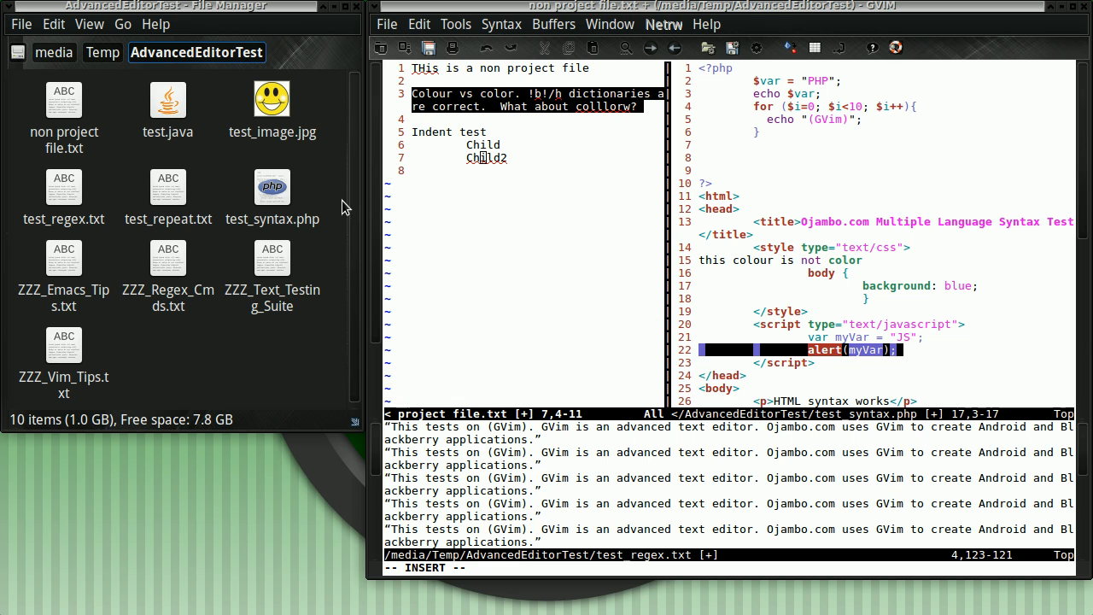
# Review Edit > Global Settings and turn off line numbers for the notes file
pyautogui.click(418, 24)
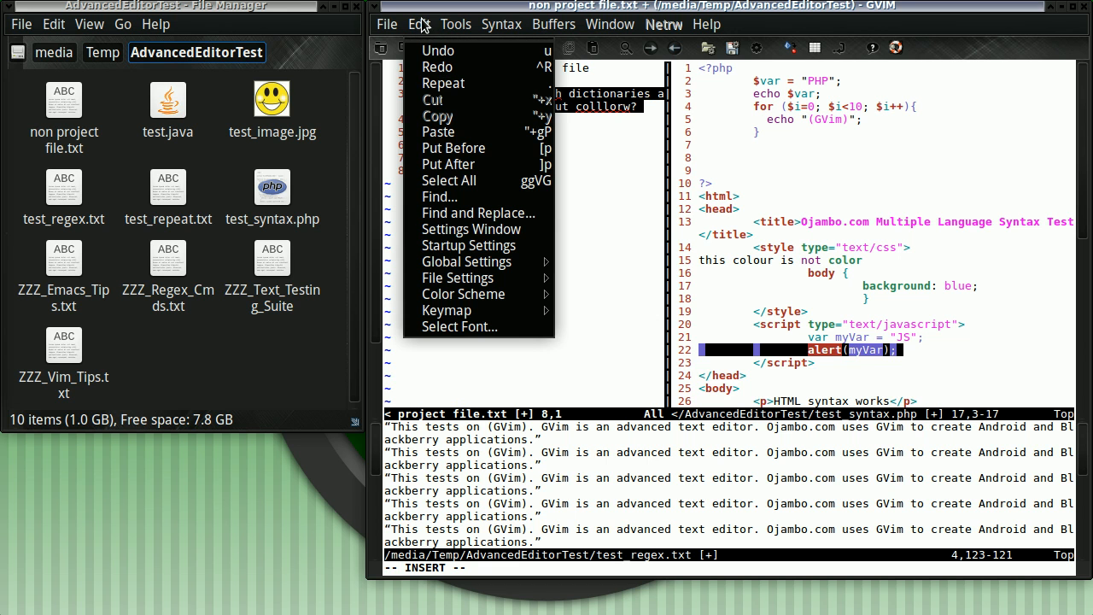
pyautogui.click(466, 261)
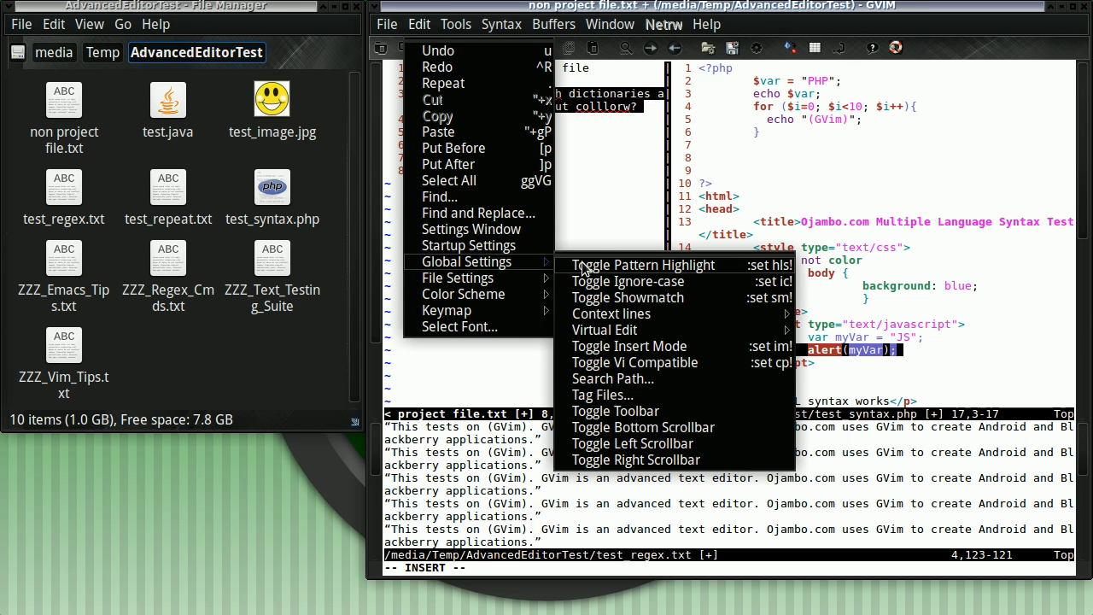
pyautogui.moveTo(604, 331)
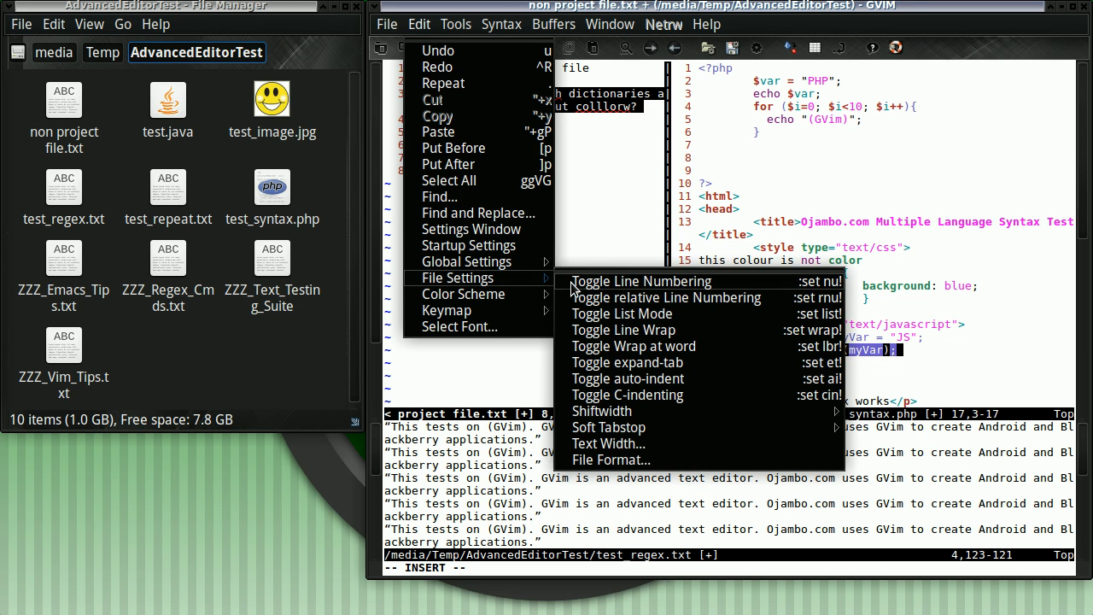
pyautogui.click(642, 280)
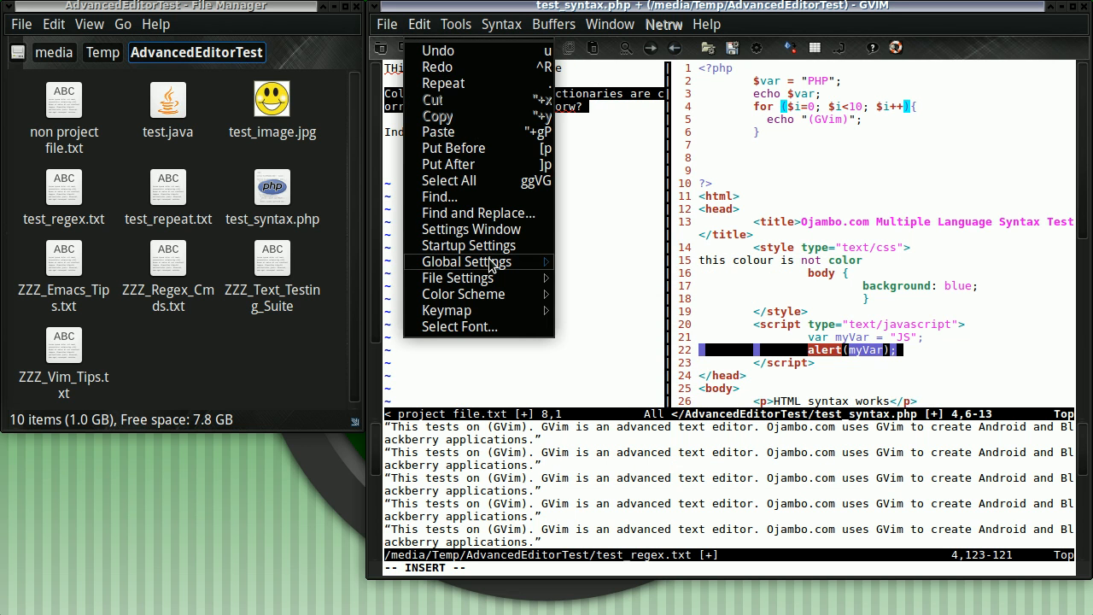
pyautogui.moveTo(503, 246)
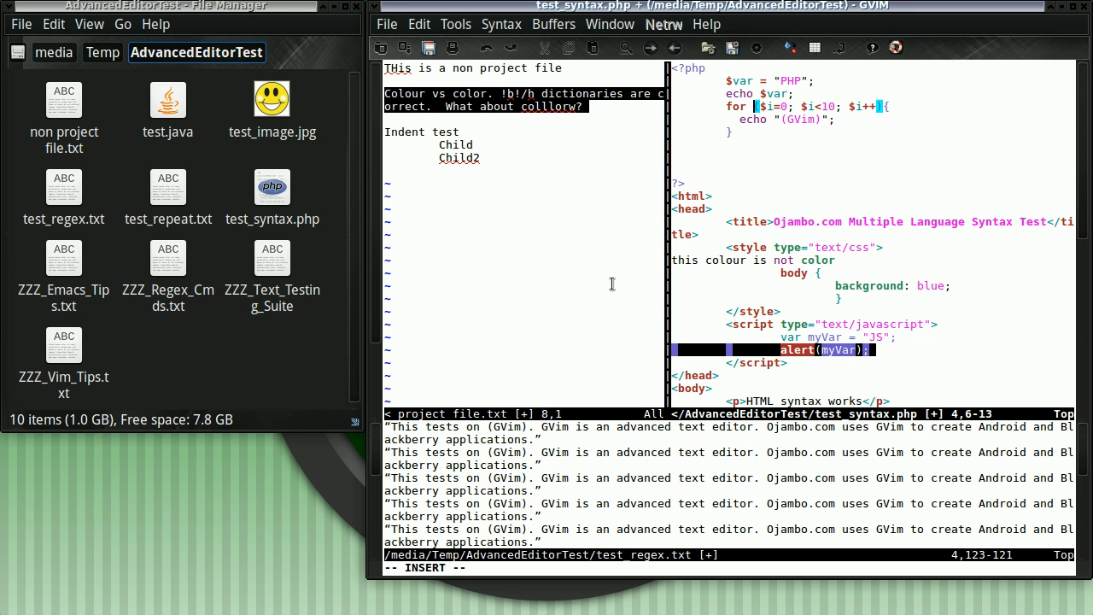
pyautogui.moveTo(455, 24)
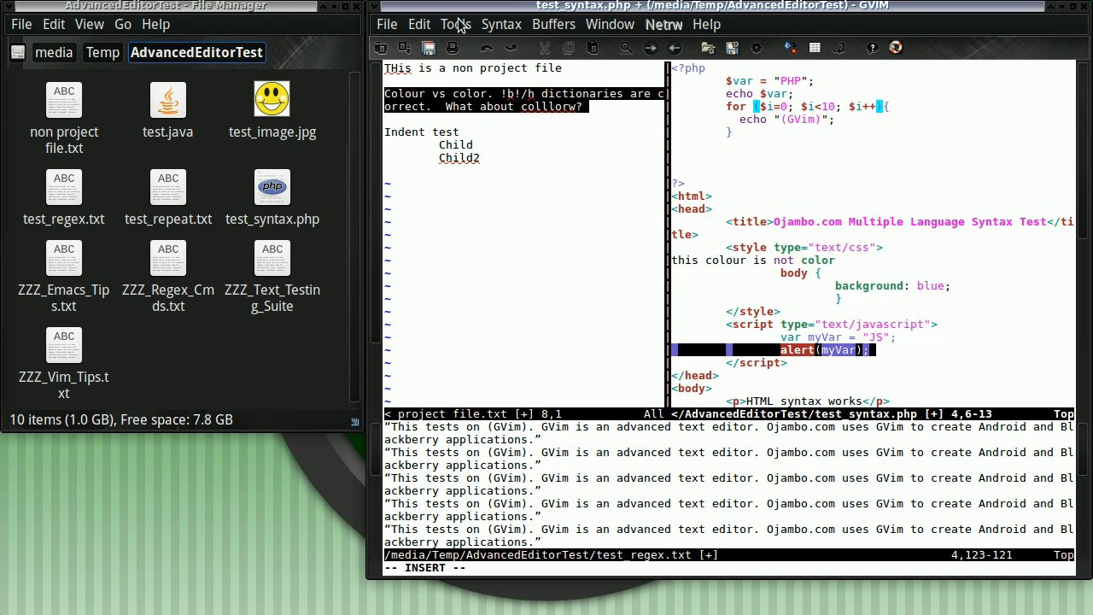
# Look over the Global Settings toggles twice more, then return focus to non project file.txt
pyautogui.click(418, 24)
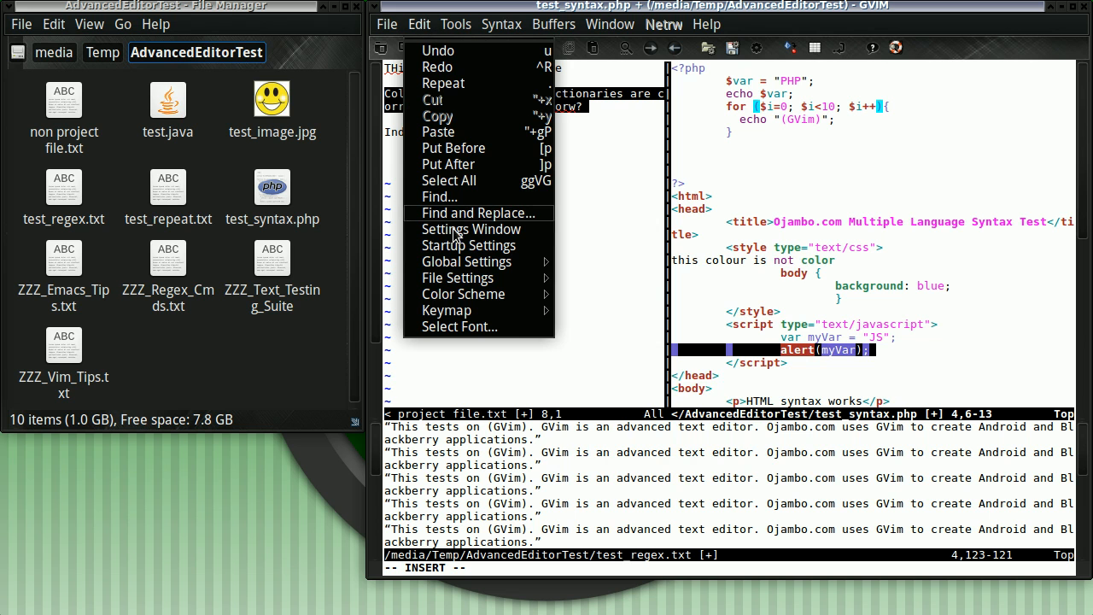
pyautogui.click(466, 261)
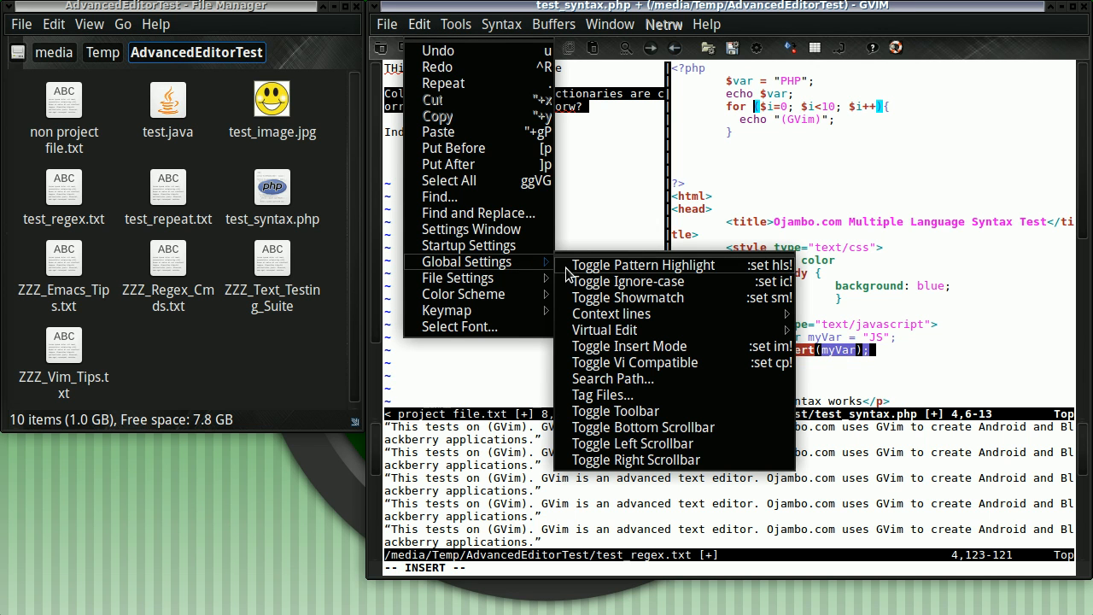
pyautogui.moveTo(614, 409)
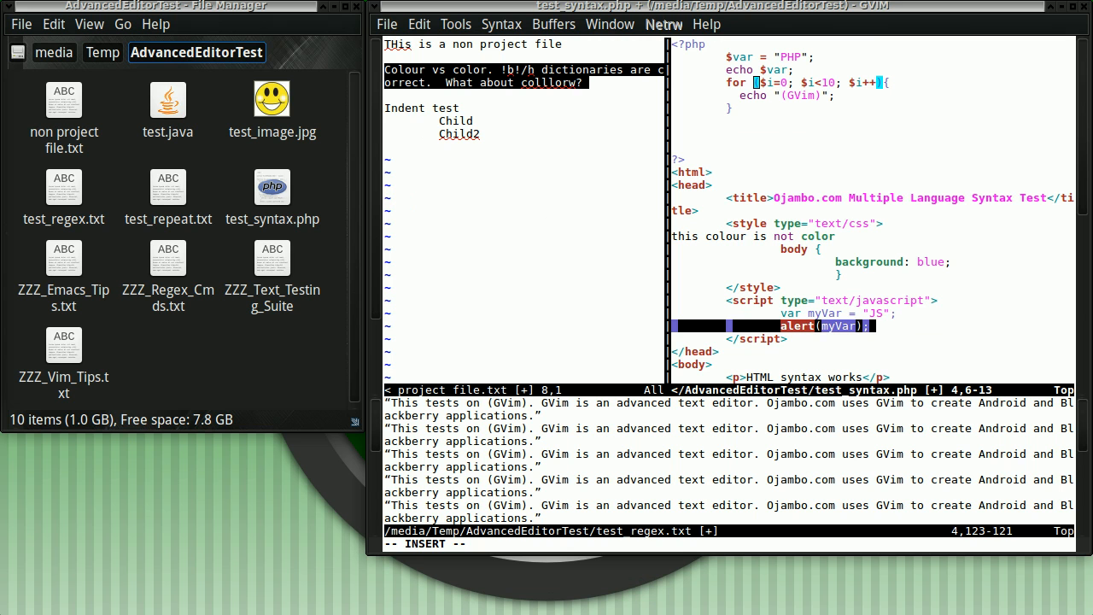
pyautogui.click(418, 24)
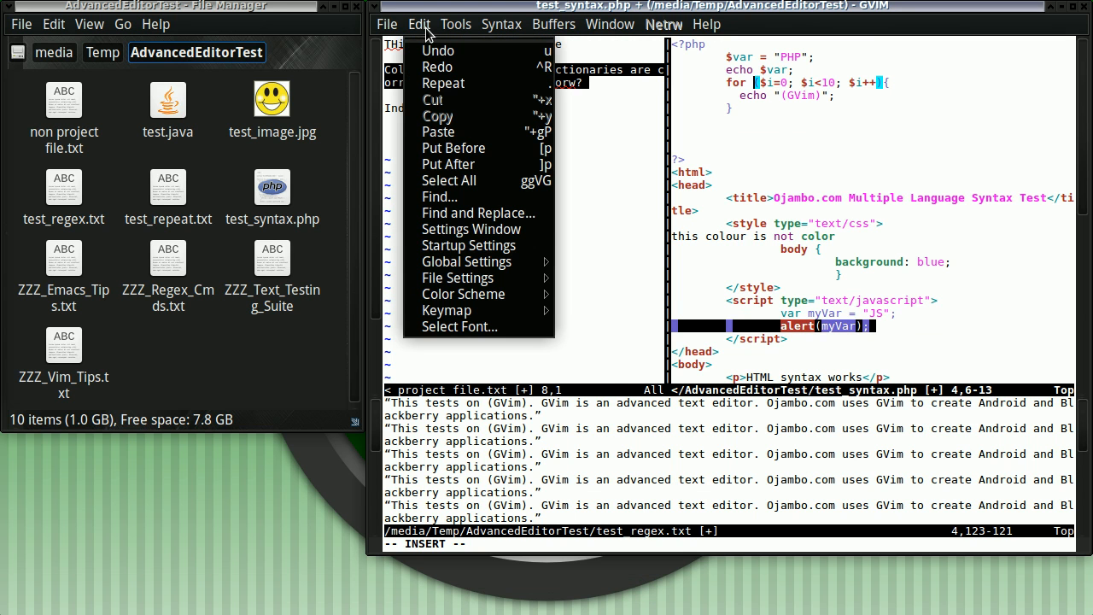
pyautogui.moveTo(466, 261)
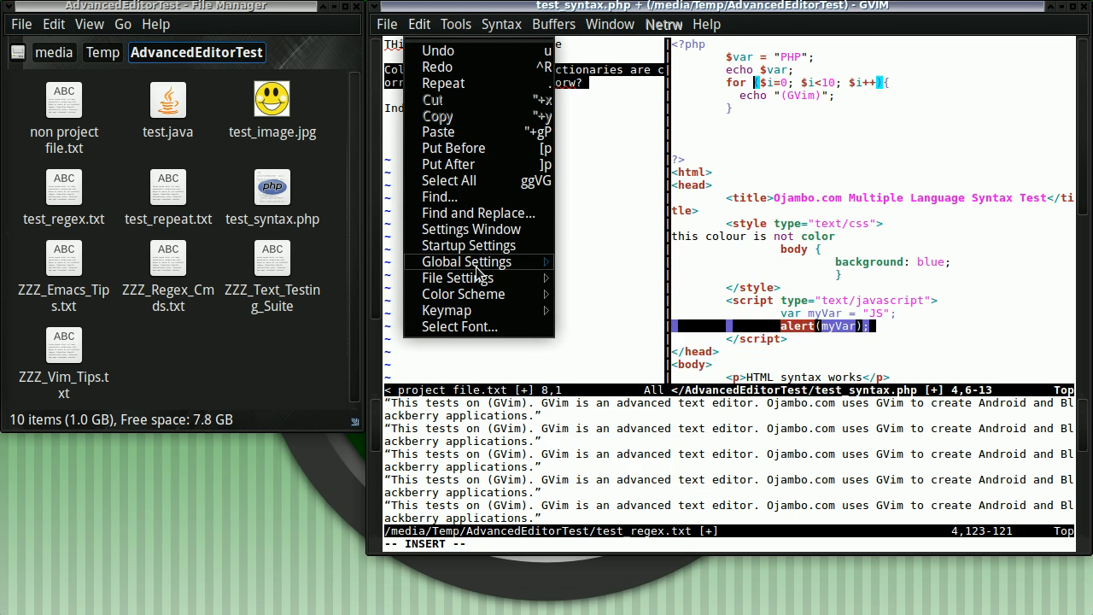
pyautogui.click(466, 262)
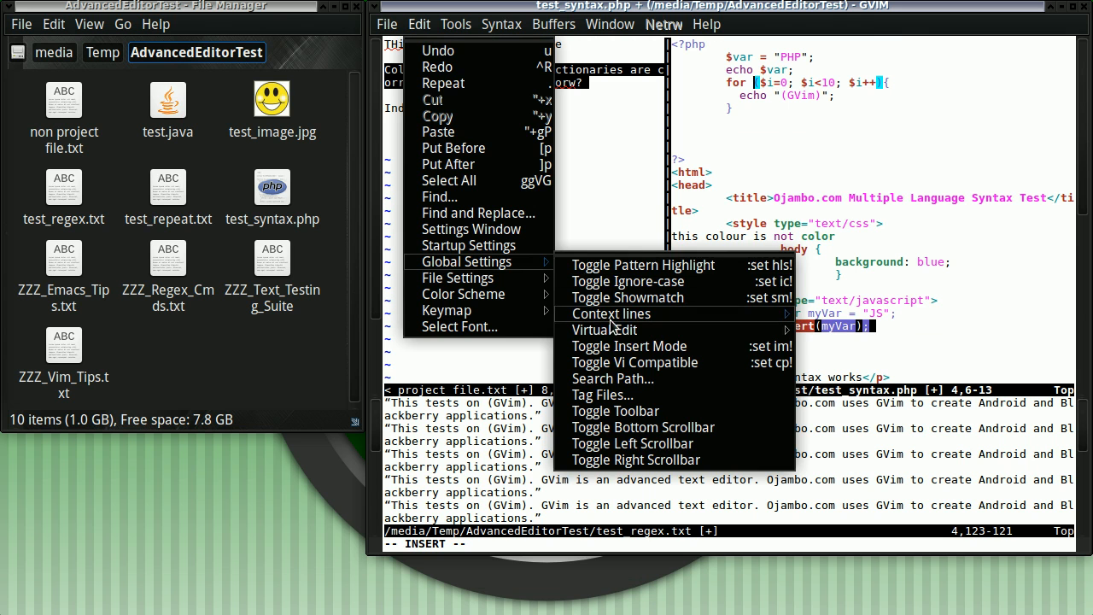
pyautogui.click(614, 409)
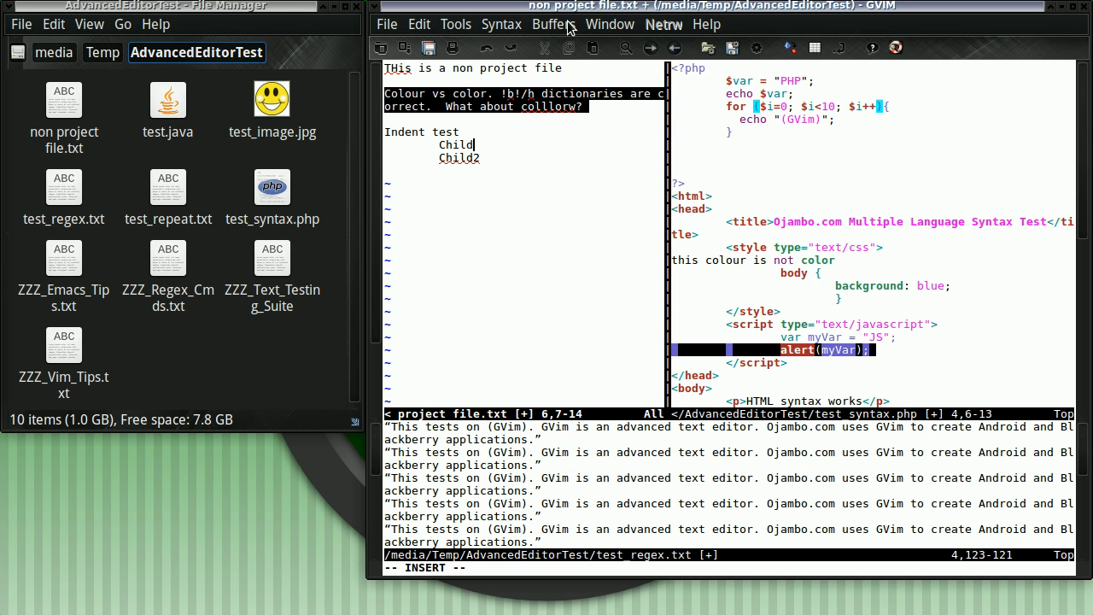
# In netrw, create an 'images' folder, open it, then go back up to the project folder
pyautogui.click(610, 24)
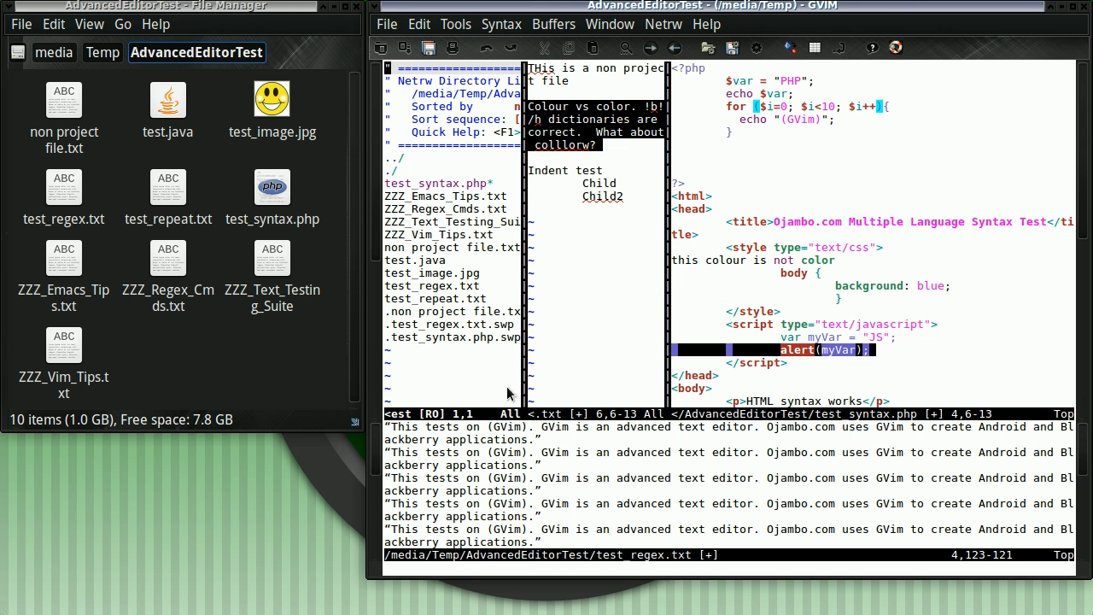
pyautogui.moveTo(48, 356)
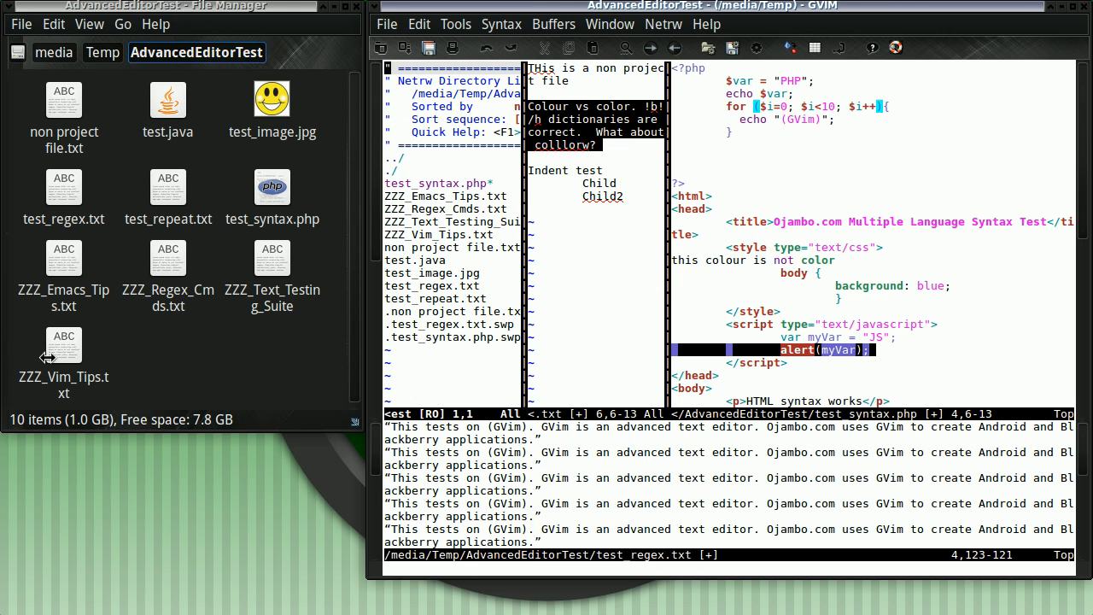
pyautogui.moveTo(265, 157)
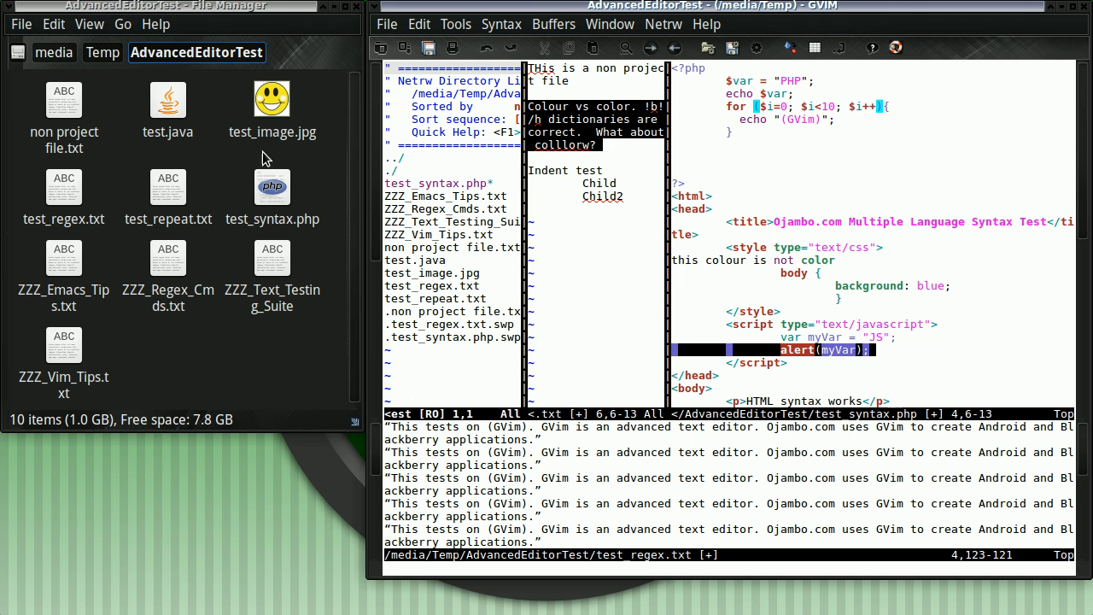
pyautogui.moveTo(410, 345)
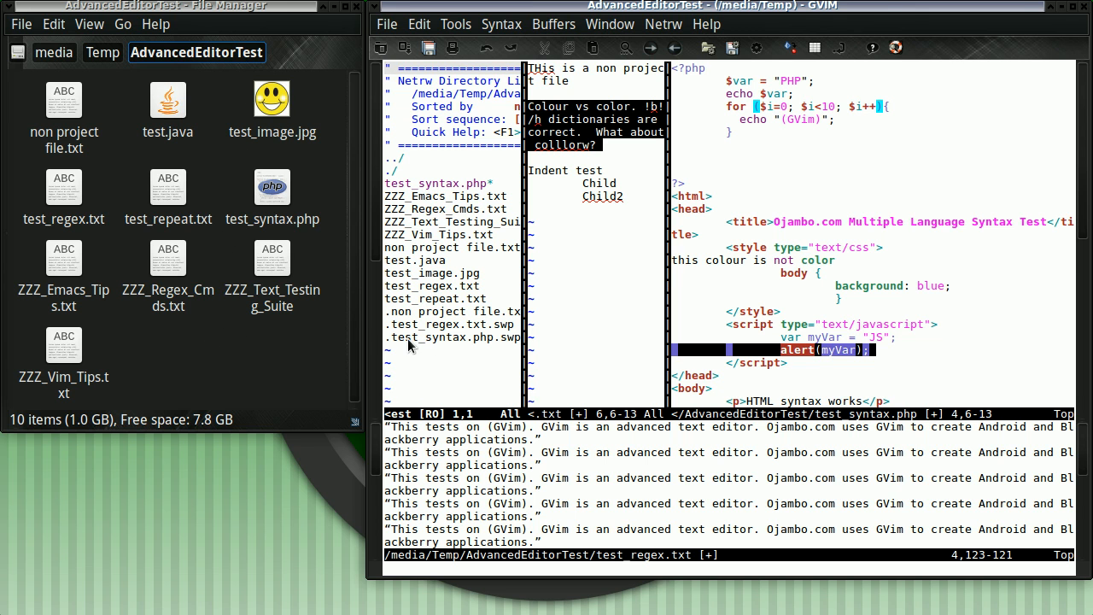
pyautogui.moveTo(669, 594)
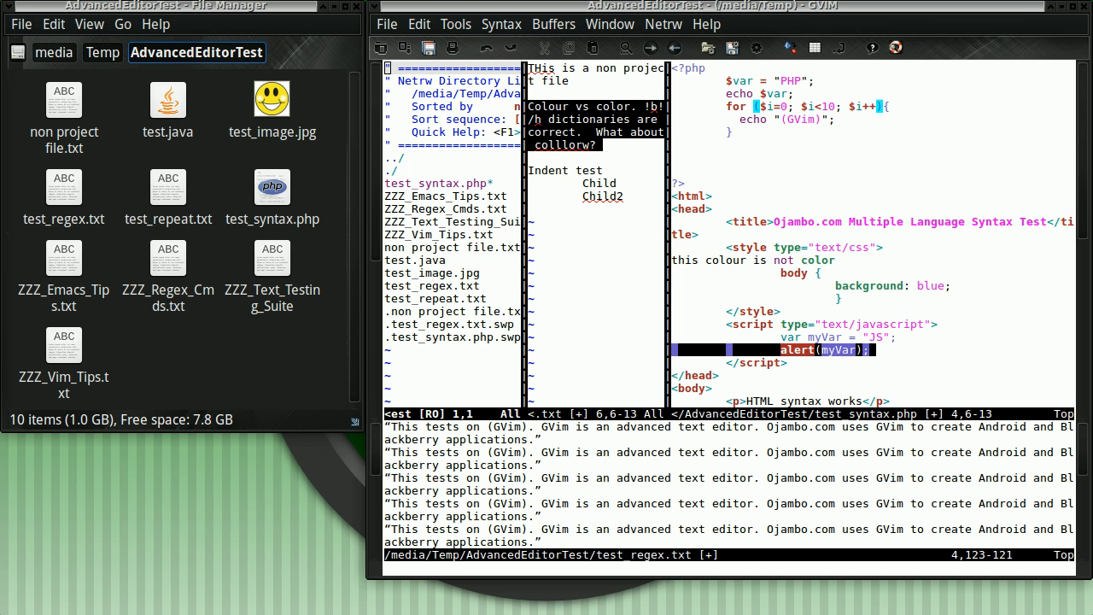
pyautogui.click(662, 24)
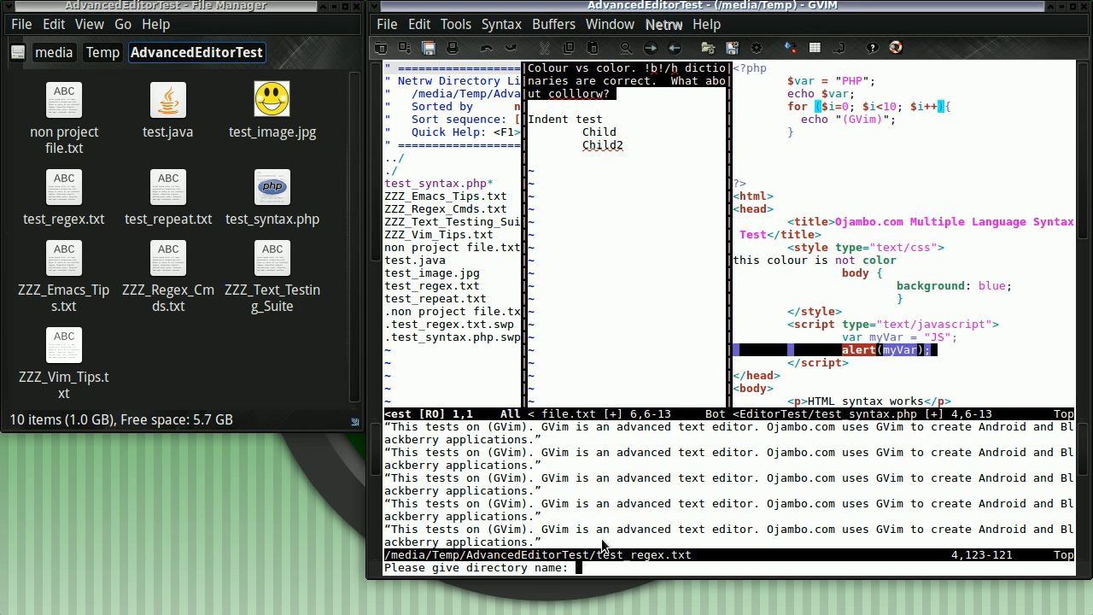
pyautogui.write('images')
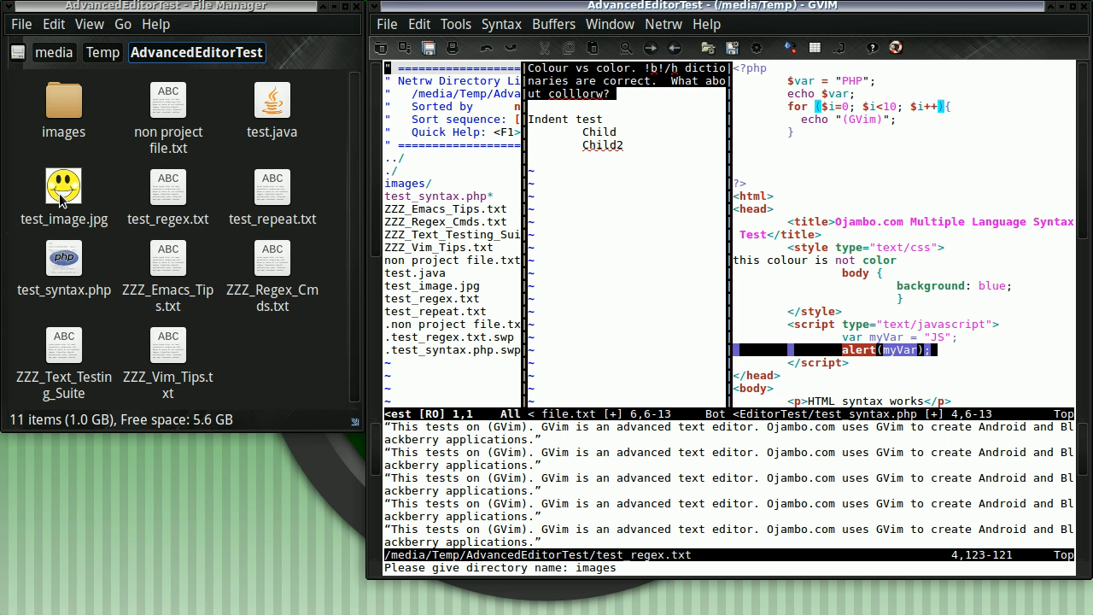
pyautogui.doubleClick(63, 98)
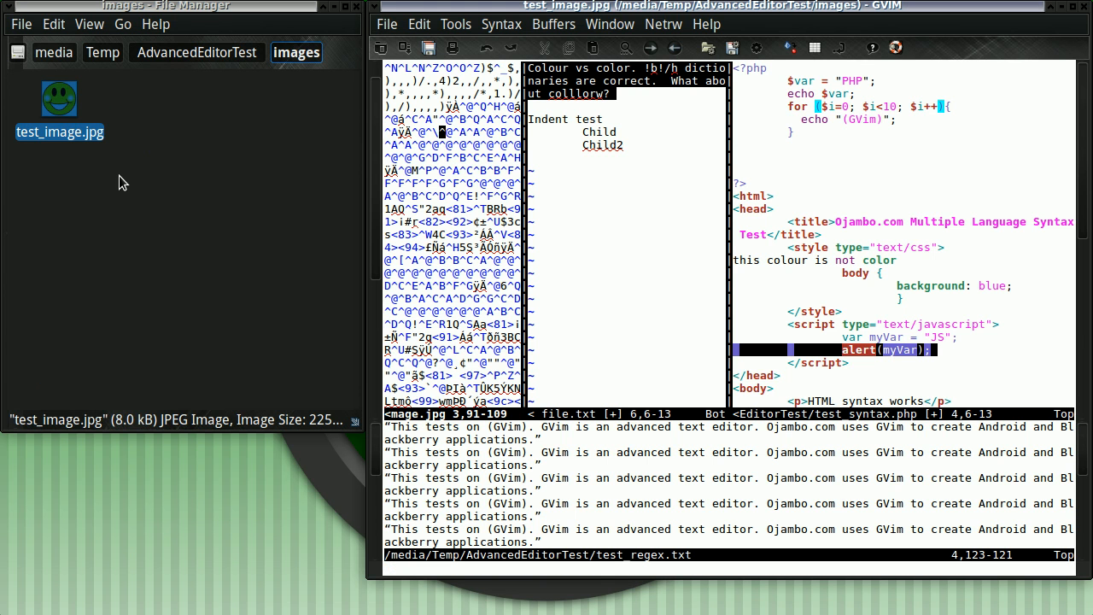
pyautogui.click(195, 52)
pyautogui.write(':ls')
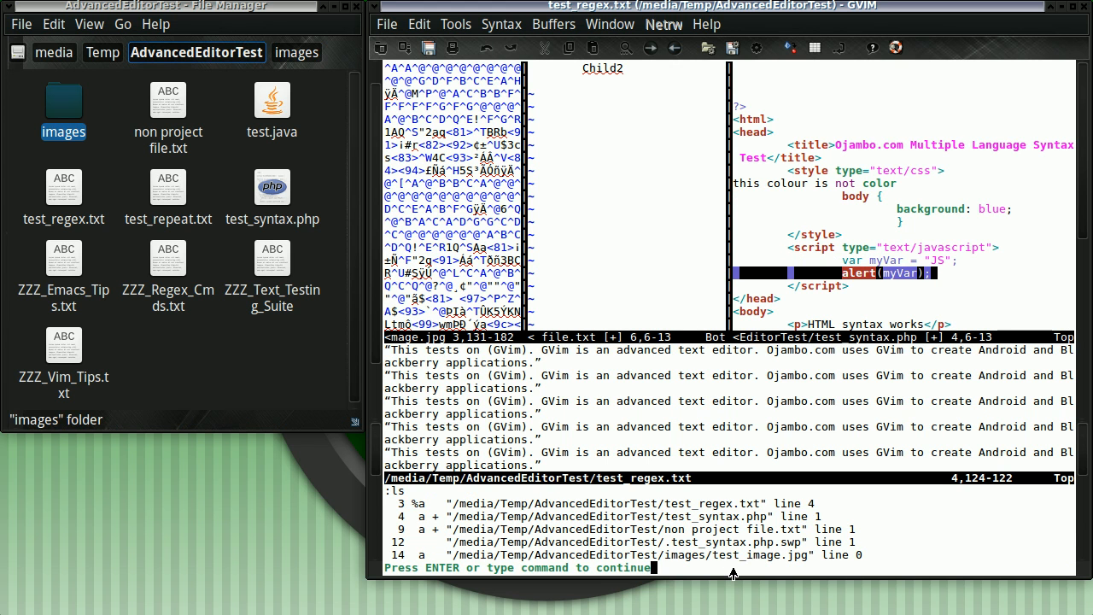
# Dismiss the buffer list, browse the command list, run :!ls and dismiss its home-directory listing
pyautogui.press('Return')
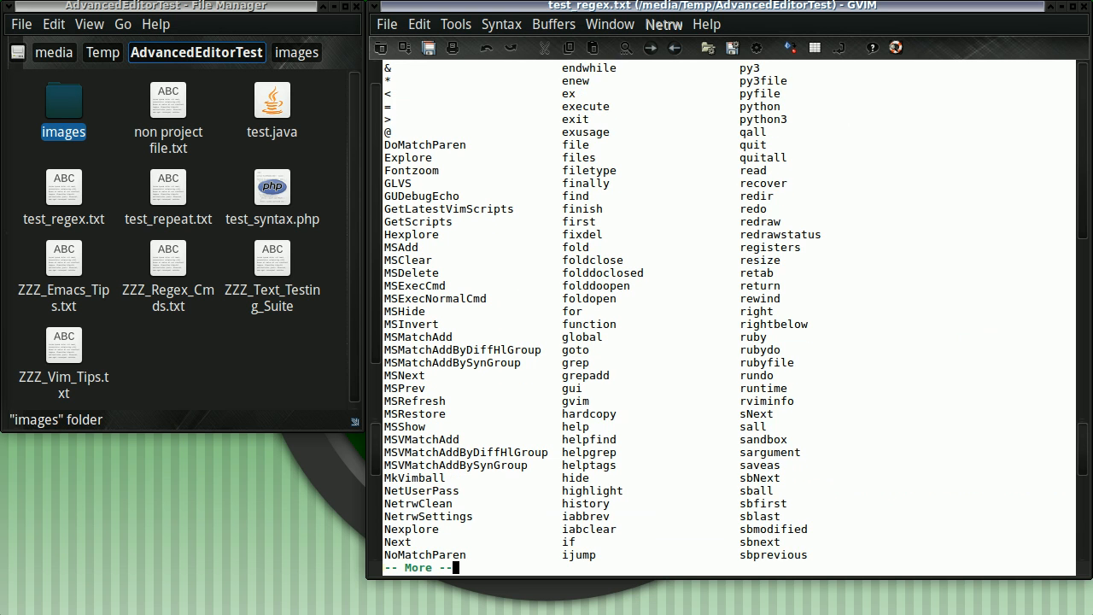
pyautogui.scroll(-3)
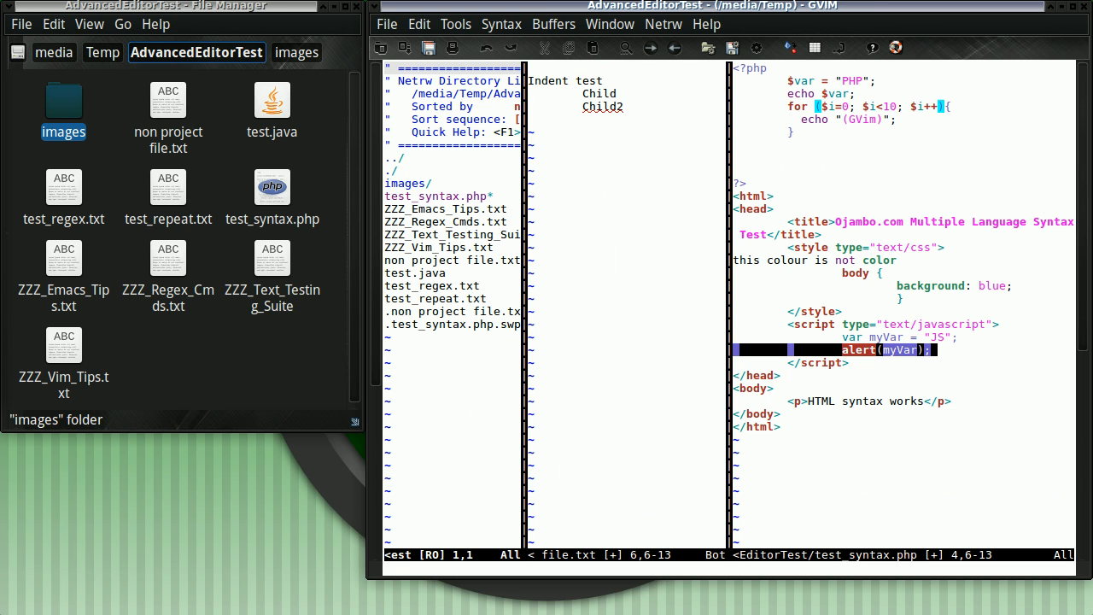
pyautogui.moveTo(587, 574)
pyautogui.write(':!ls')
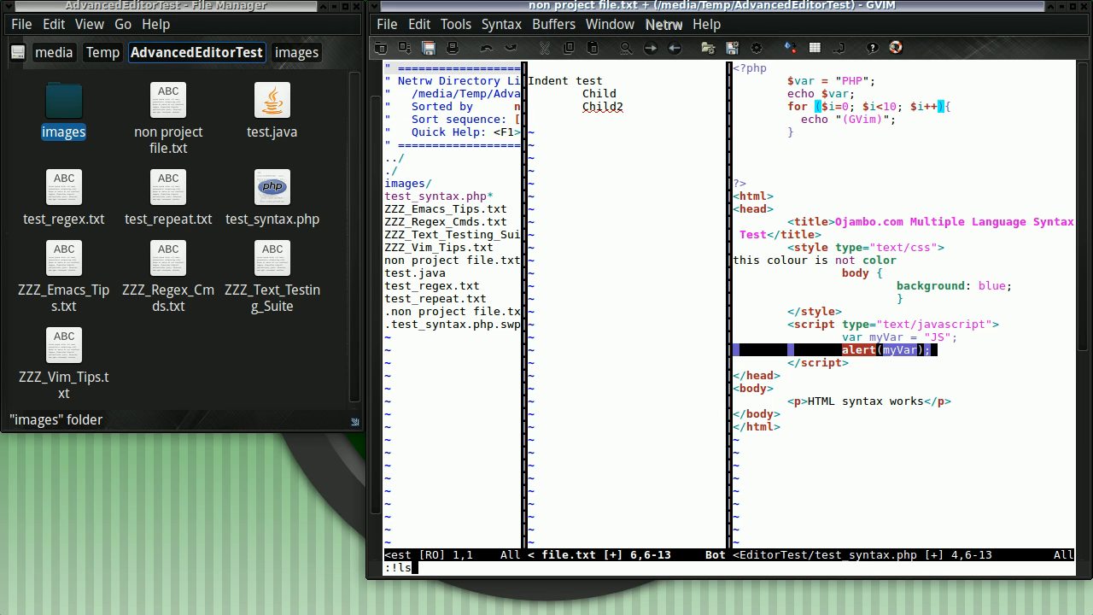
pyautogui.press('Return')
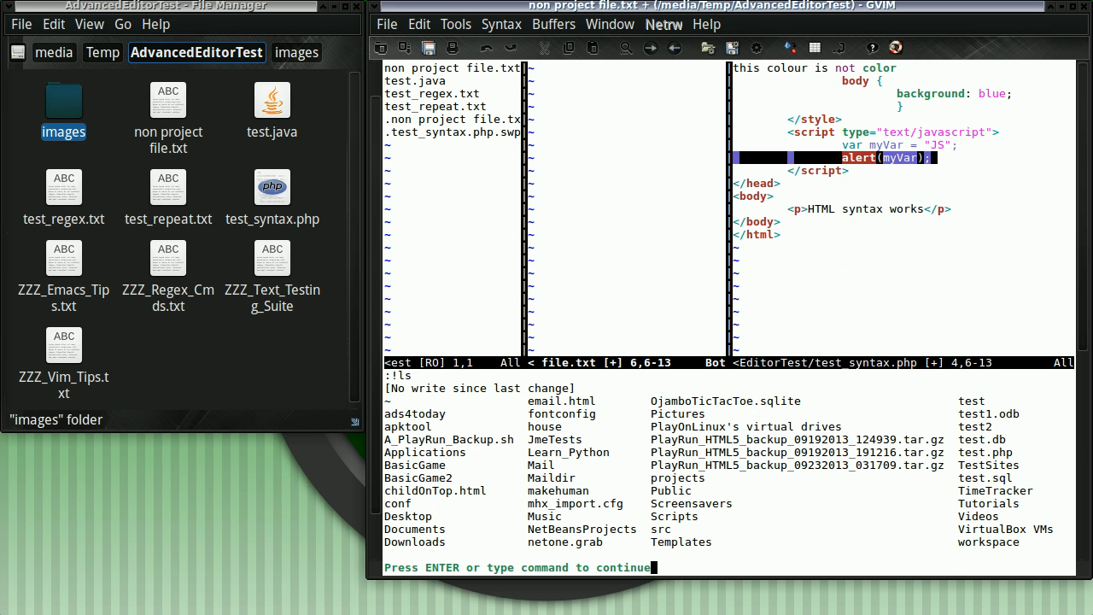
pyautogui.press('Return')
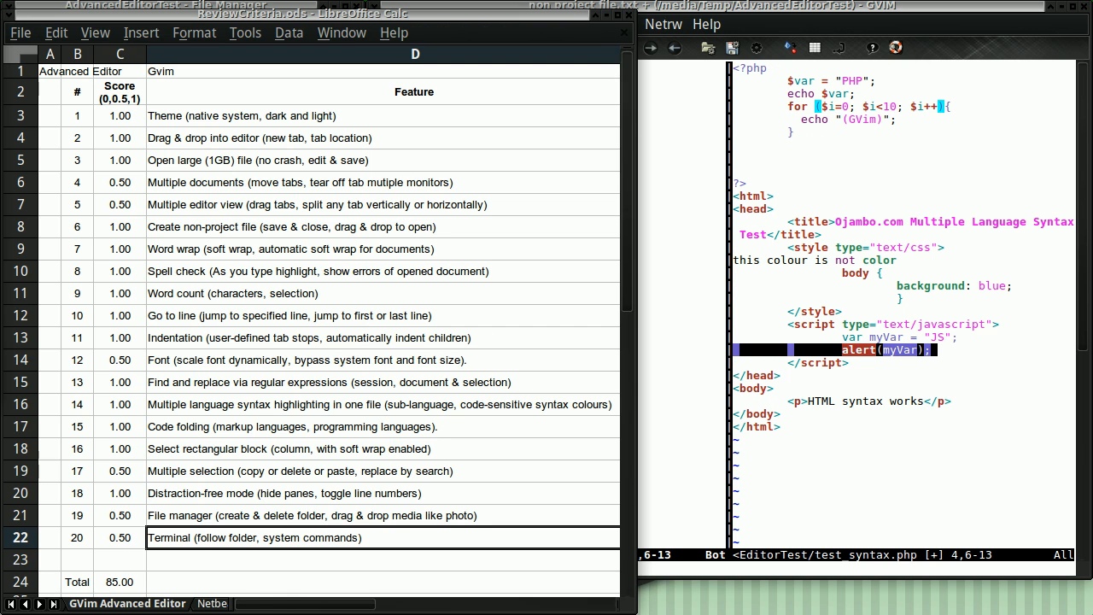
pyautogui.moveTo(133, 331)
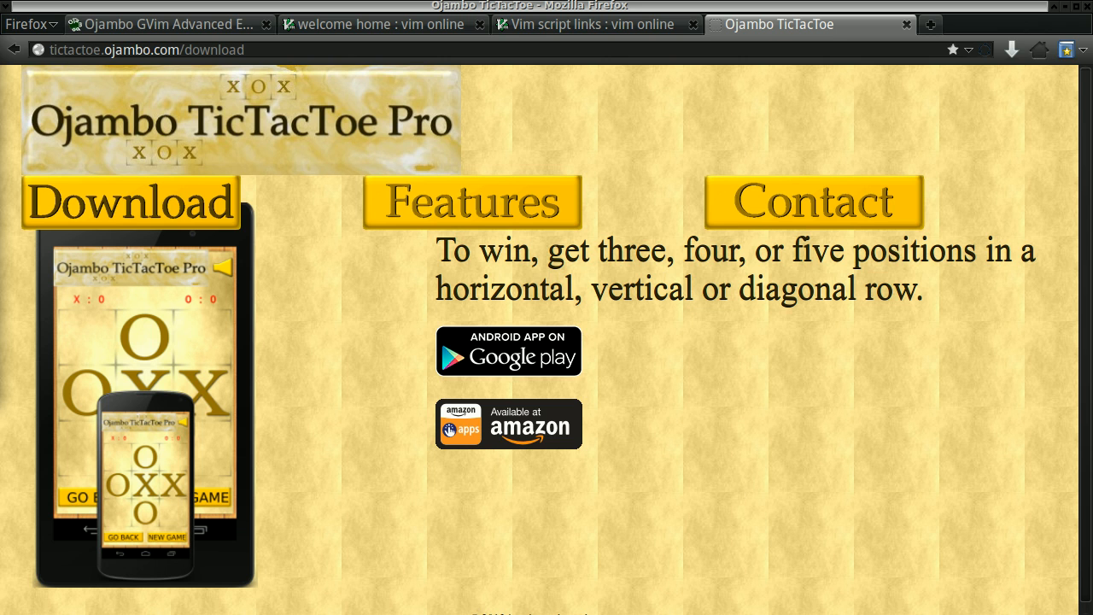
pyautogui.moveTo(294, 213)
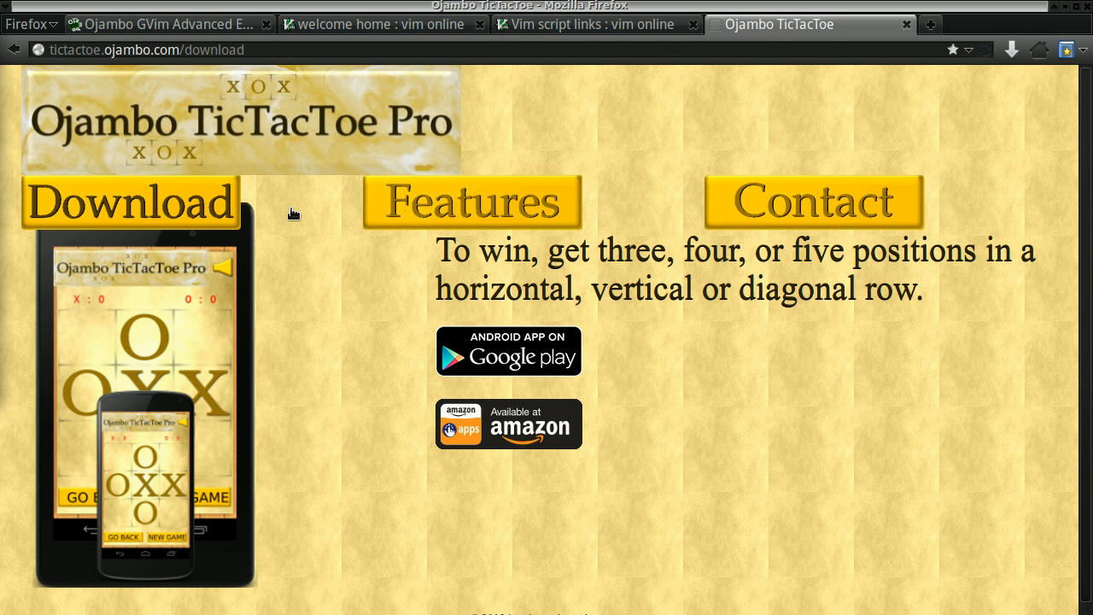
pyautogui.moveTo(509, 423)
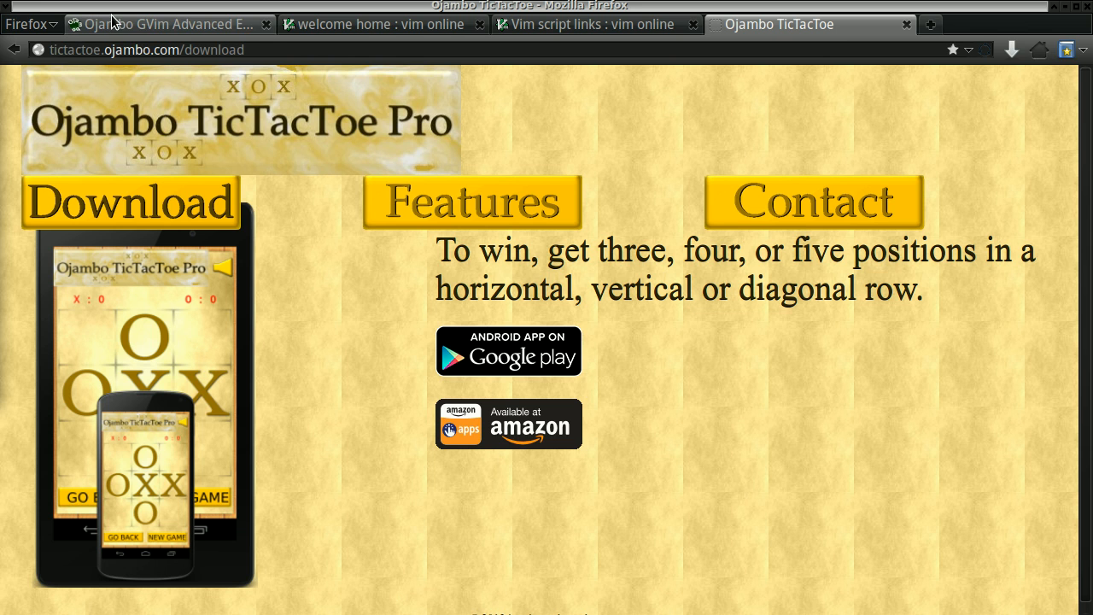
# Show the Ojambo GVim Advanced Editor Review tab and scroll through its Features write-up
pyautogui.click(162, 24)
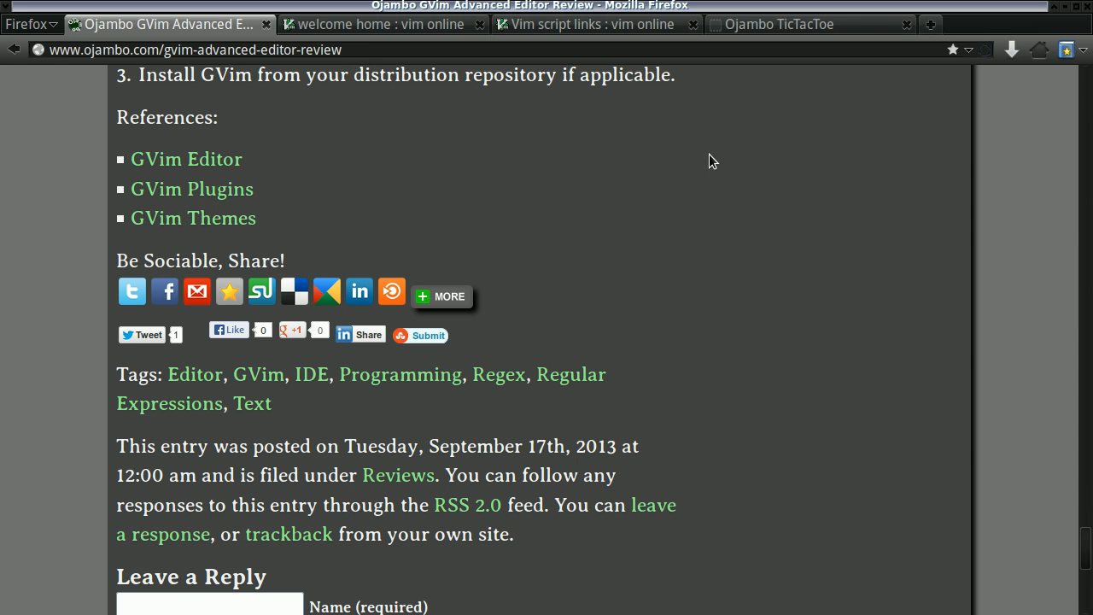
pyautogui.scroll(-3)
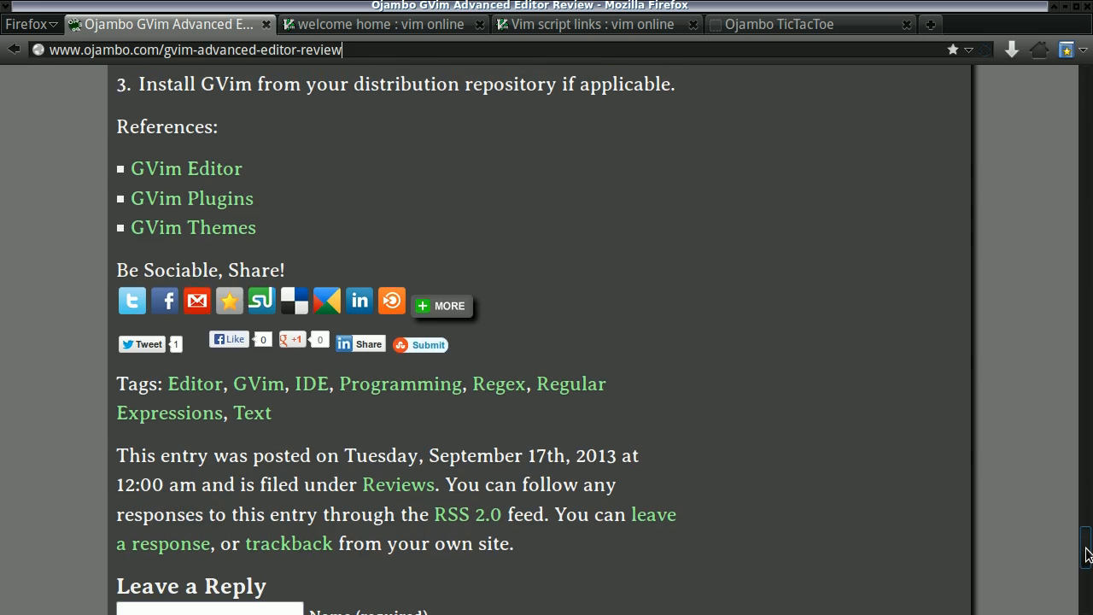
pyautogui.scroll(3)
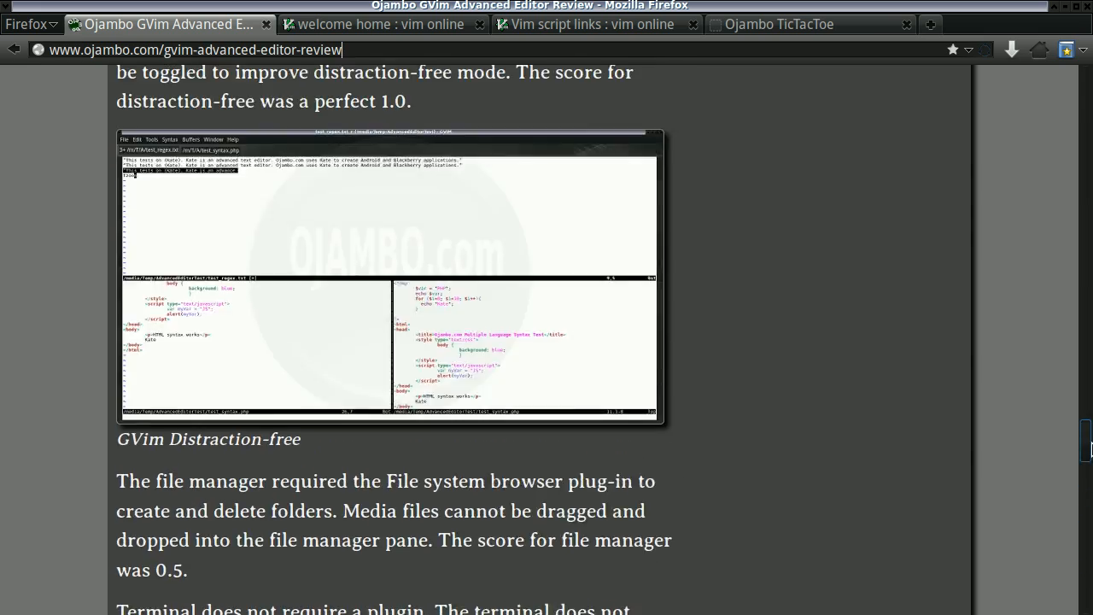
pyautogui.scroll(-3)
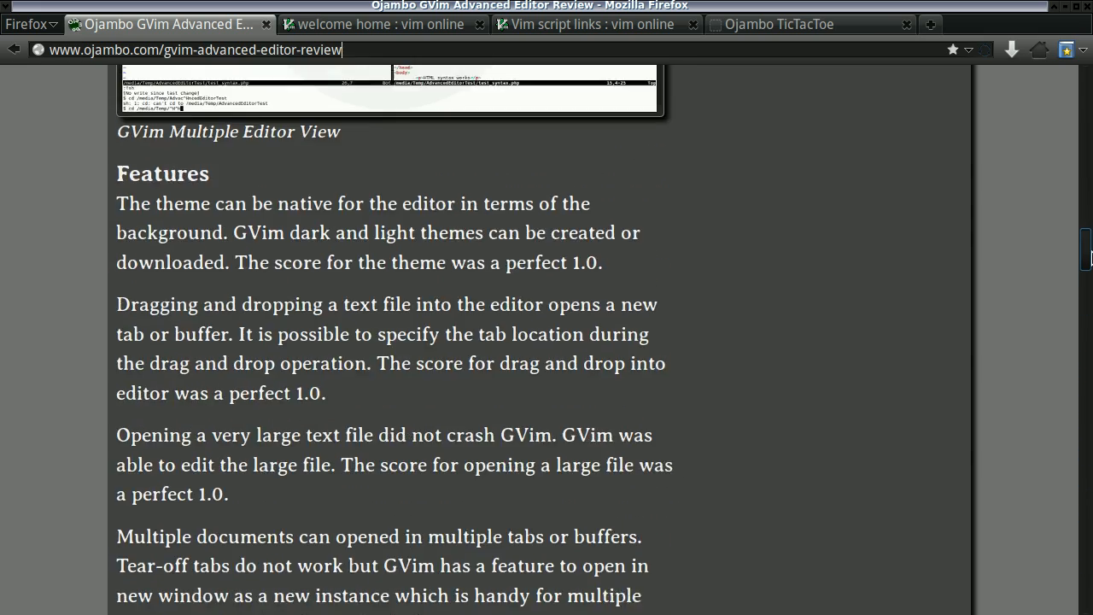